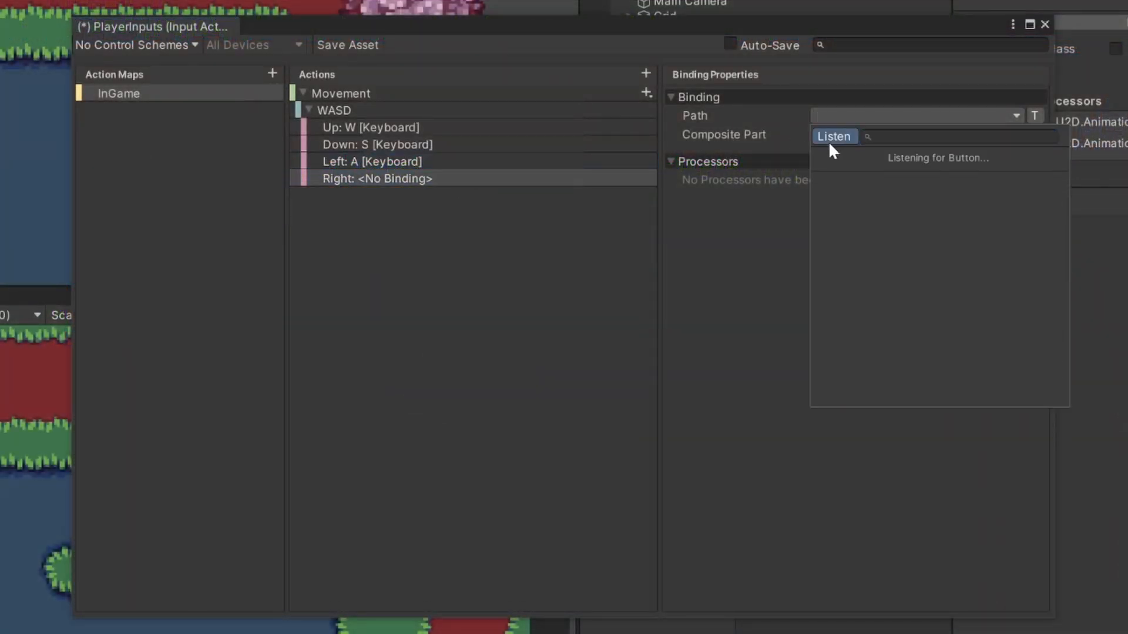
# - Bind D to the Right direction of the WASD binding and move the player in Play mode
pyautogui.press('d')
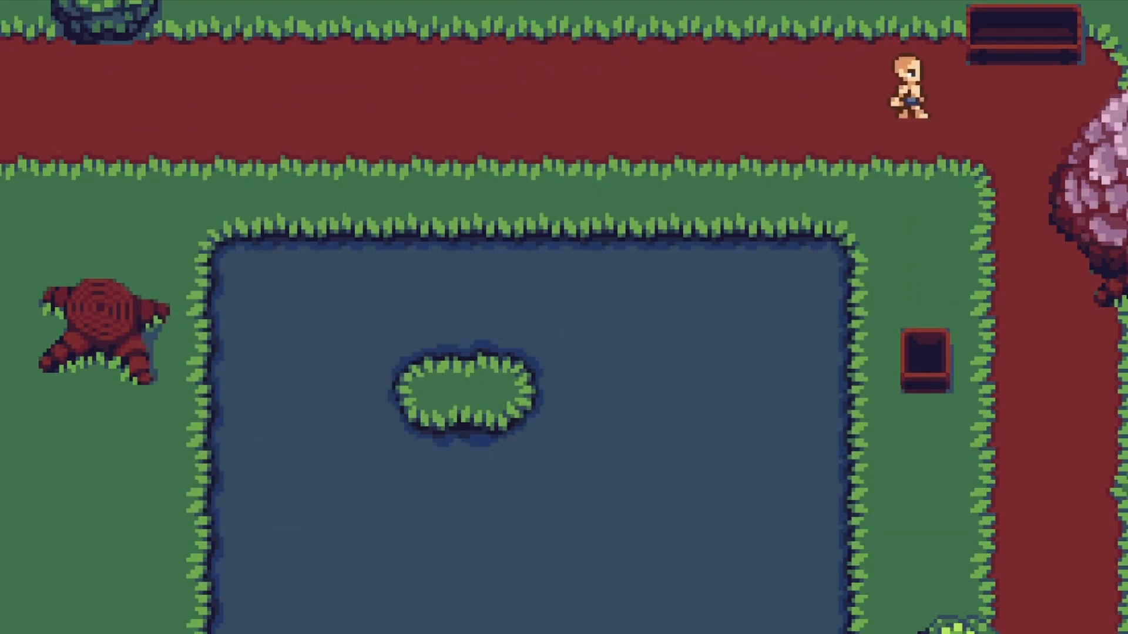
pyautogui.press('down')
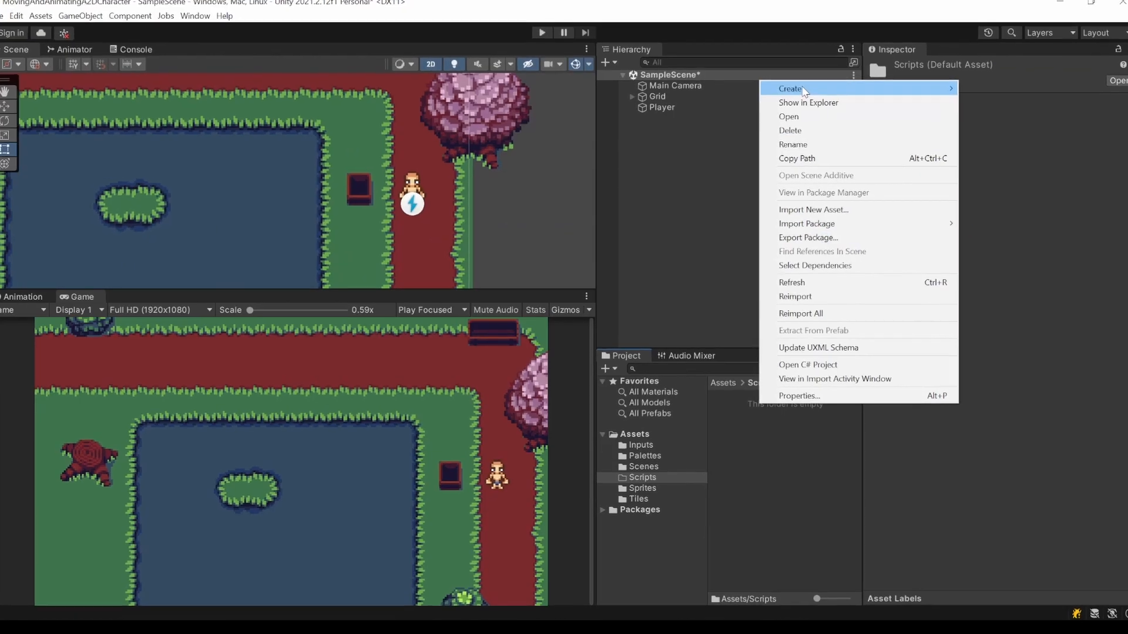
# - Create the 2D project MovingAndAnimatingA2DCharacter on editor version 2021.2.12f1
pyautogui.click(791, 88)
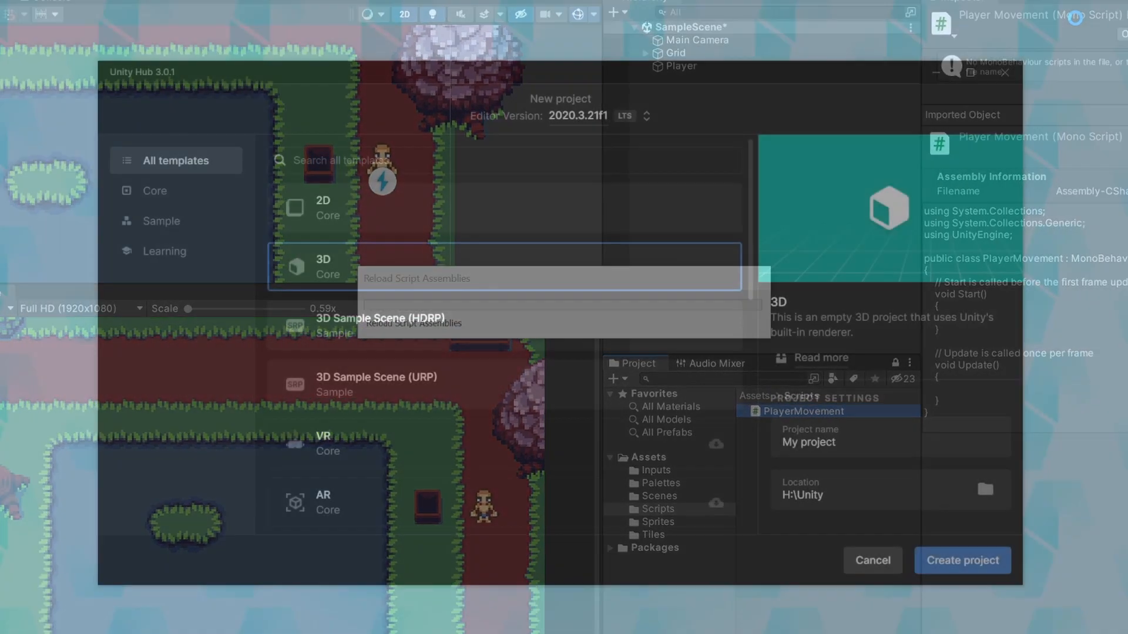
pyautogui.click(646, 115)
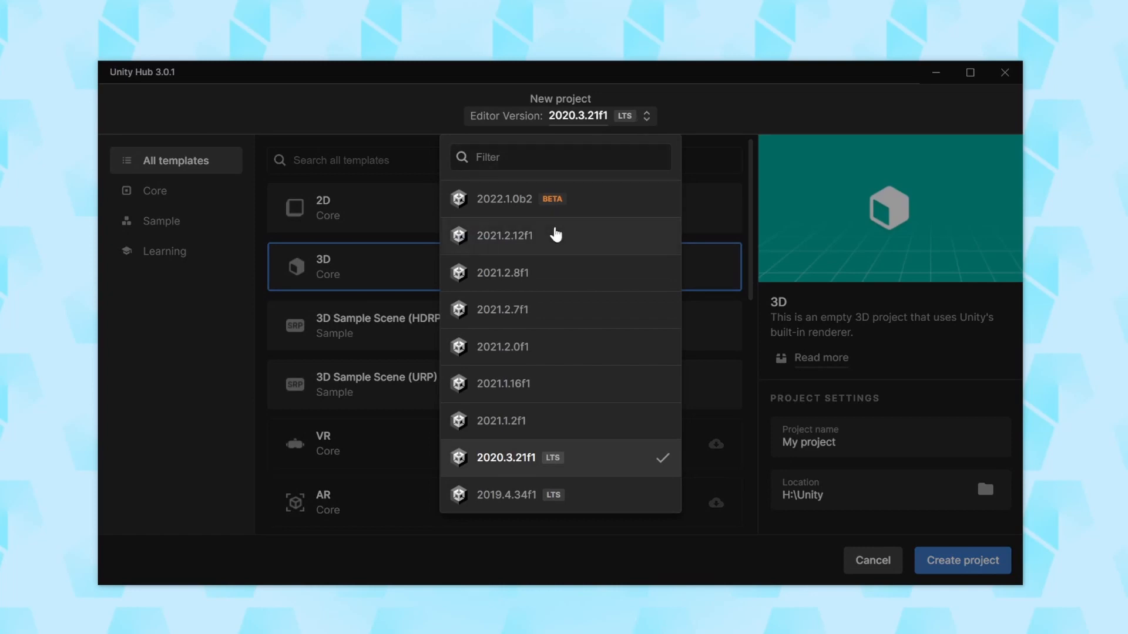
pyautogui.click(505, 235)
pyautogui.write('MovingAndAnimatingA2DC')
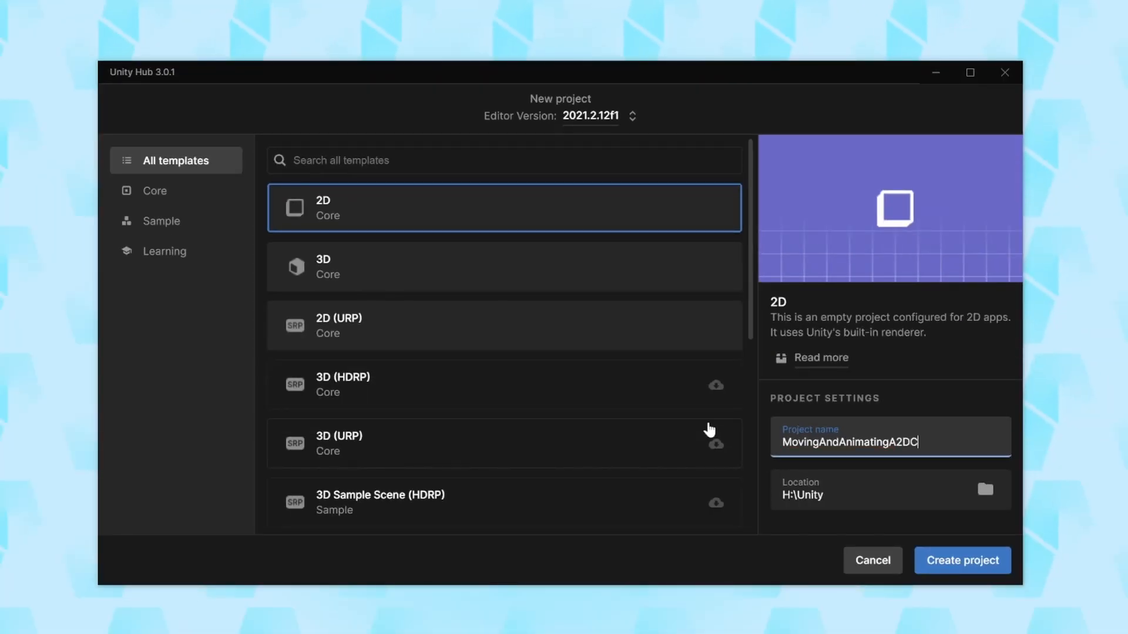
pyautogui.click(961, 560)
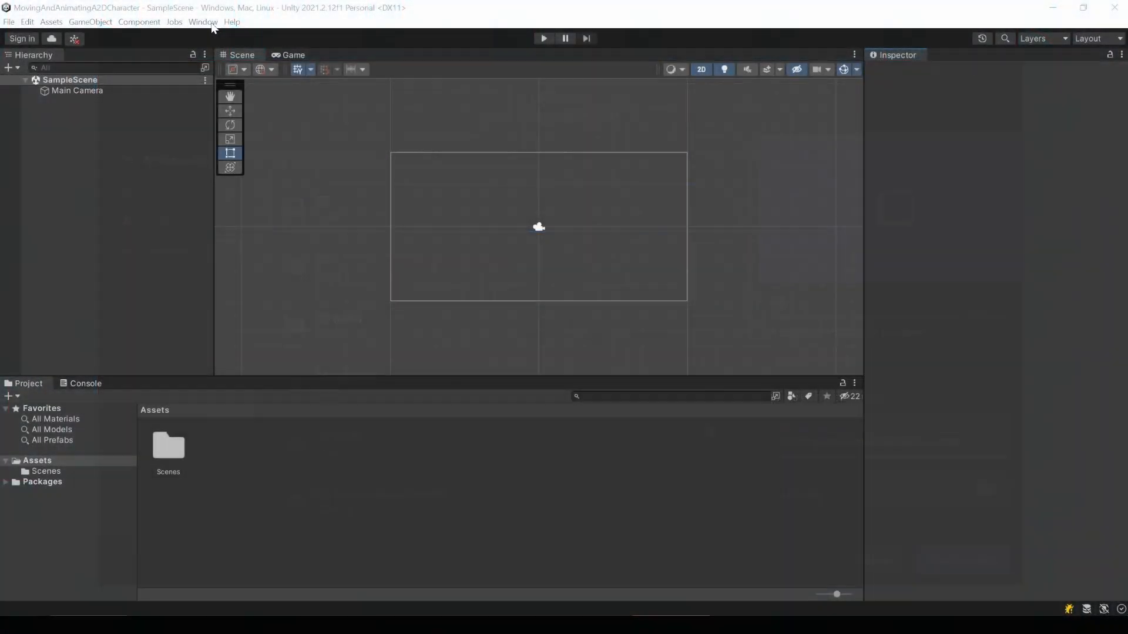
# - Show the Window menu before switching to the OpenGameArt character template page
pyautogui.click(202, 21)
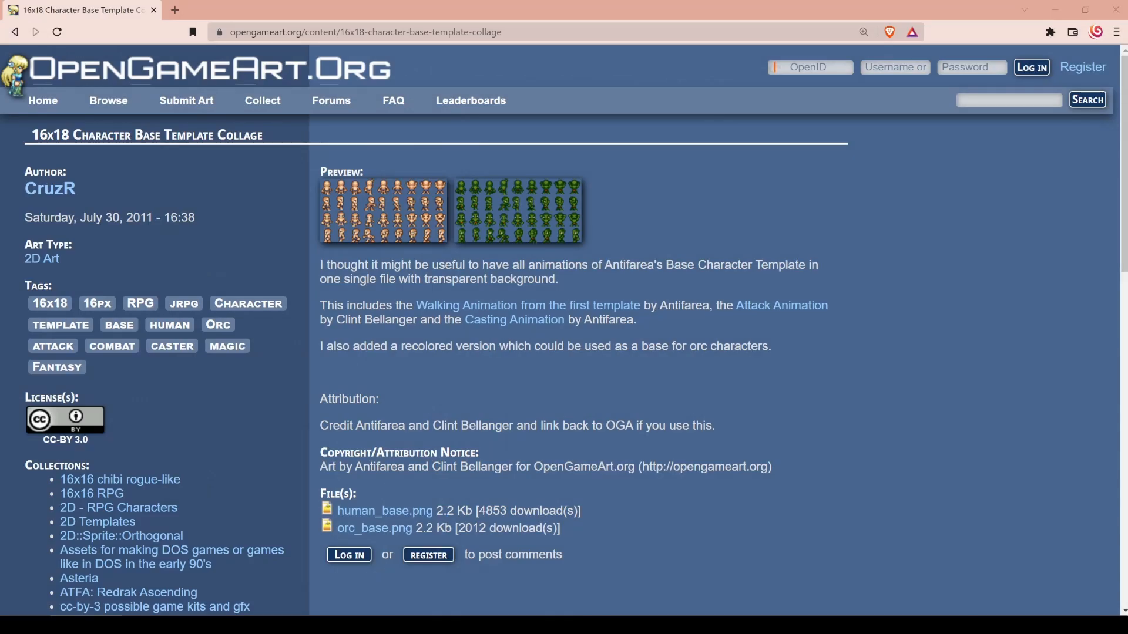
pyautogui.moveTo(390, 510)
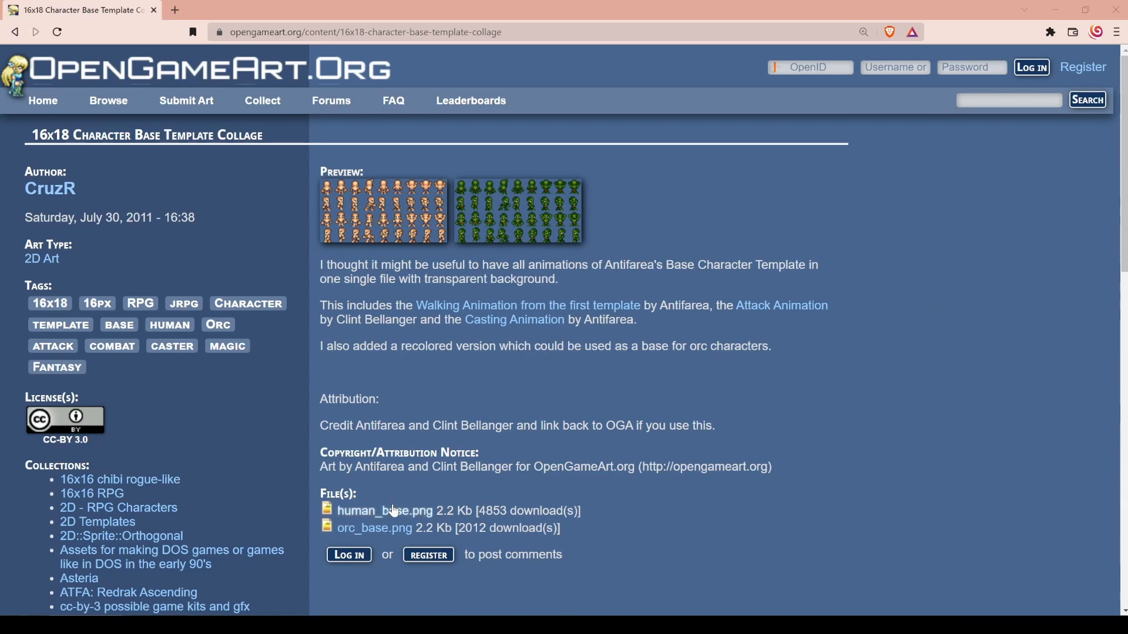
# - Download the human_base.png character sheet and save it to the computer
pyautogui.click(379, 511)
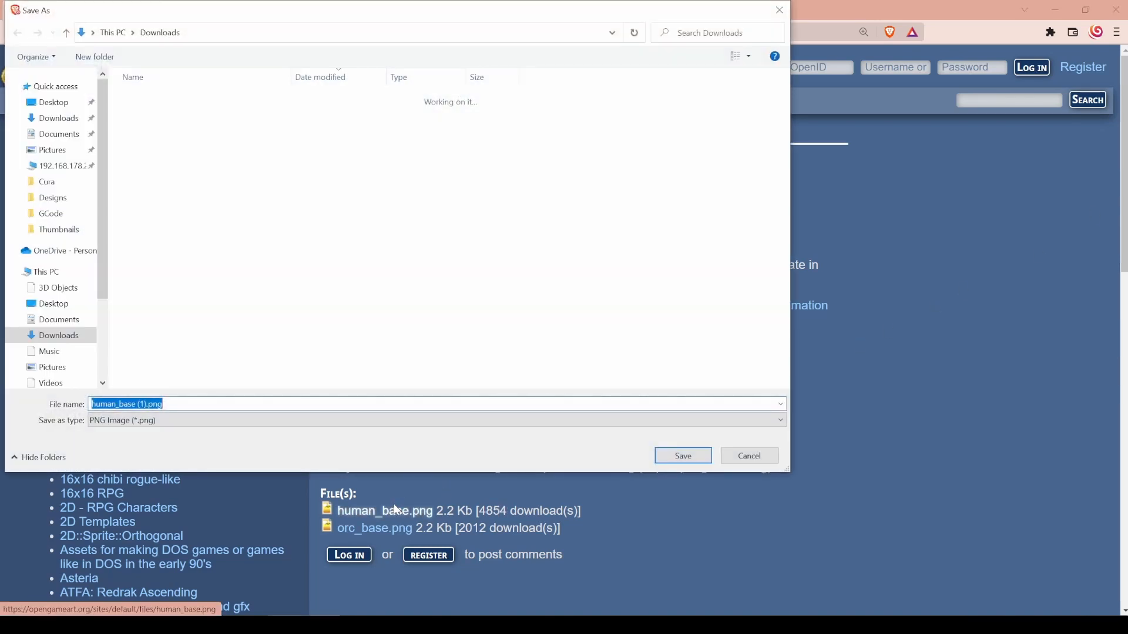
pyautogui.click(682, 456)
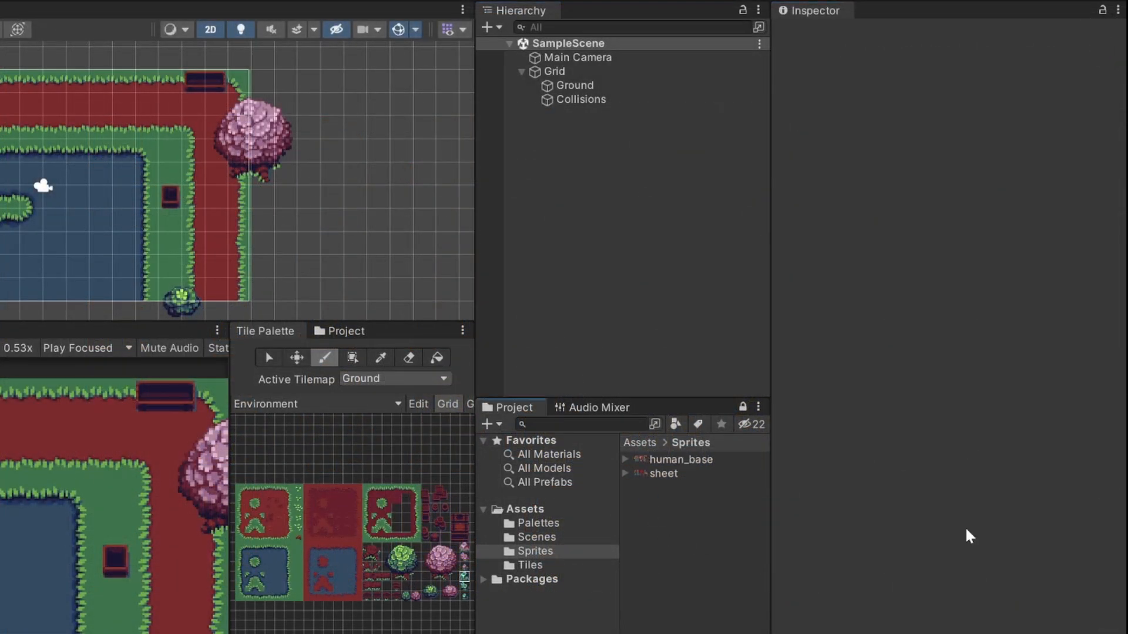
# - Import human_base as Multiple sprites at 16 pixels per unit with Point filtering
pyautogui.click(681, 460)
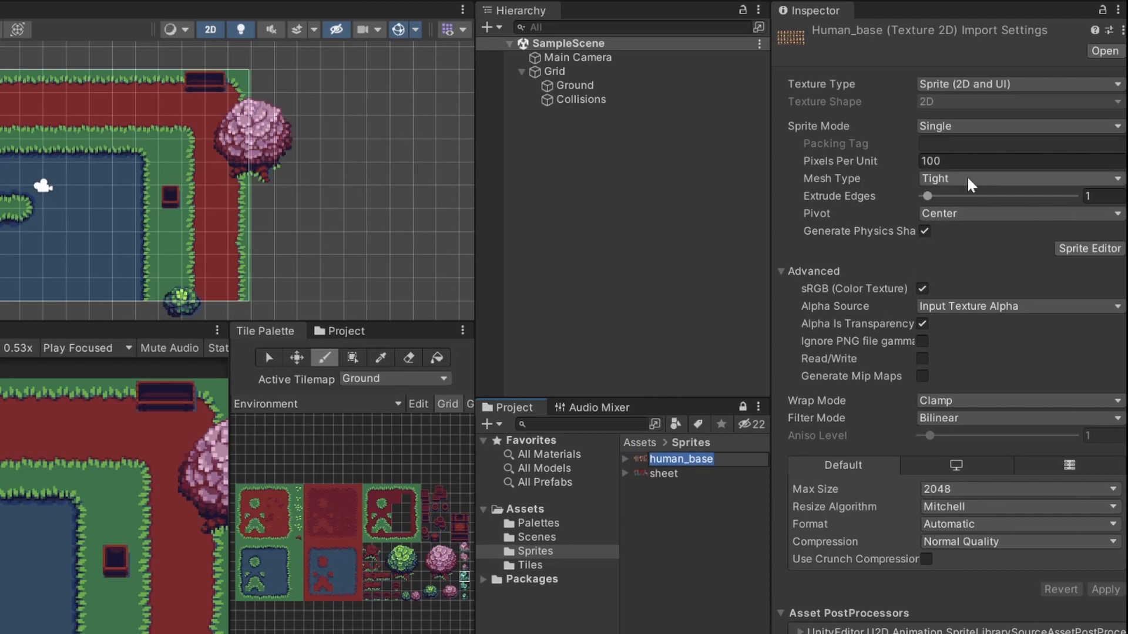
pyautogui.click(1020, 126)
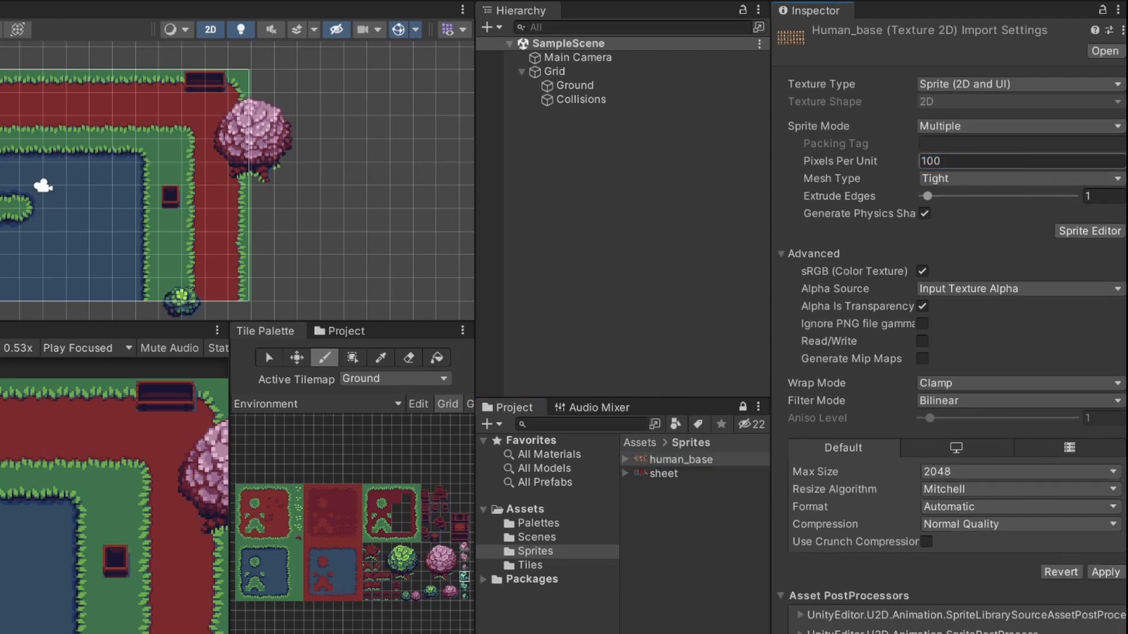
pyautogui.click(1088, 230)
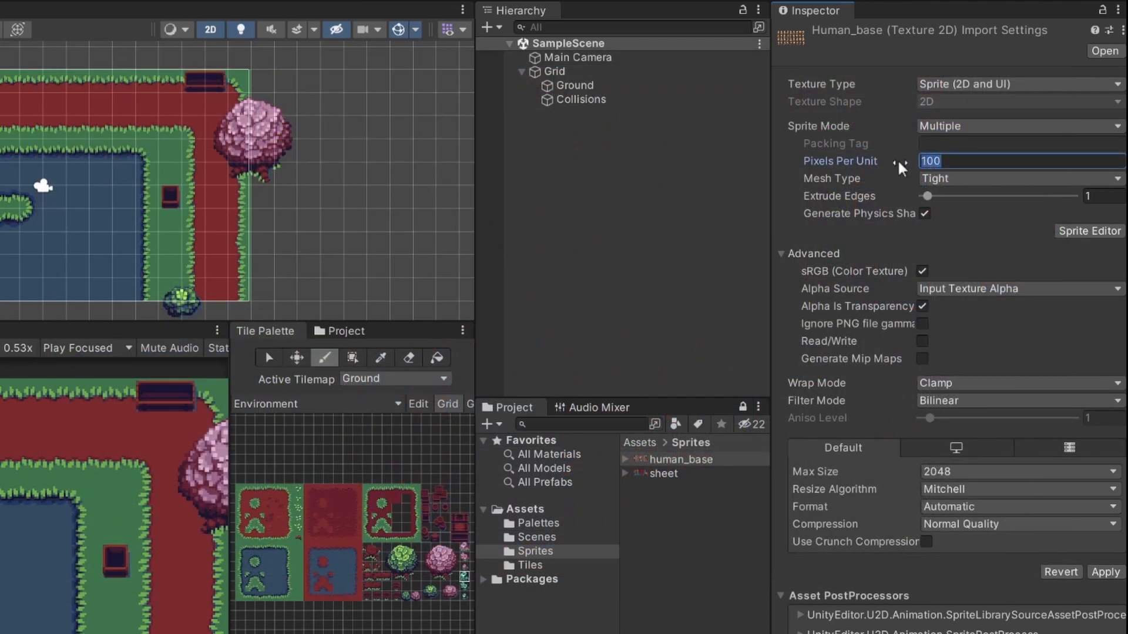
pyautogui.write('16')
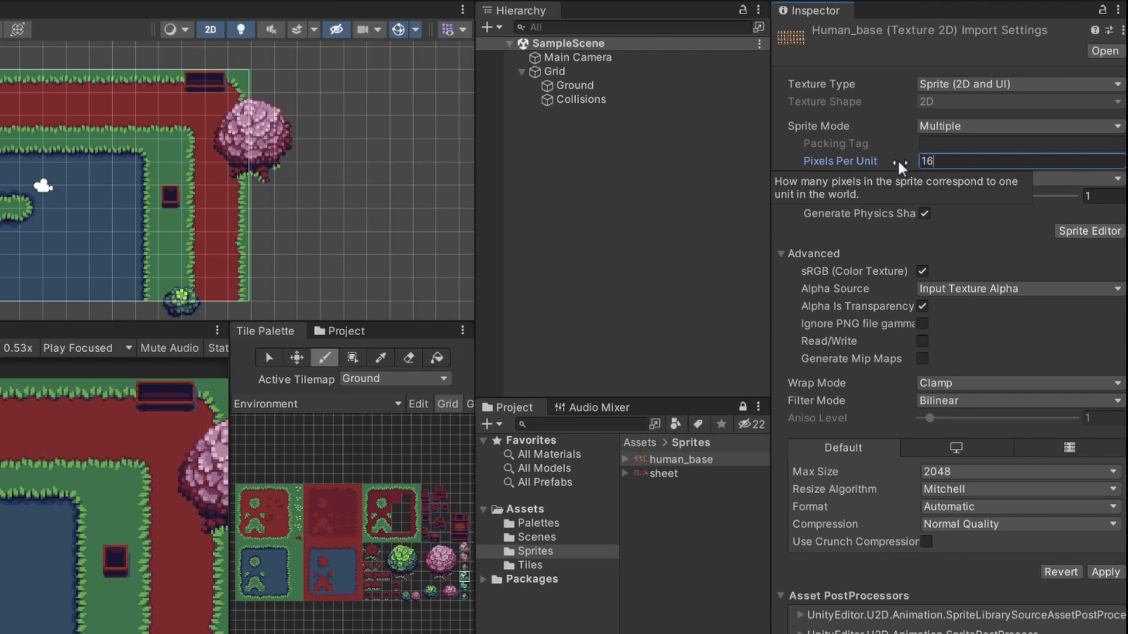
pyautogui.click(1020, 401)
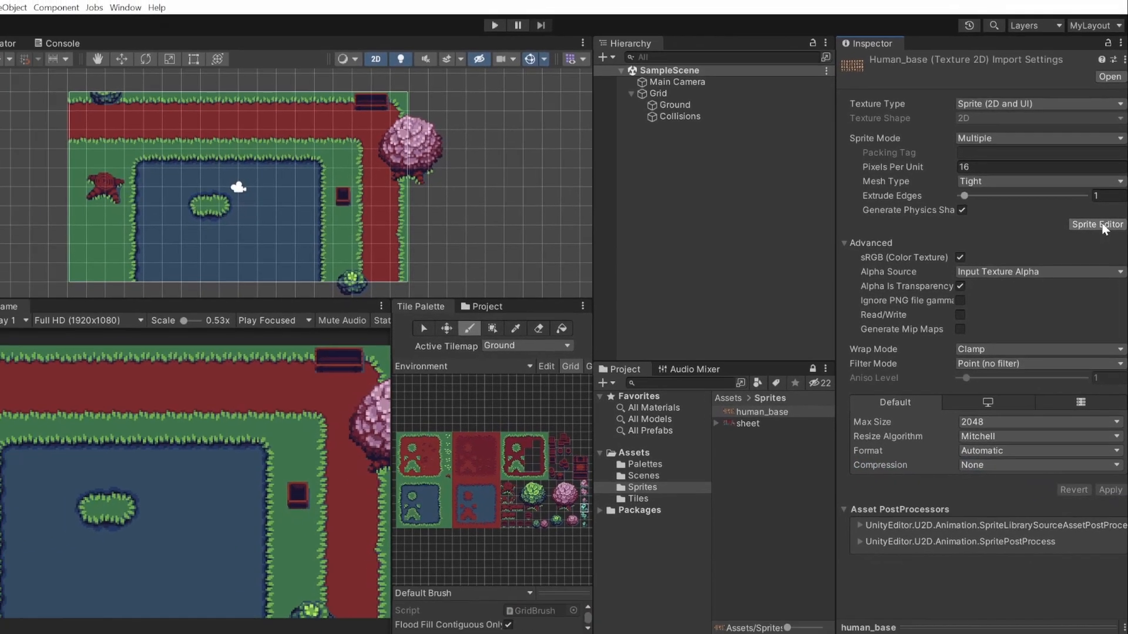
# - Slice human_base into a 16 by 18 cell grid and set a frame's pivot to bottom centre
pyautogui.click(1097, 223)
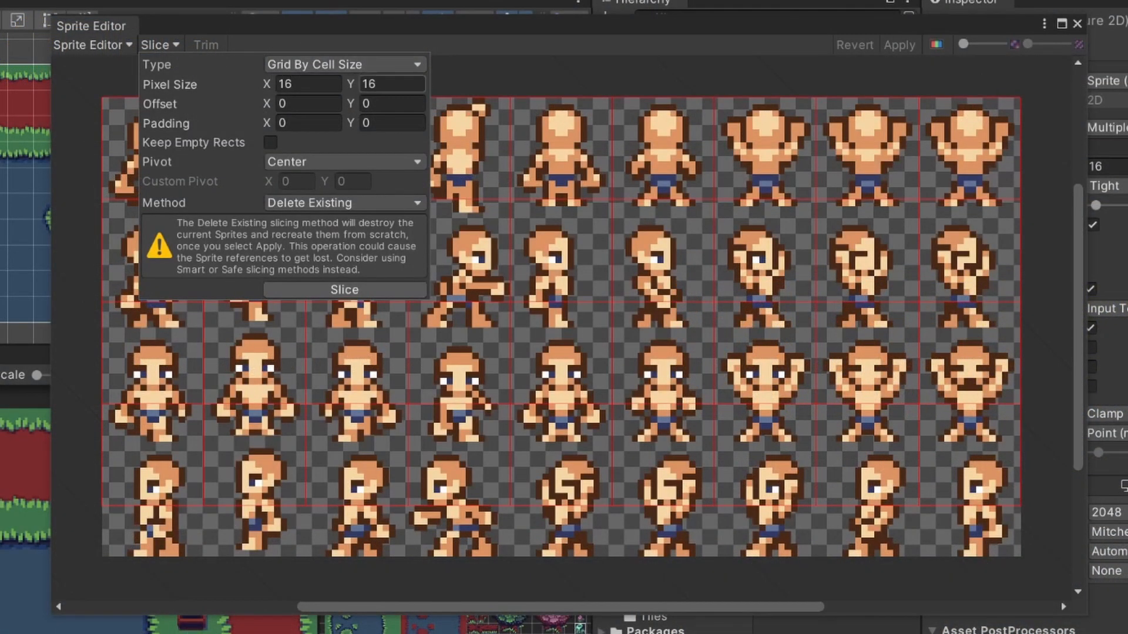
pyautogui.write('18')
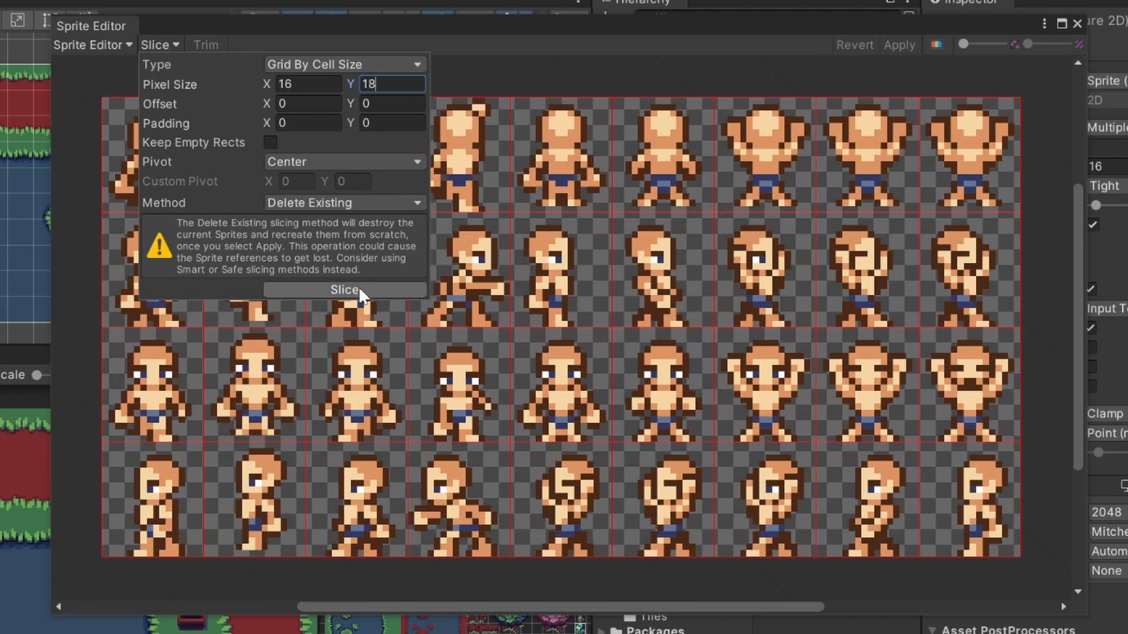
pyautogui.click(343, 290)
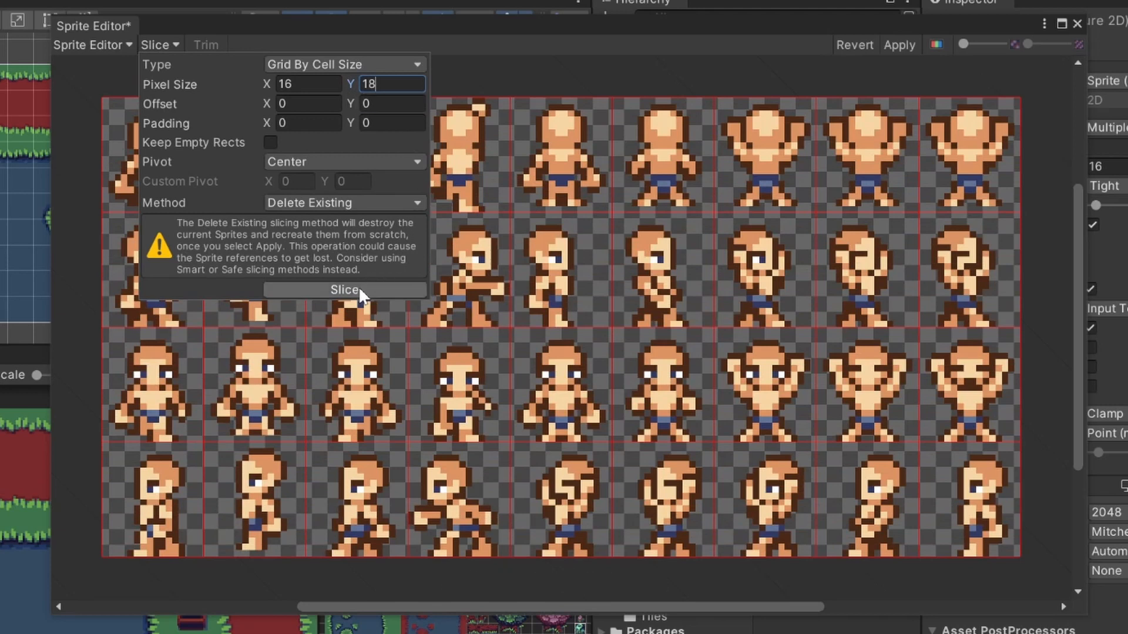
pyautogui.click(344, 289)
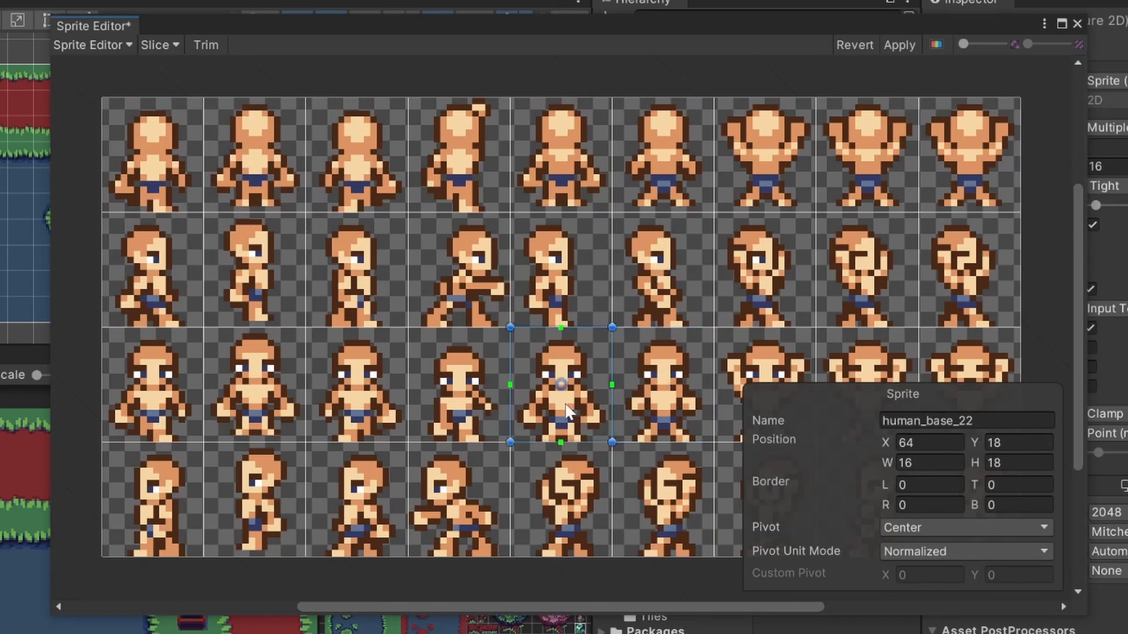
pyautogui.moveTo(568, 360)
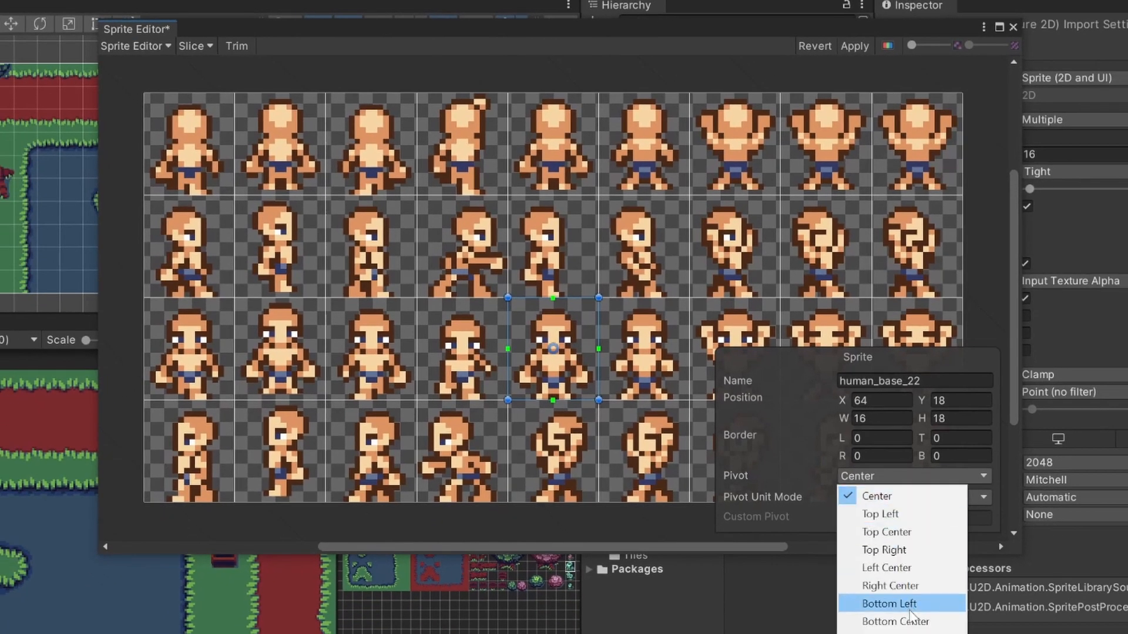
pyautogui.click(894, 620)
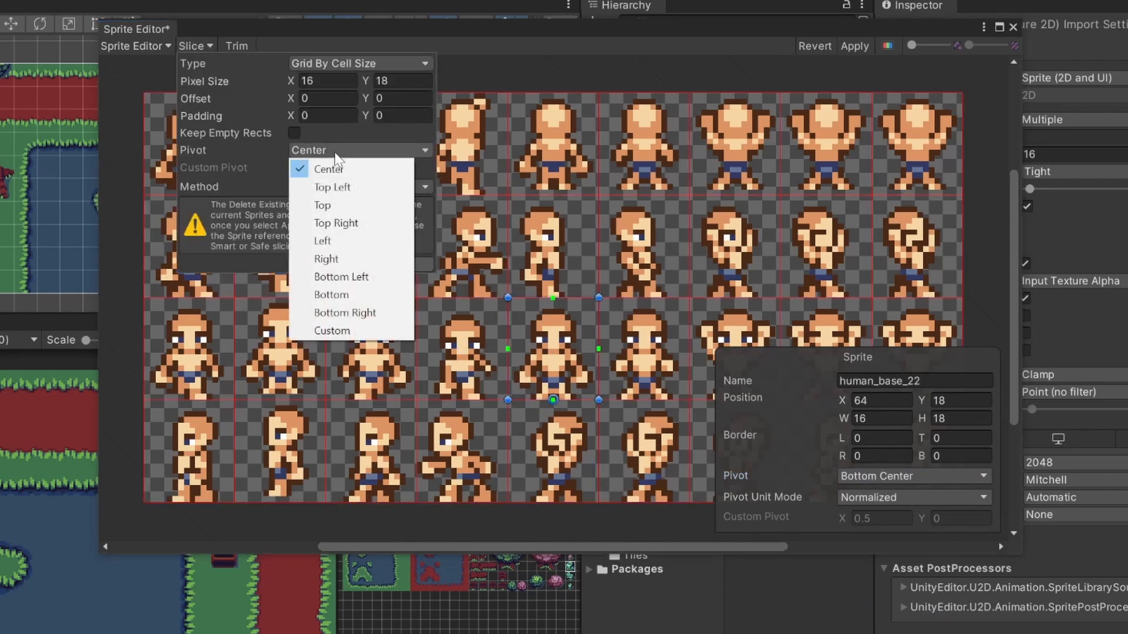
pyautogui.moveTo(359, 295)
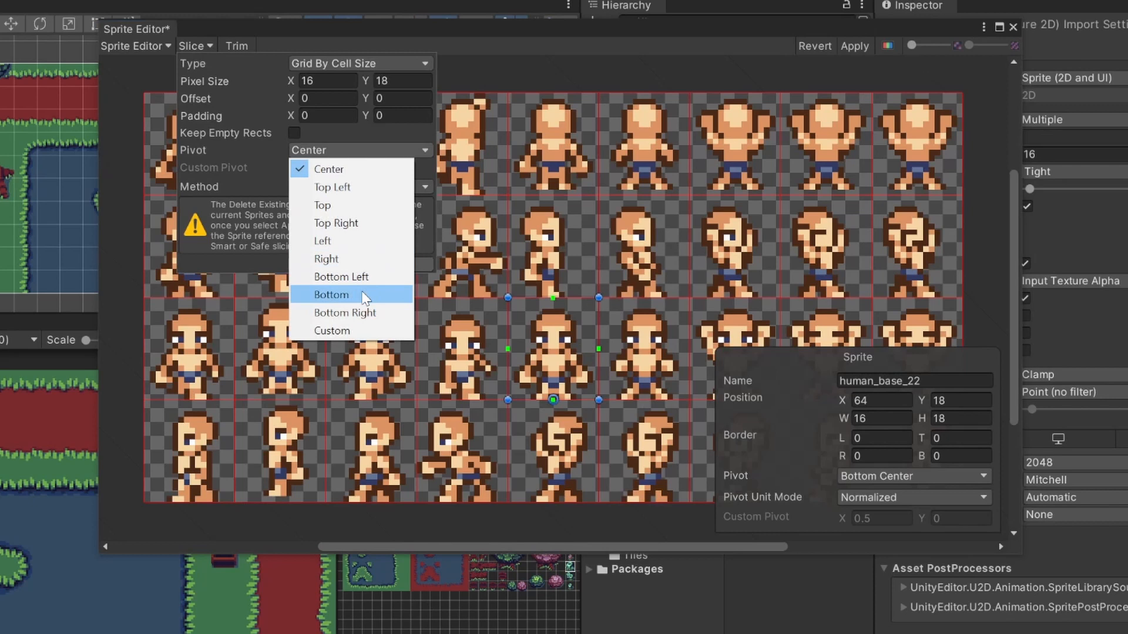
# - Re-slice the sheet with bottom pivots and check a frame's pivot in pixel units
pyautogui.click(331, 294)
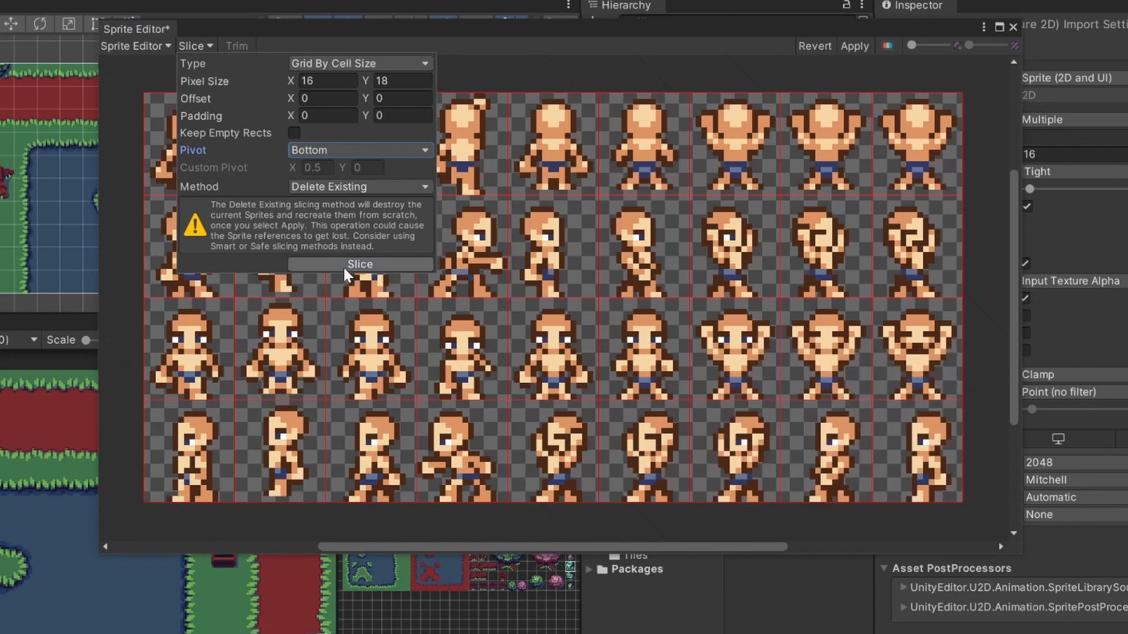
pyautogui.click(359, 265)
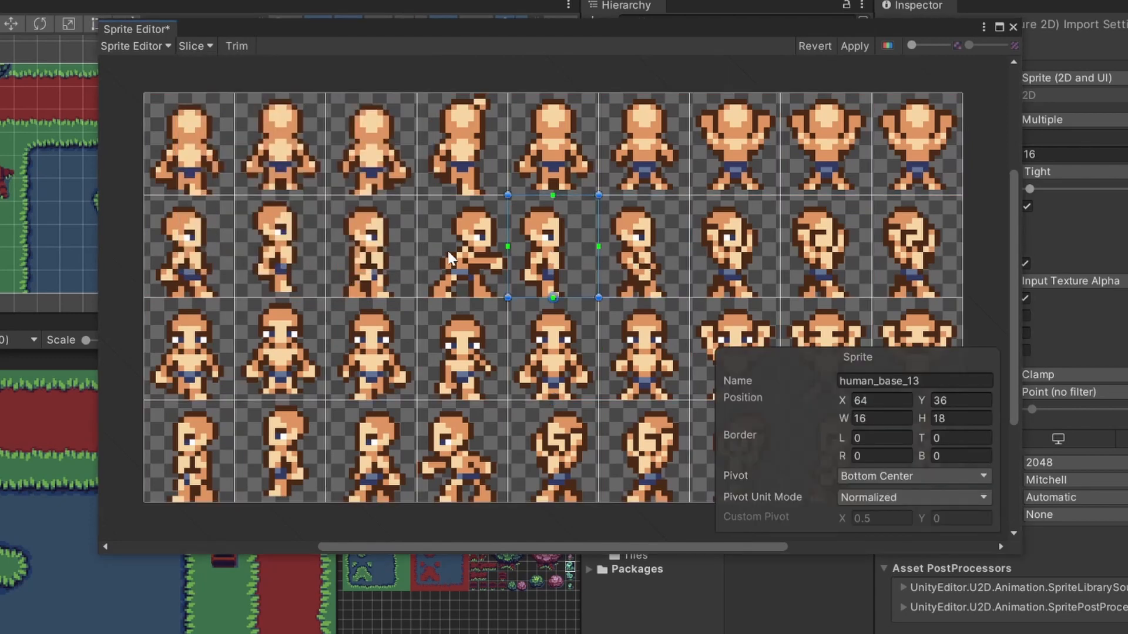
pyautogui.click(463, 248)
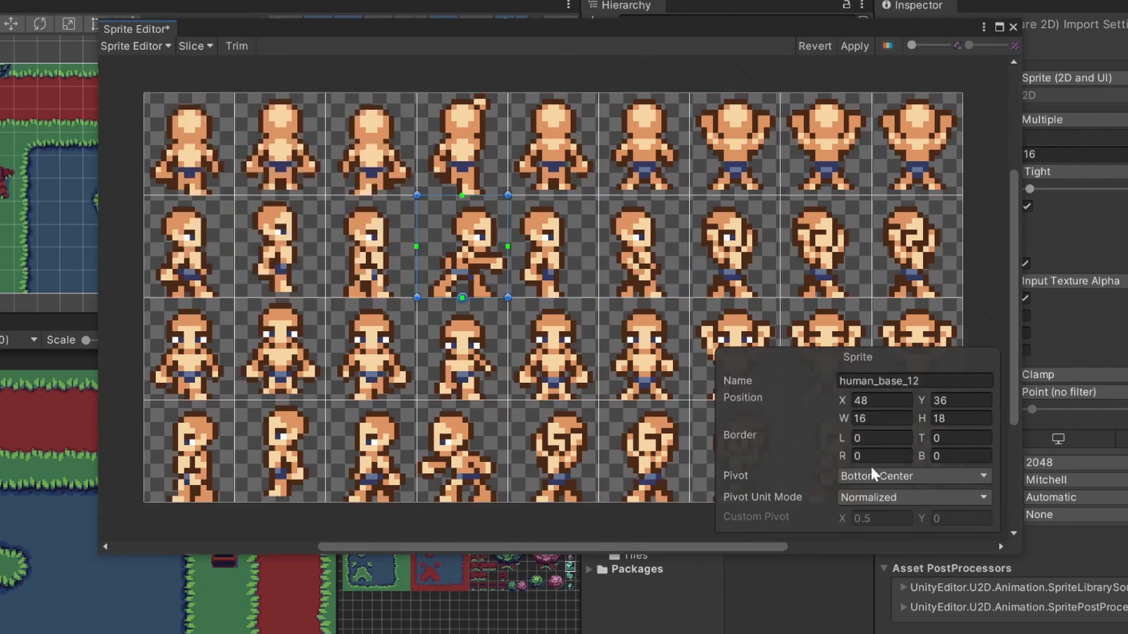
pyautogui.click(914, 498)
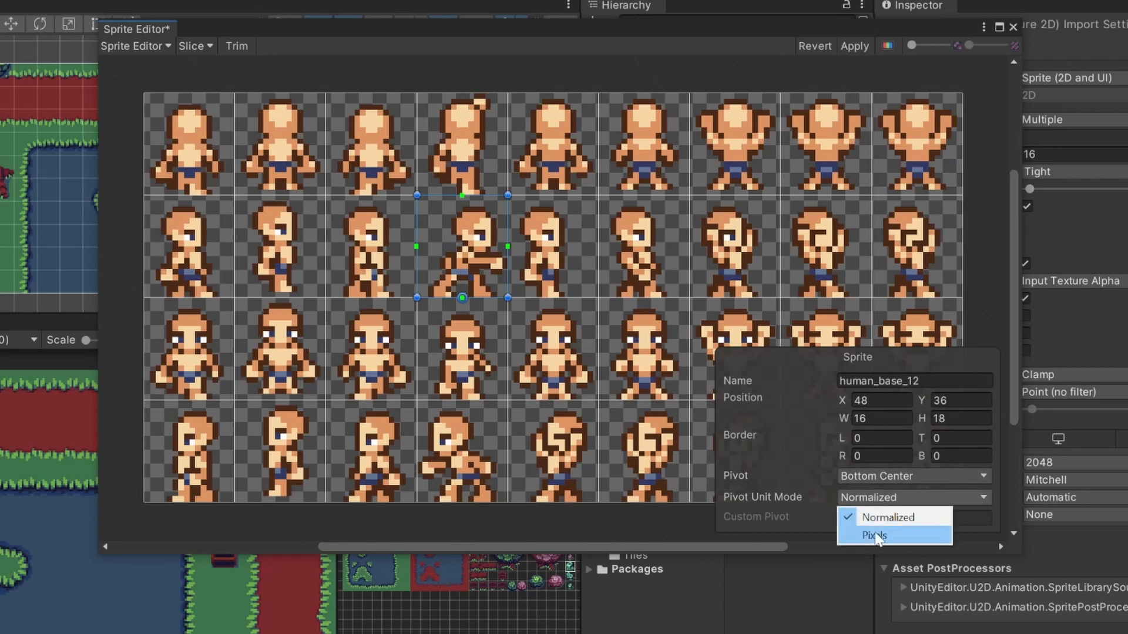
pyautogui.click(872, 535)
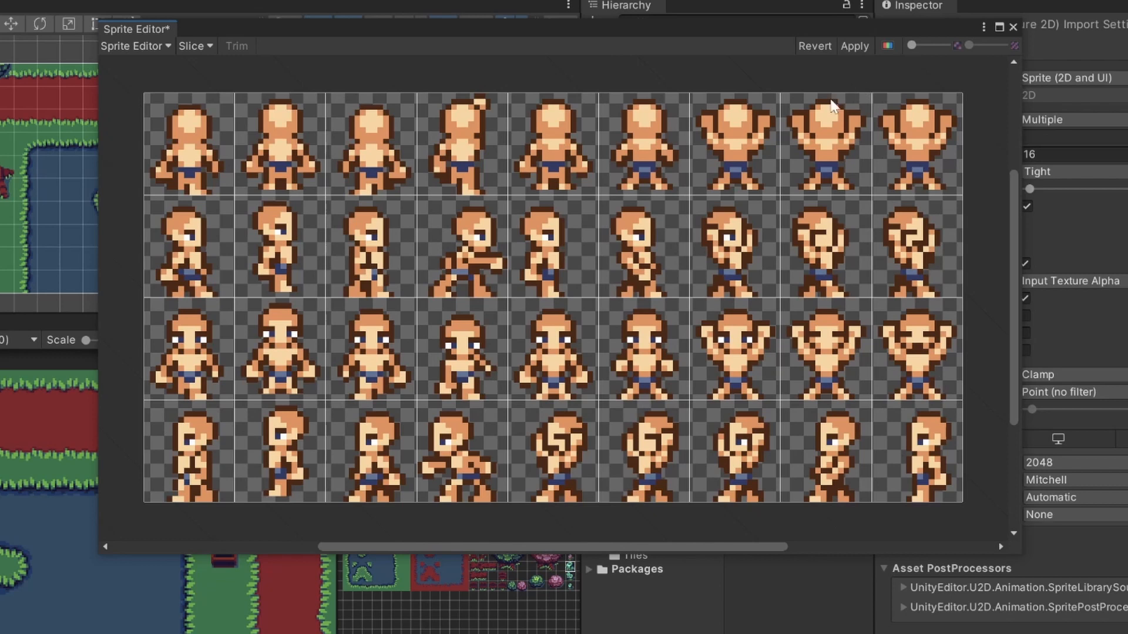
pyautogui.moveTo(490, 375)
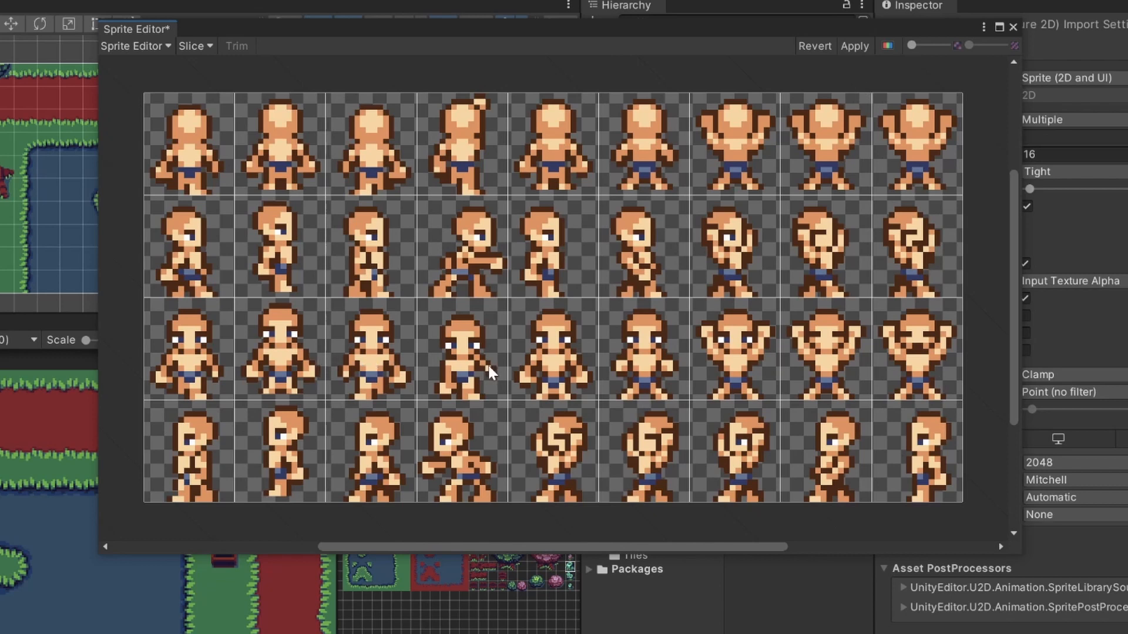
# - Check the human_base_22 frame's pivot, apply the slicing and close the Sprite Editor
pyautogui.click(552, 359)
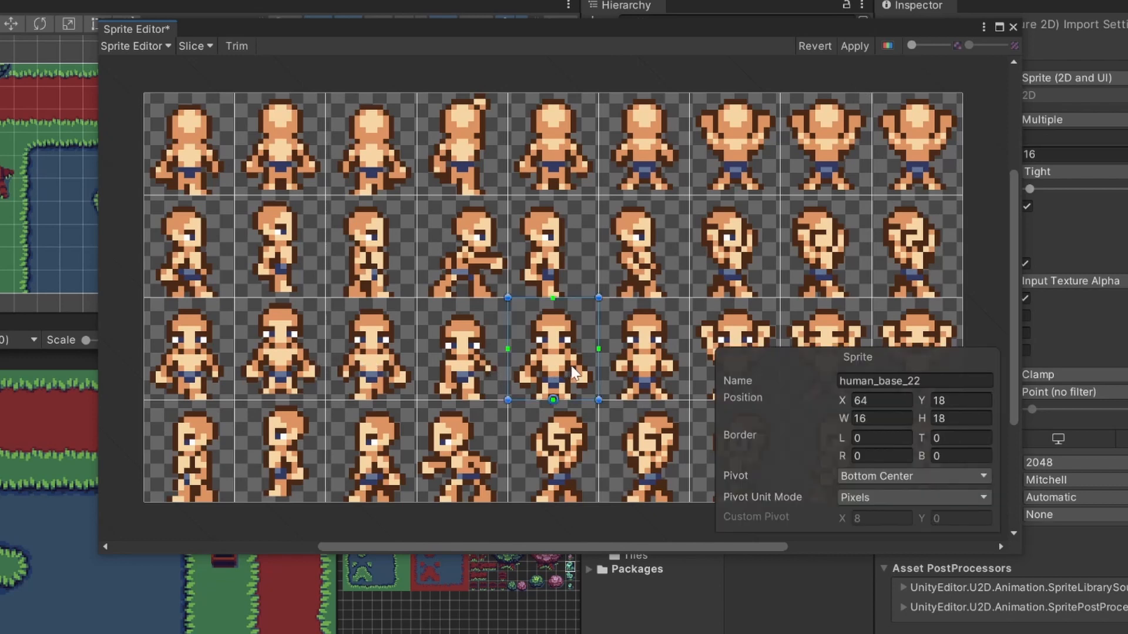
pyautogui.click(914, 381)
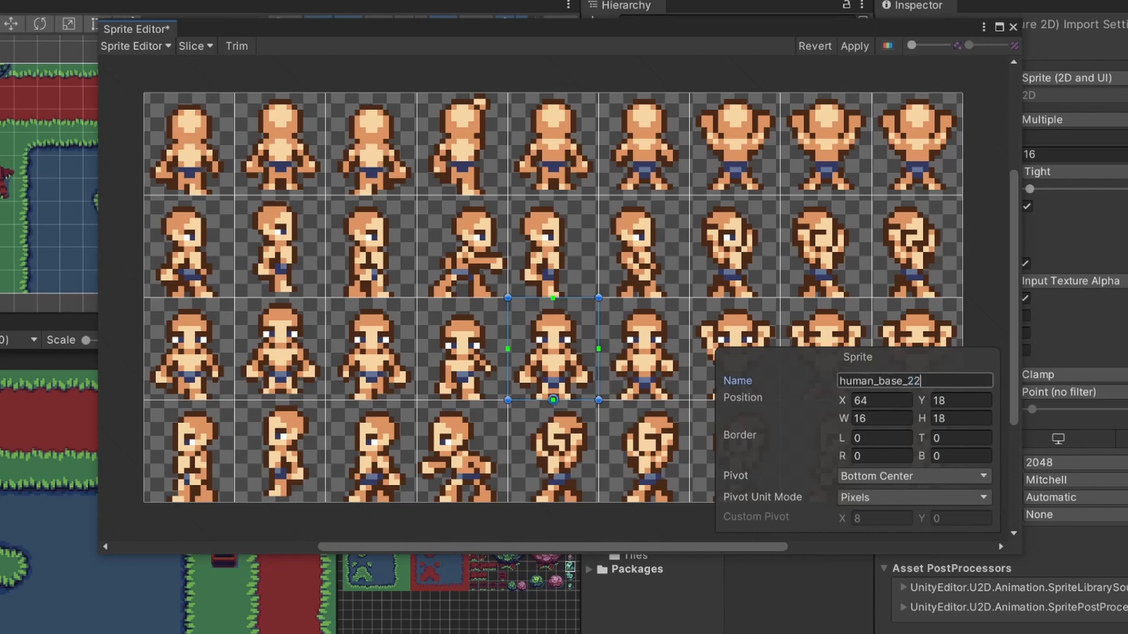
pyautogui.moveTo(855, 46)
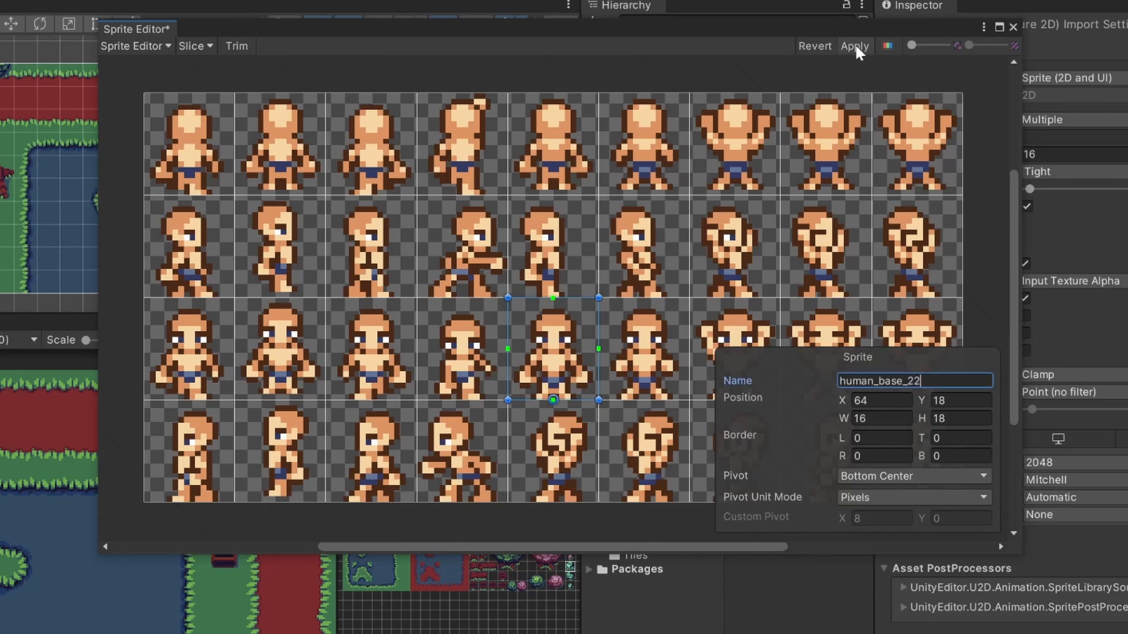
pyautogui.click(856, 46)
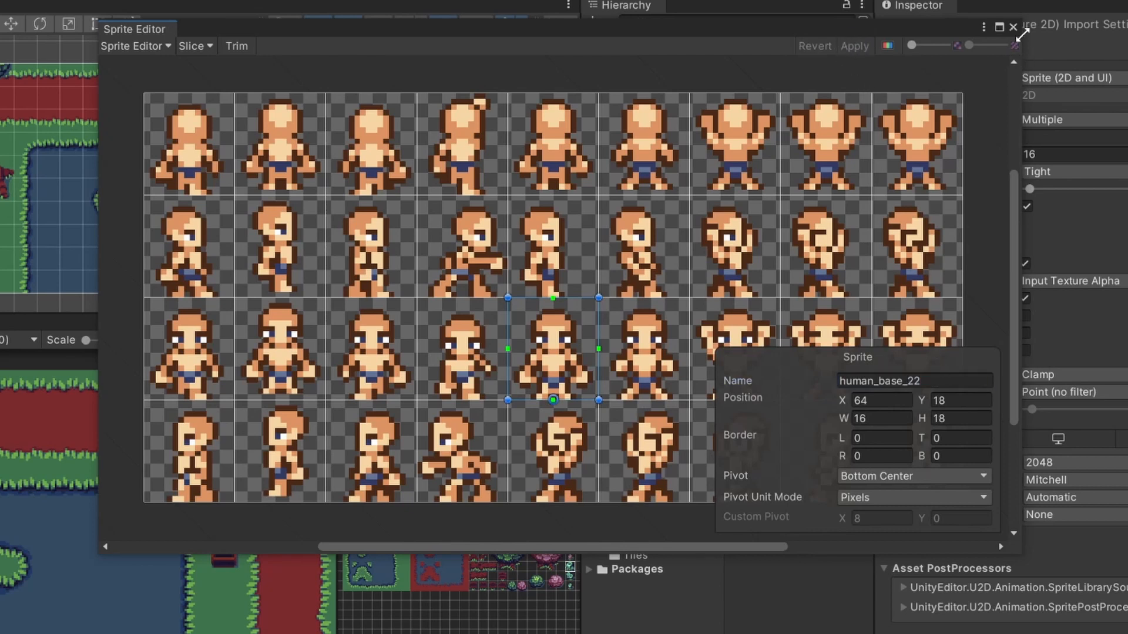
pyautogui.click(1010, 28)
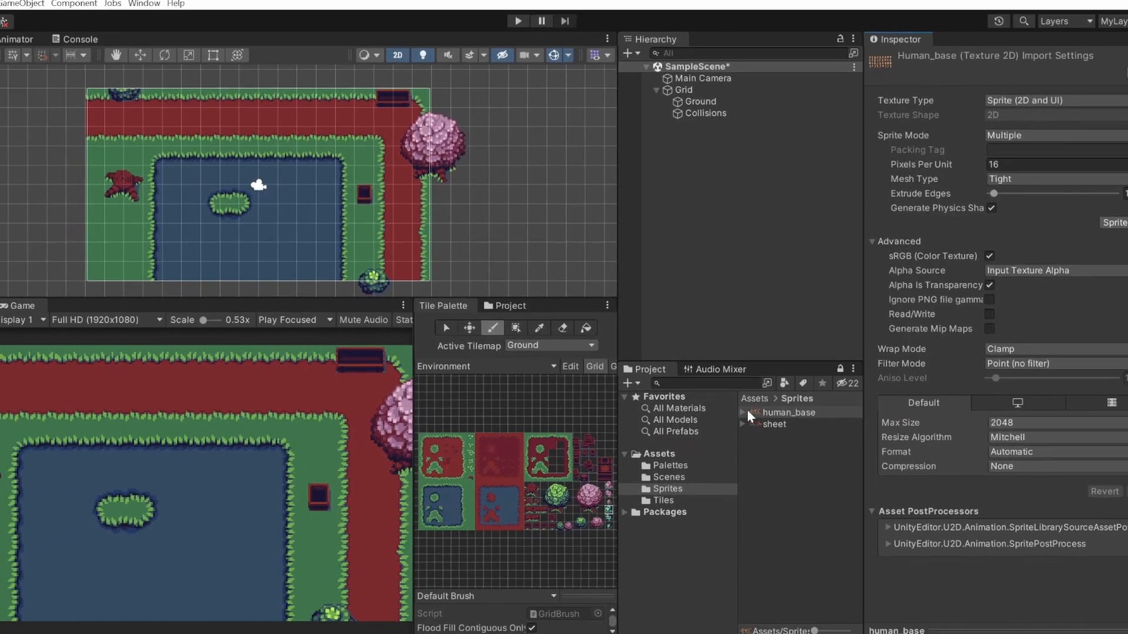
# - Place human_base_22 in the scene, toggle its Sprite Renderer, and try a Test object with a Sprite Renderer
pyautogui.click(743, 413)
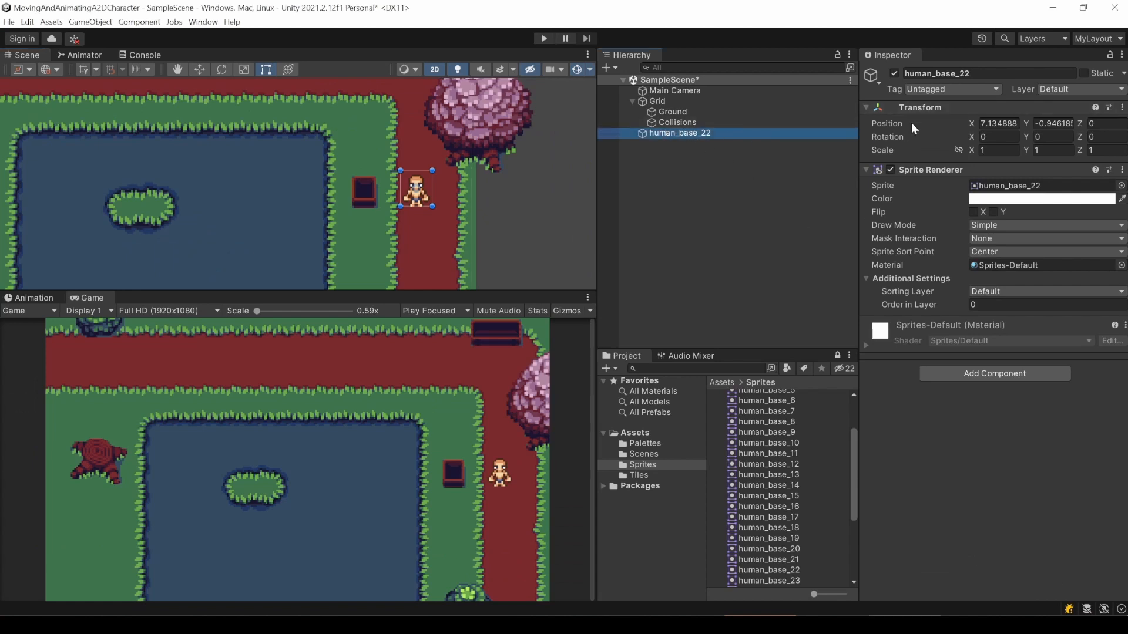
pyautogui.click(891, 169)
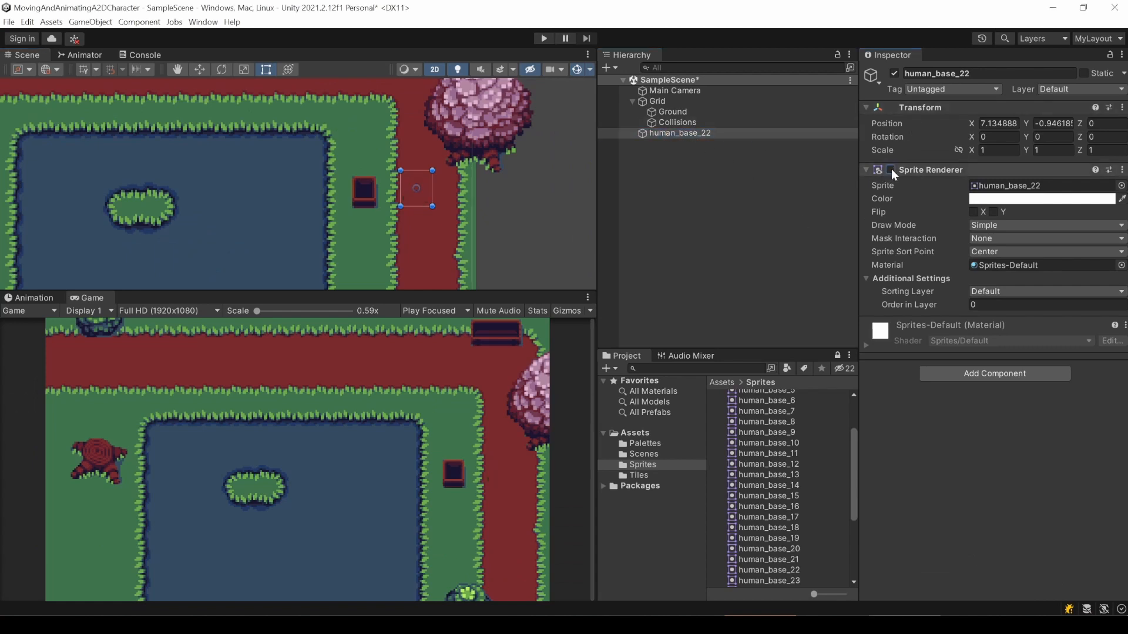
pyautogui.click(890, 169)
pyautogui.write('Spri')
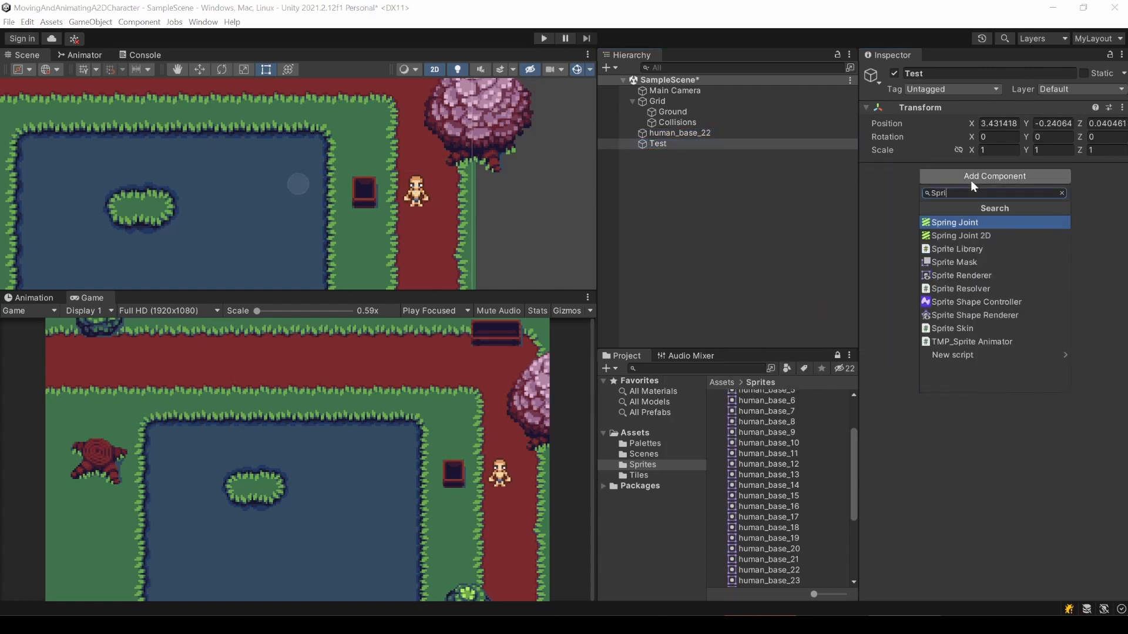
pyautogui.click(961, 275)
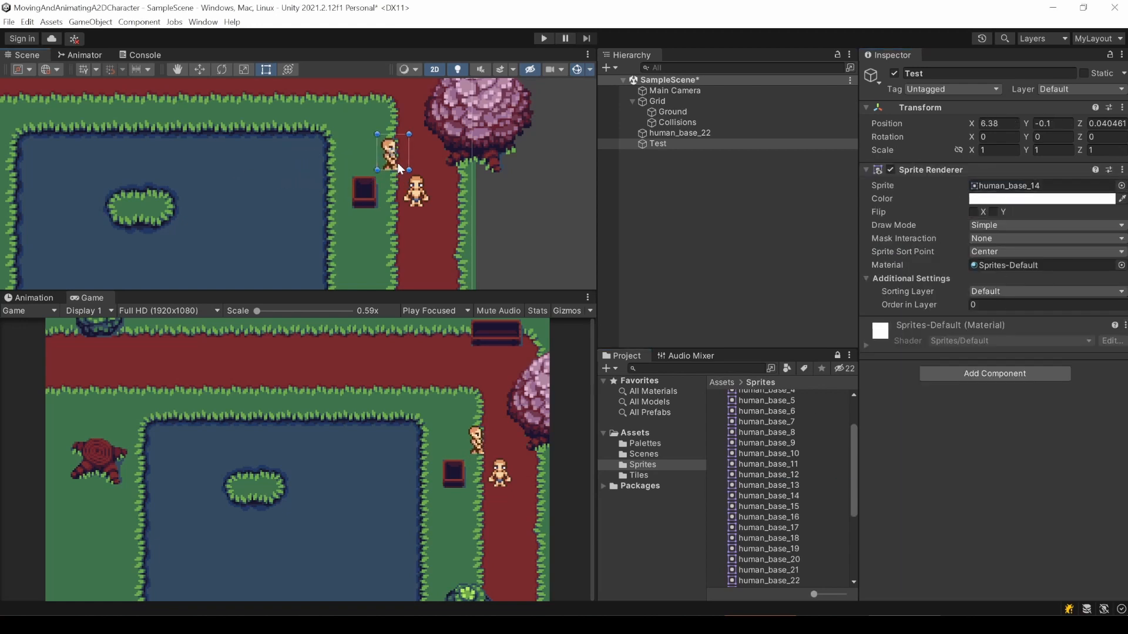
pyautogui.moveTo(389, 148); pyautogui.dragTo(378, 259)
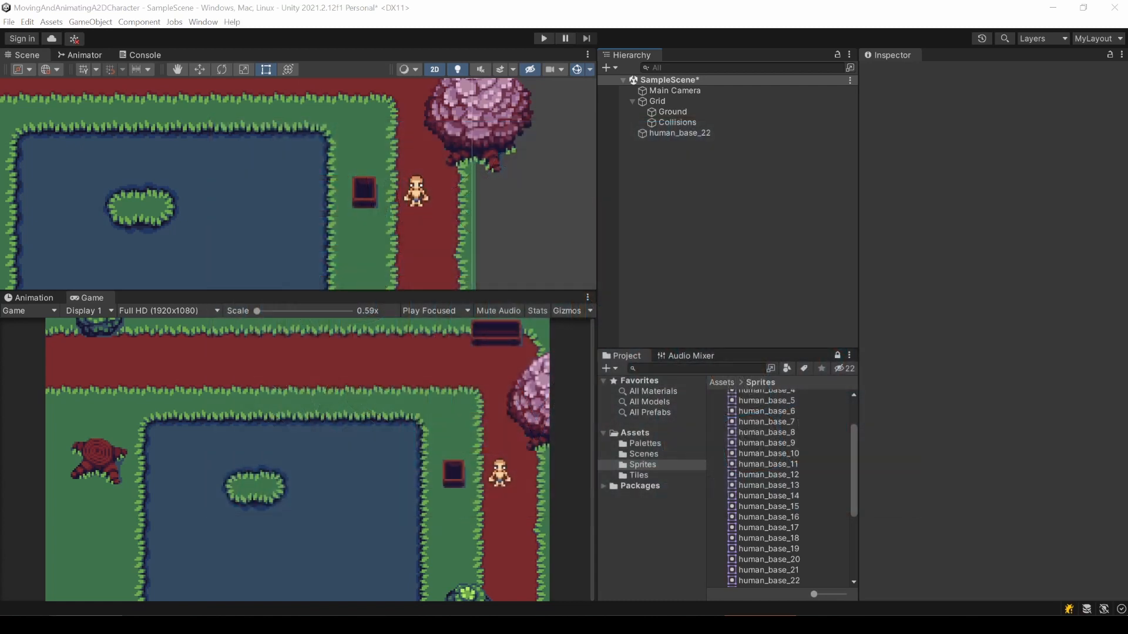
# - Install the Input System package from the Unity Registry via the Package Manager
pyautogui.click(202, 21)
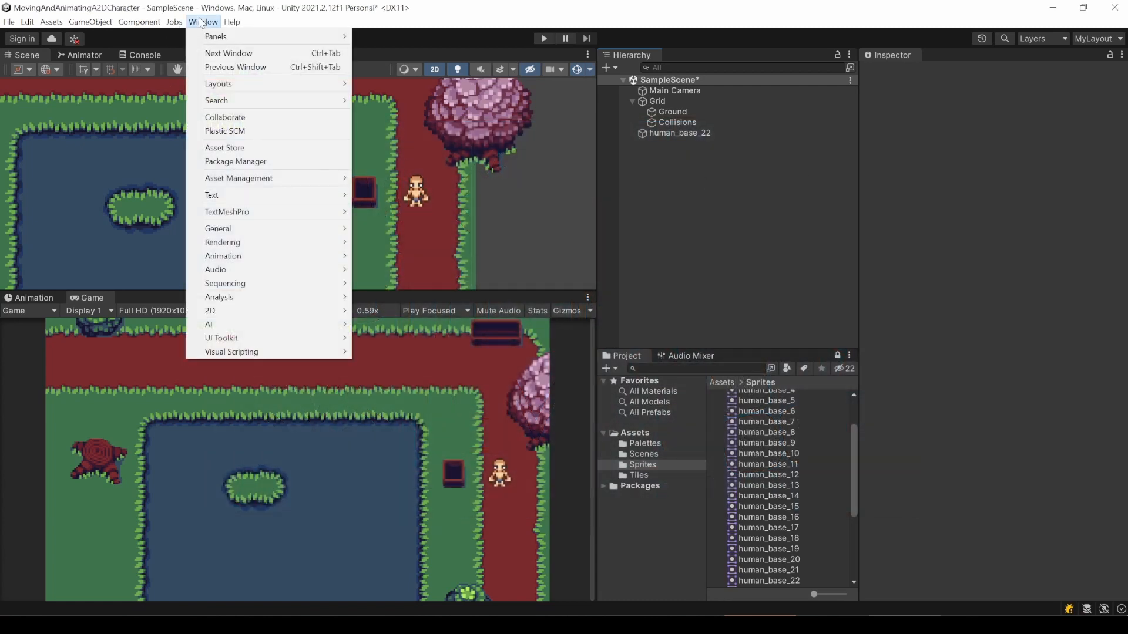
pyautogui.click(235, 161)
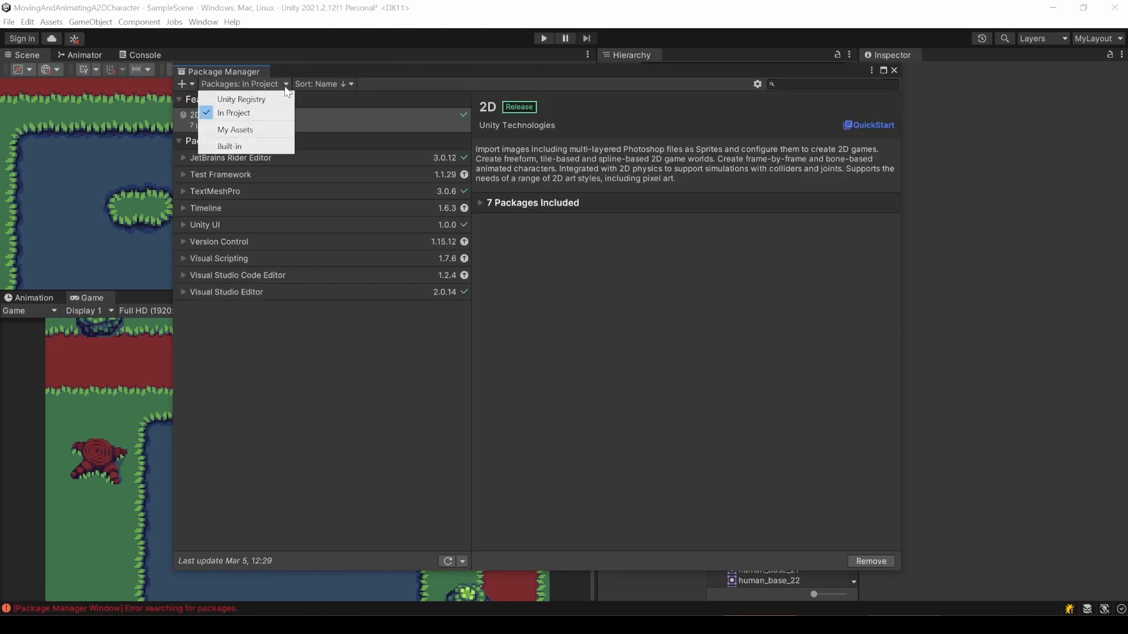
pyautogui.click(240, 99)
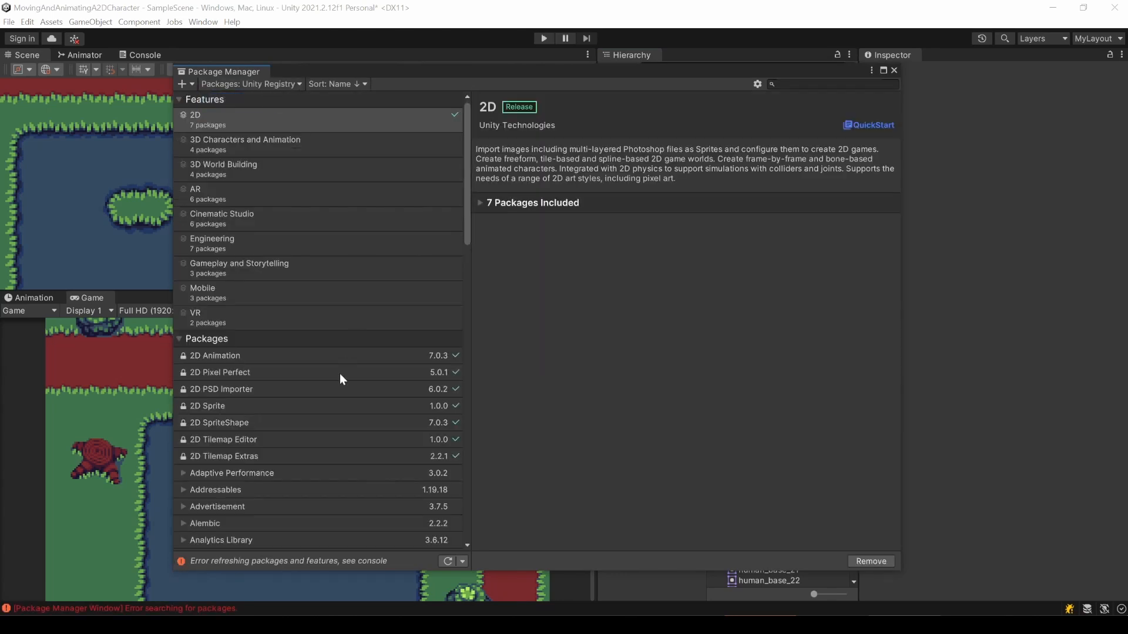
pyautogui.scroll(-3)
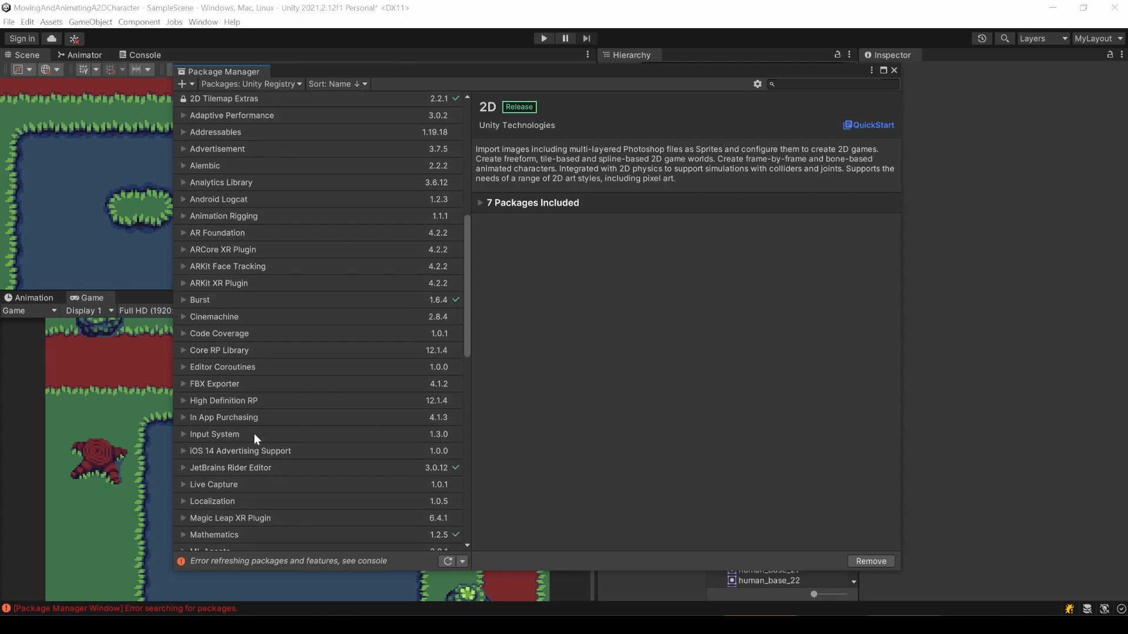
pyautogui.click(214, 435)
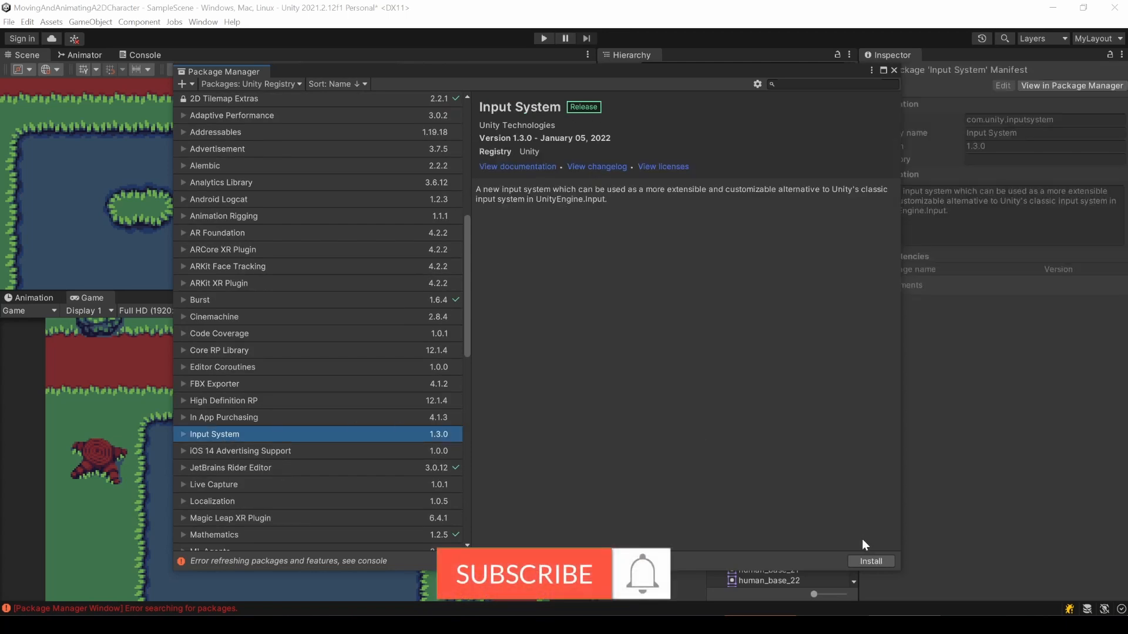
pyautogui.click(871, 561)
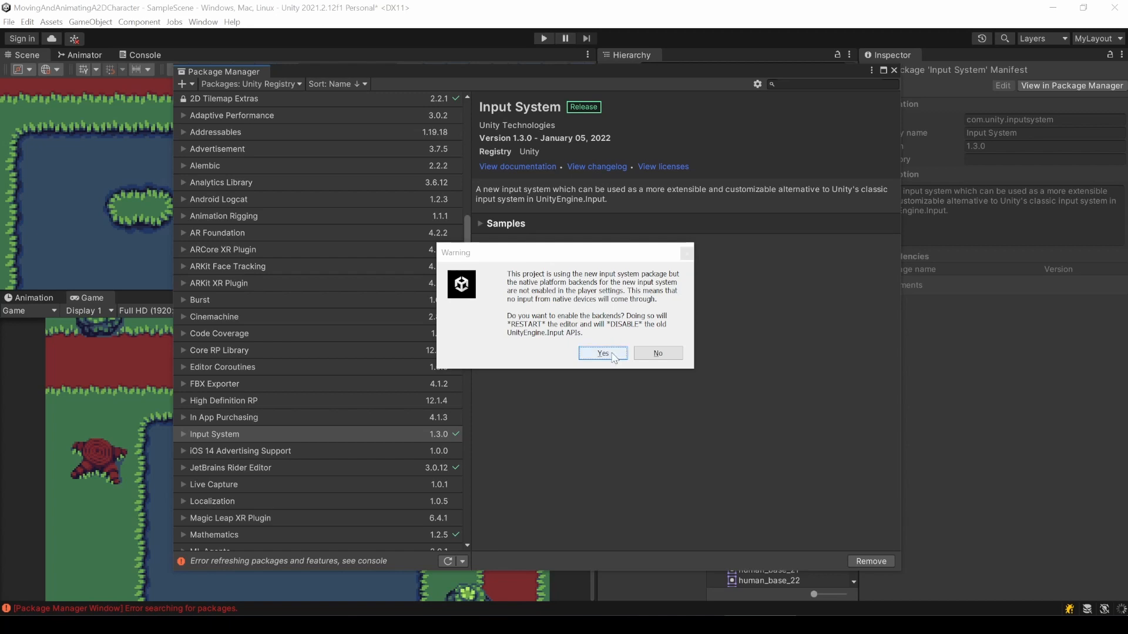
# - Accept enabling the new input backends so the editor restarts
pyautogui.click(602, 353)
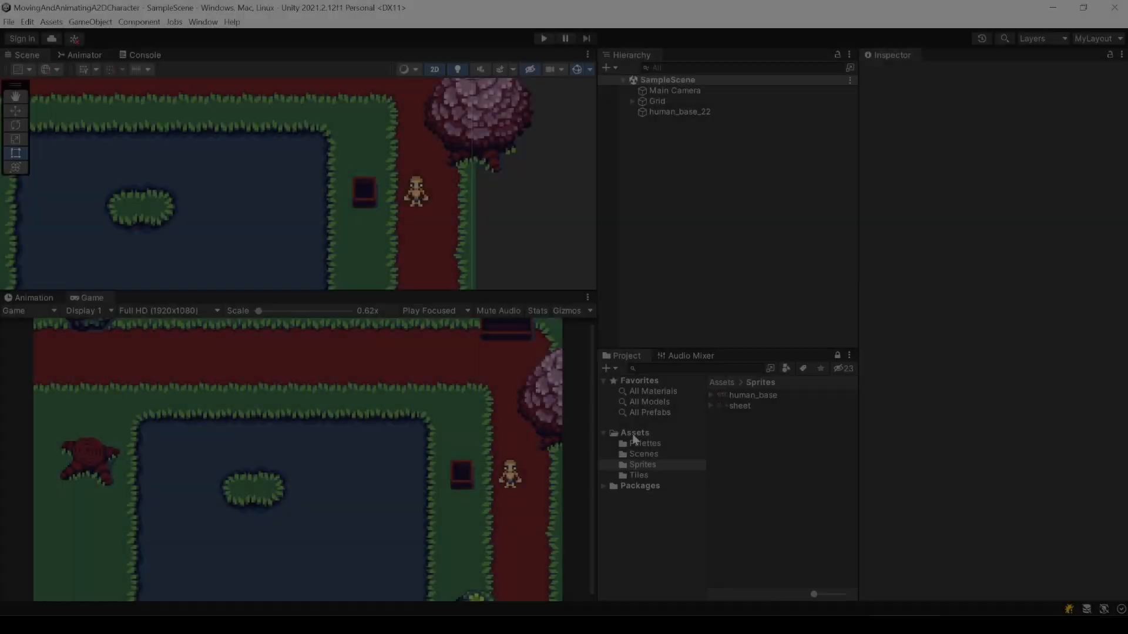
# - Create an Inputs folder in Assets holding a new PlayerInputs Input Actions asset
pyautogui.rightClick(633, 432)
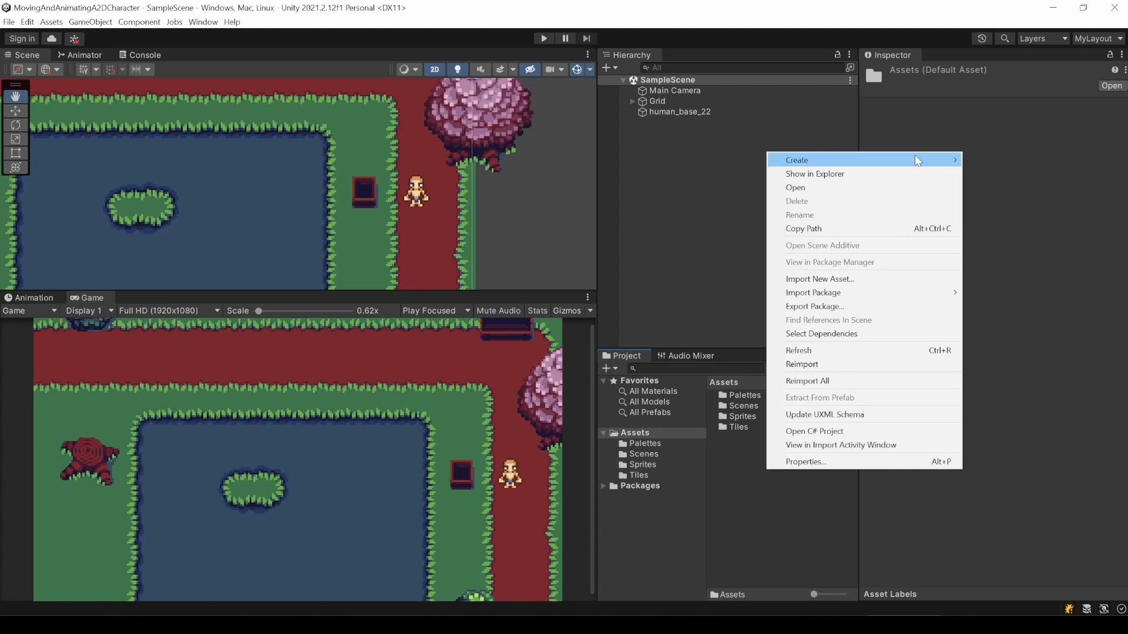
pyautogui.click(796, 160)
pyautogui.write('Inputs')
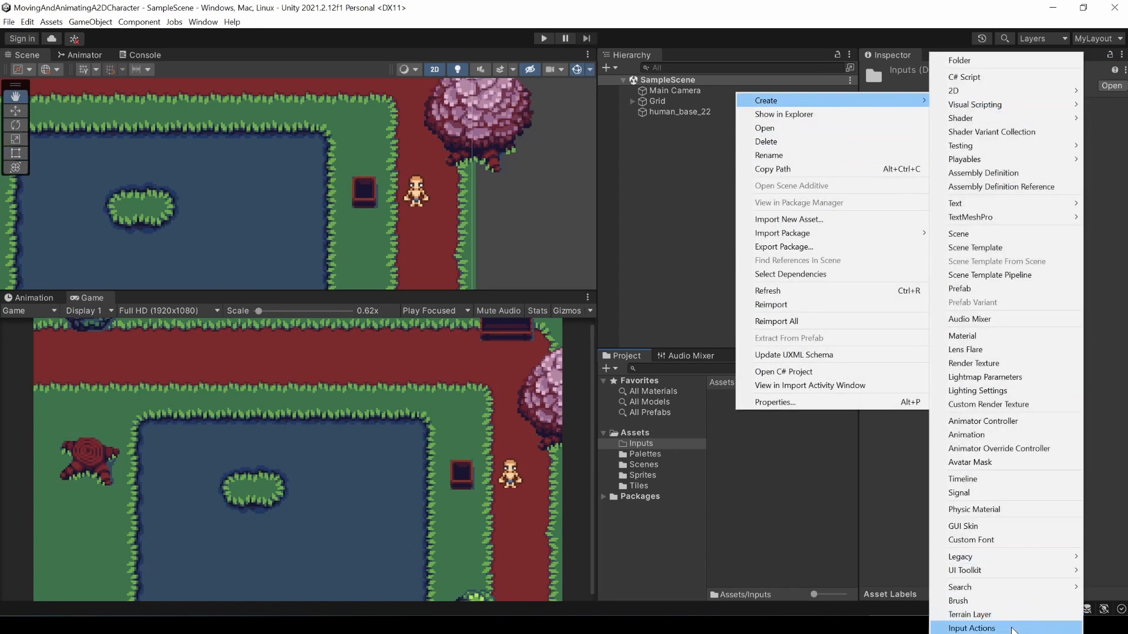
pyautogui.click(970, 628)
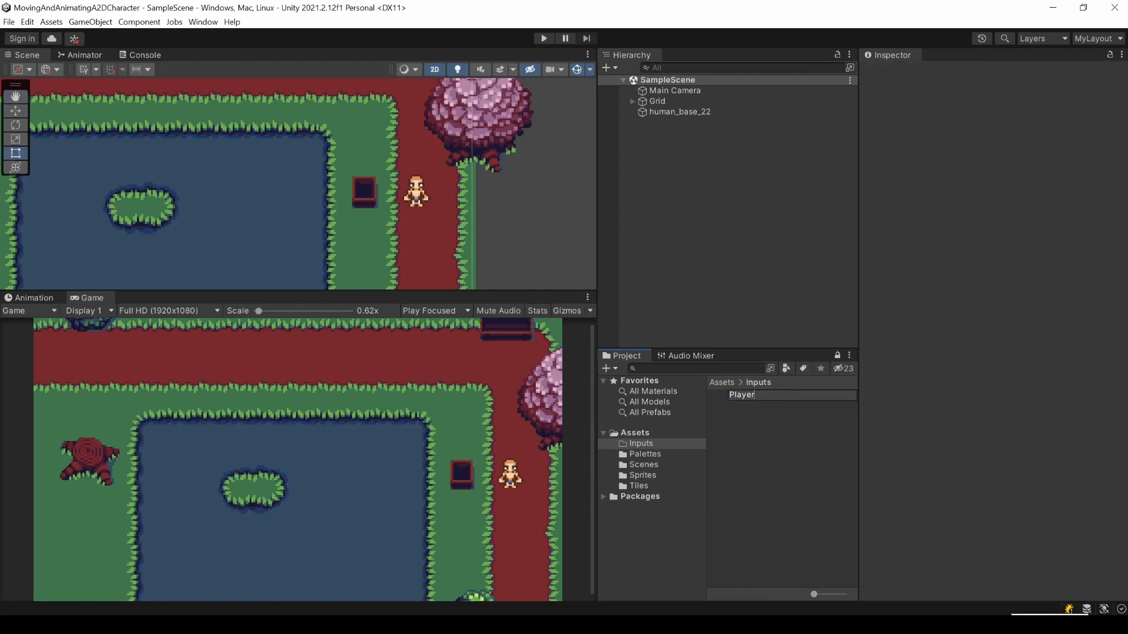
pyautogui.click(747, 395)
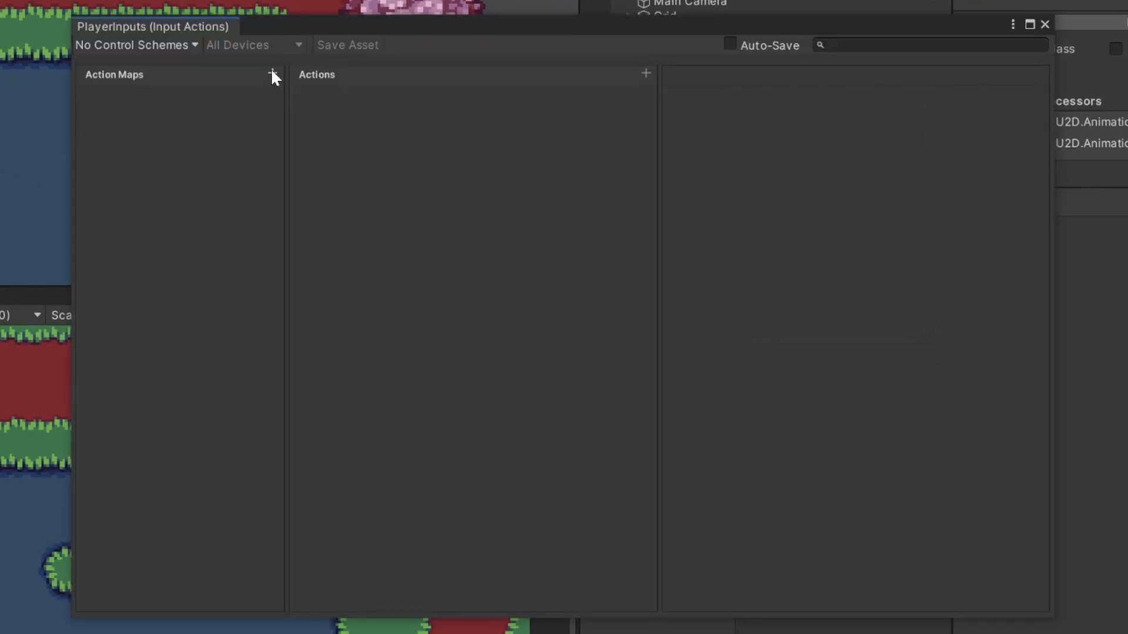
# - Add an action map named InGame and remove its default New action
pyautogui.click(272, 75)
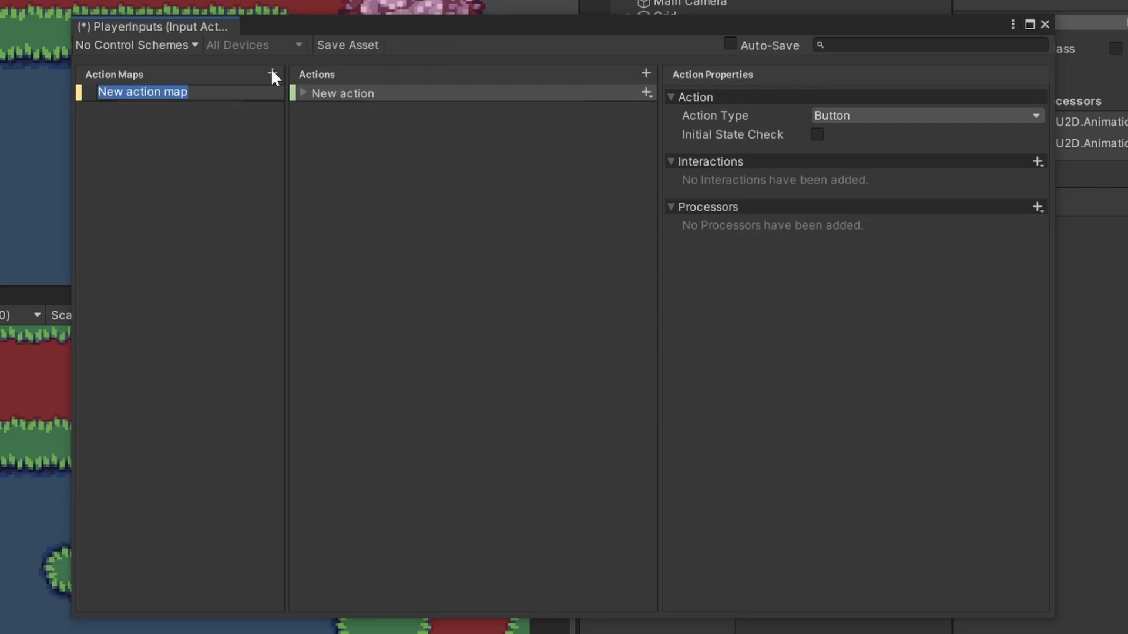
pyautogui.write('InGame+')
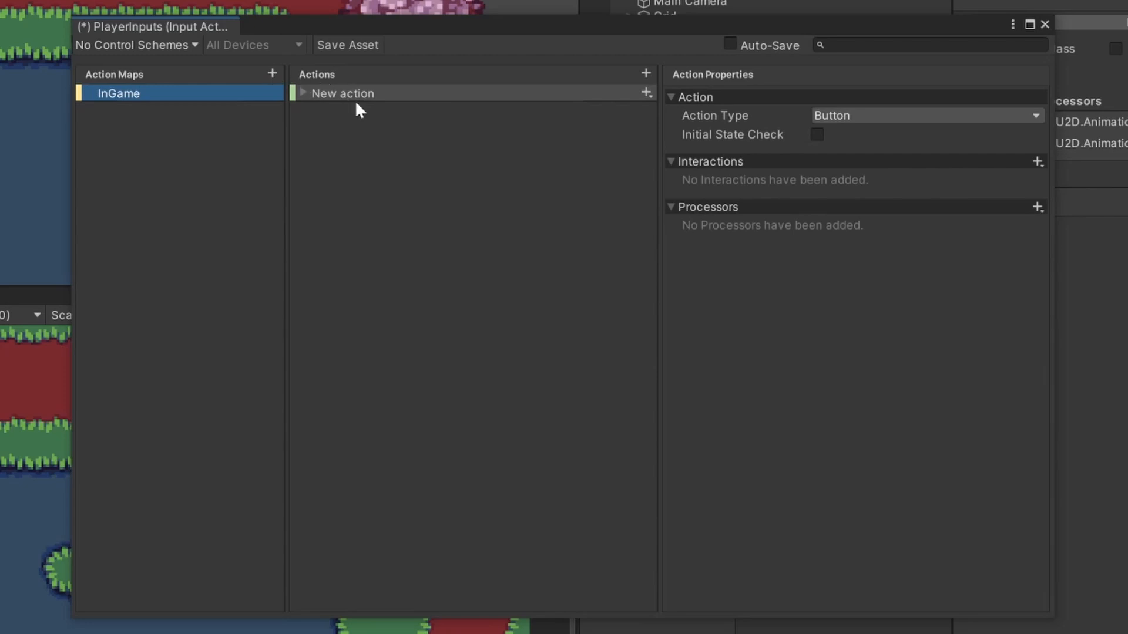
pyautogui.rightClick(341, 93)
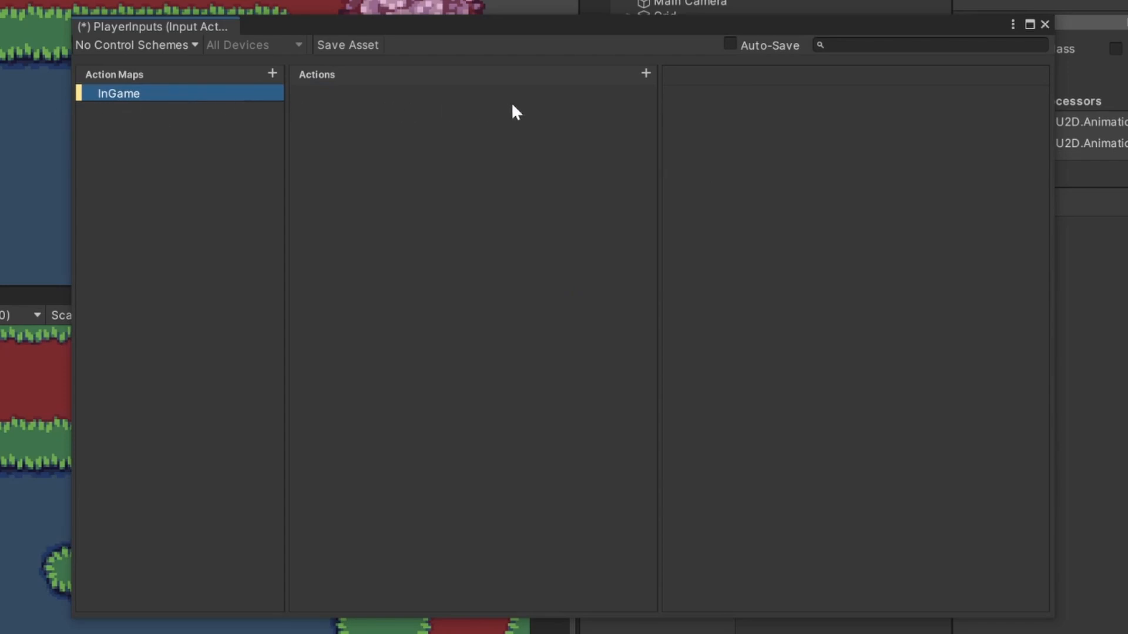
pyautogui.moveTo(660, 80)
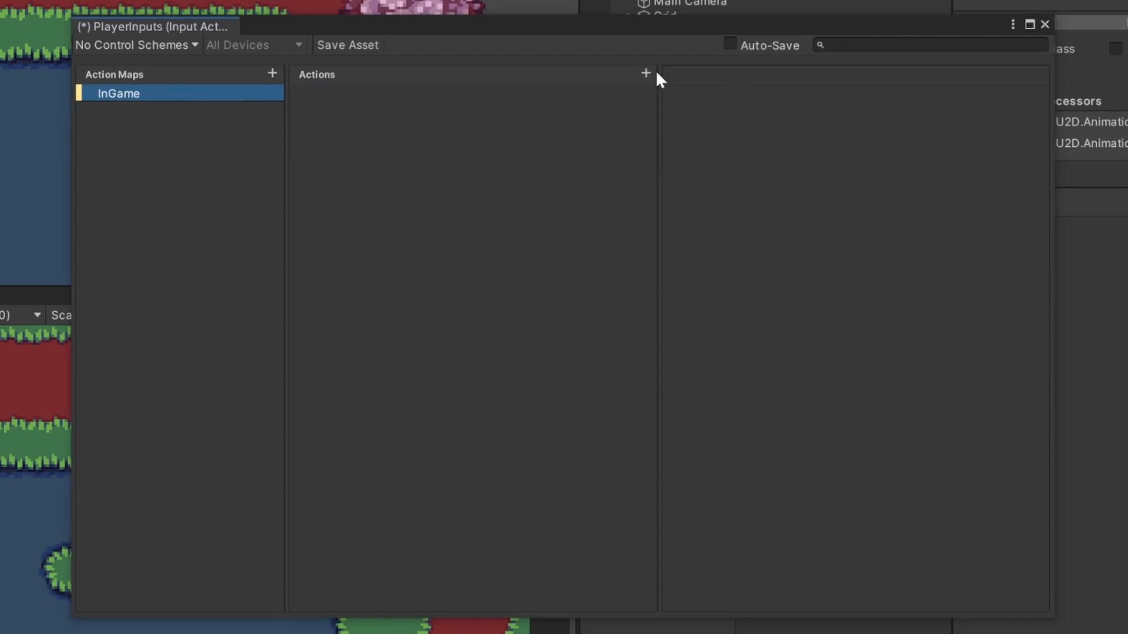
# - Add a Movement action to InGame and delete its default empty binding
pyautogui.click(644, 73)
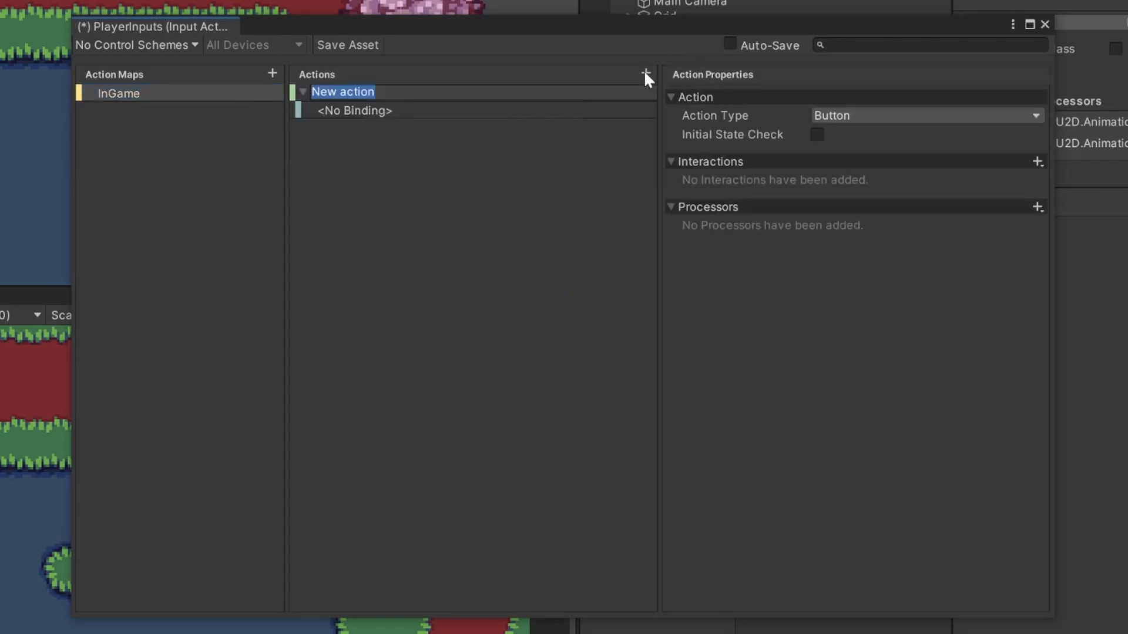
pyautogui.write('Movement')
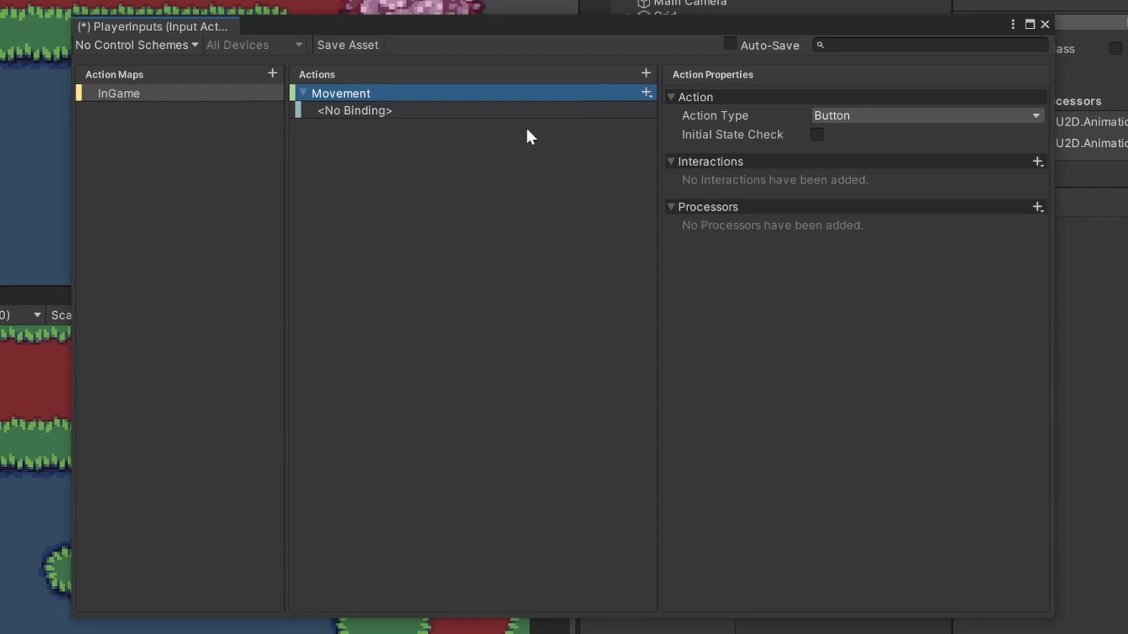
pyautogui.rightClick(354, 111)
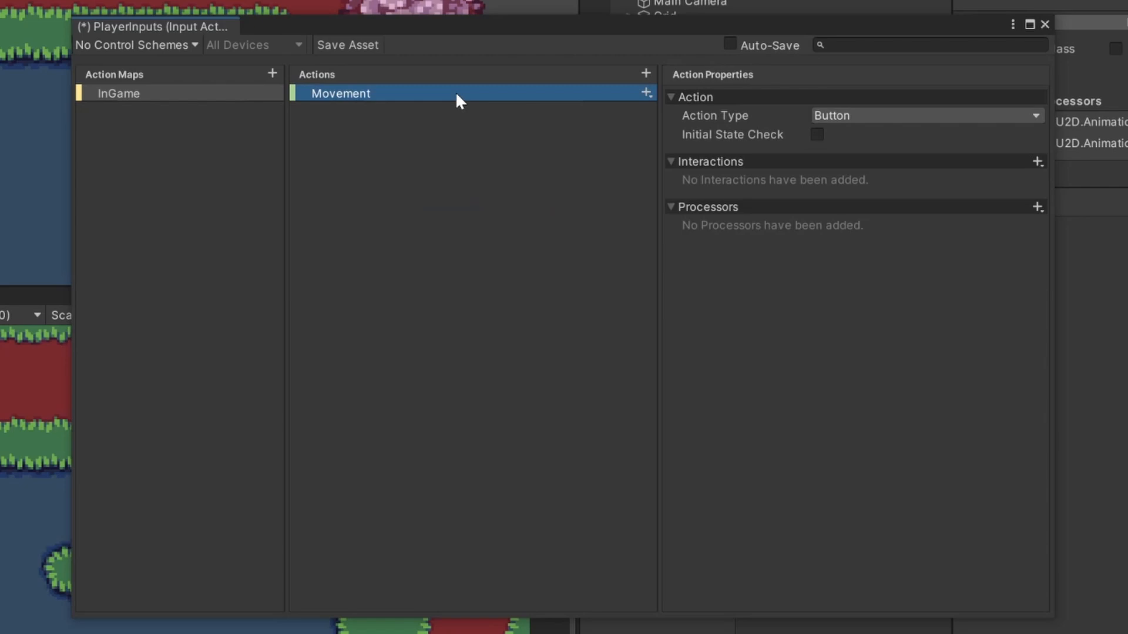
pyautogui.moveTo(507, 111)
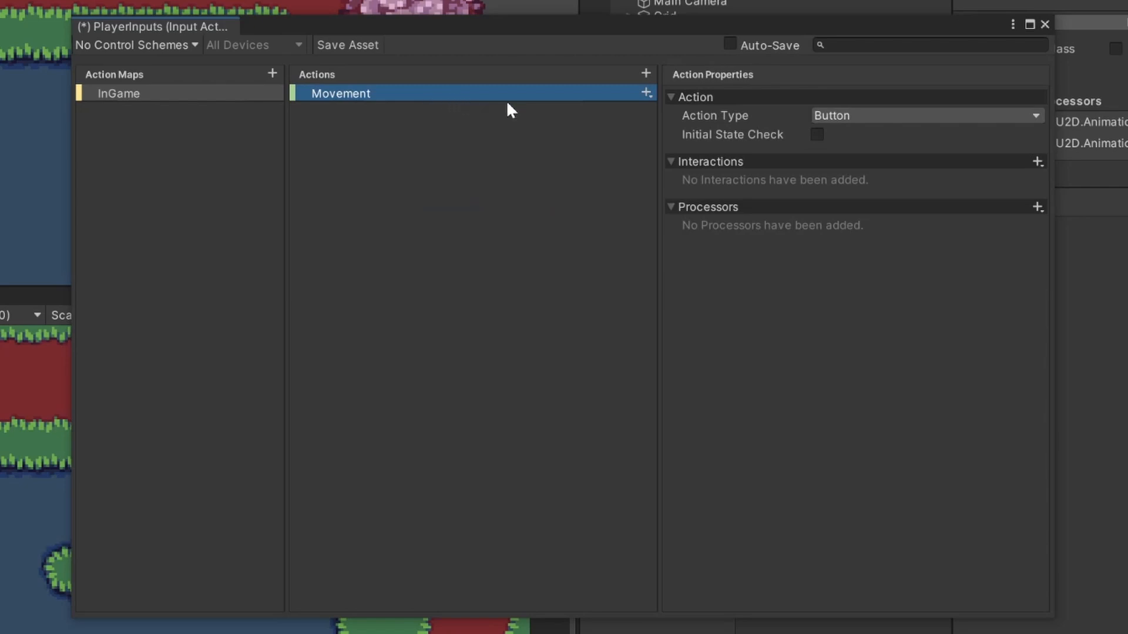
pyautogui.click(644, 91)
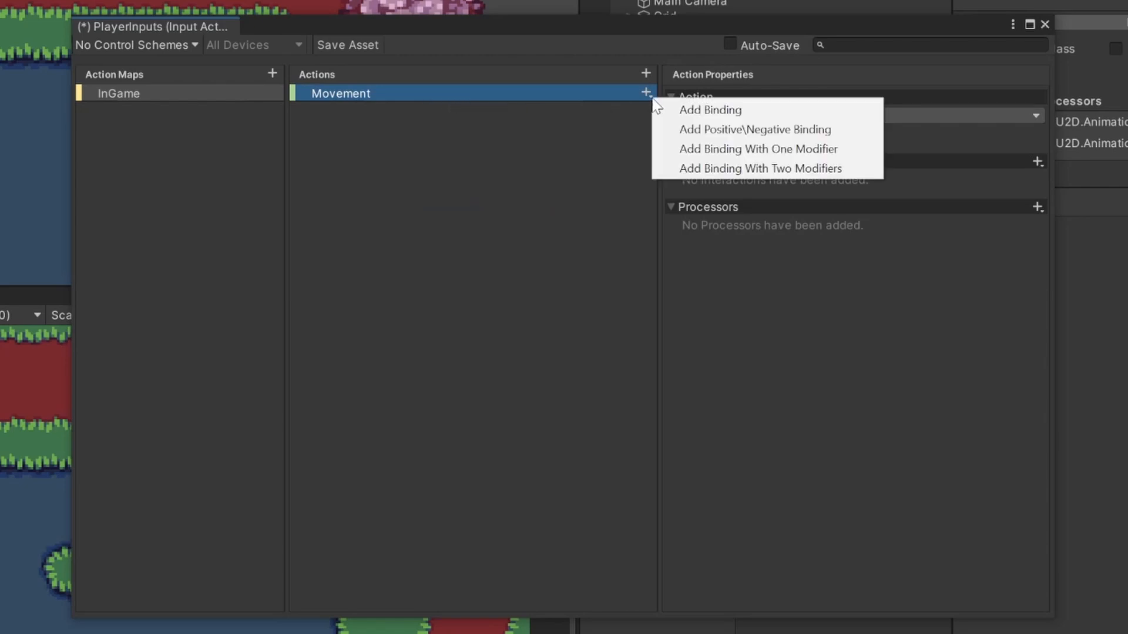
pyautogui.moveTo(754, 139)
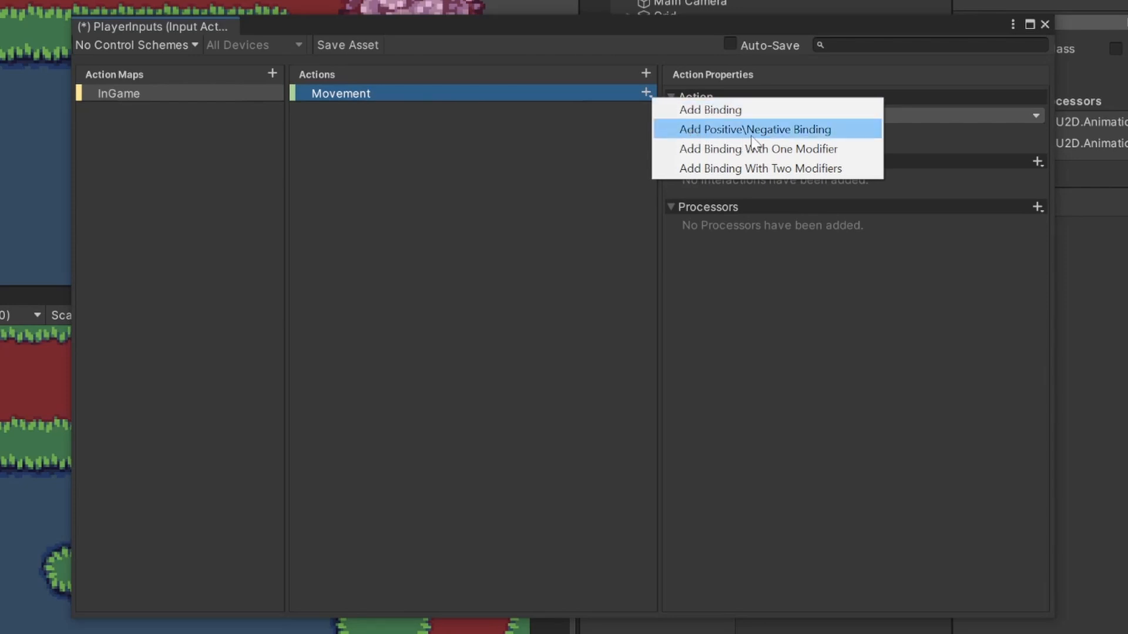
pyautogui.moveTo(802, 131)
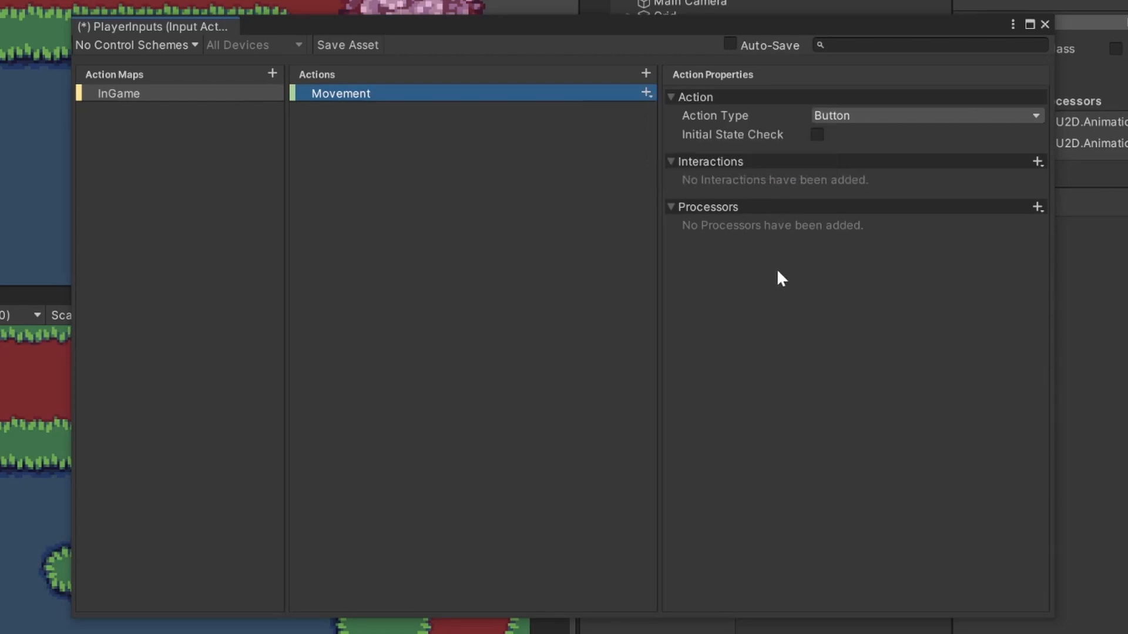
# - Make Movement a Value action with control type Vector 2
pyautogui.doubleClick(340, 93)
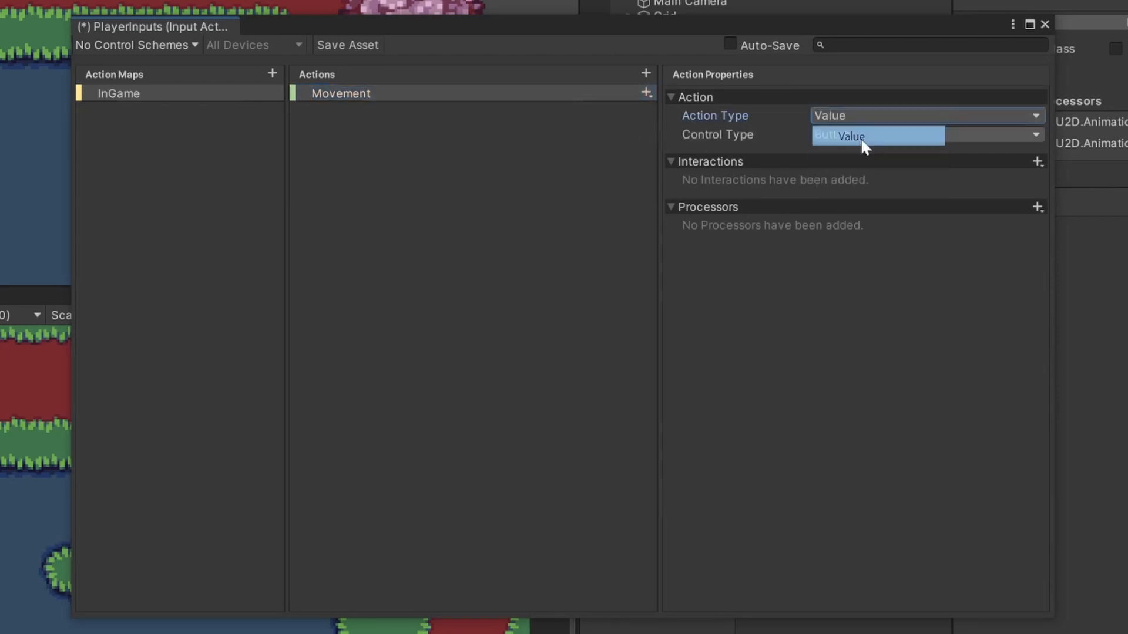
pyautogui.click(927, 134)
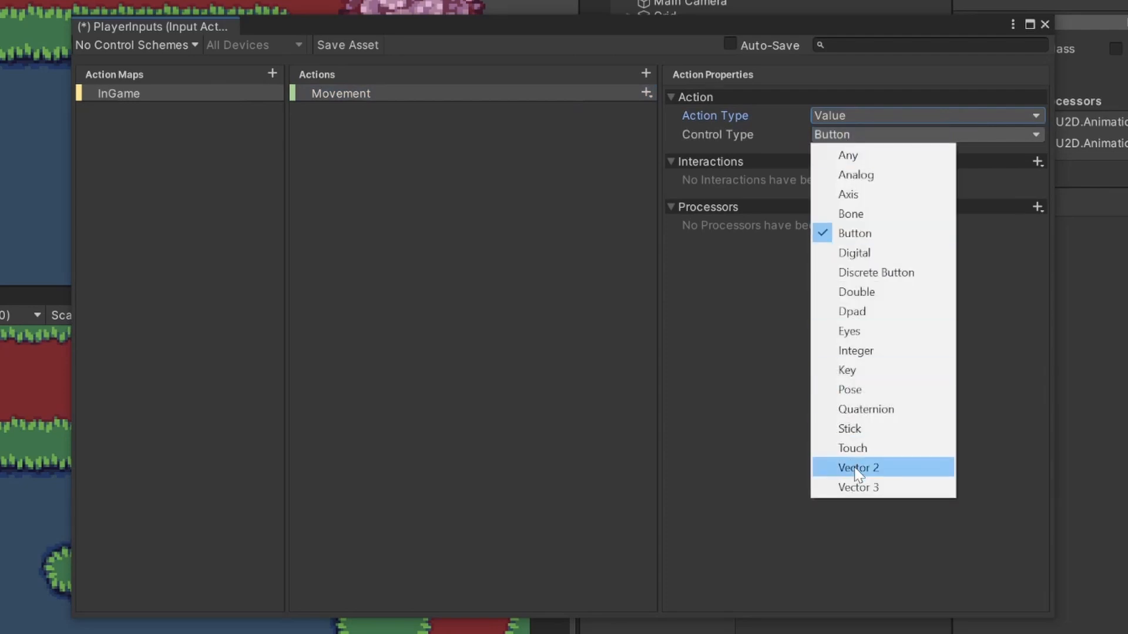
pyautogui.click(858, 468)
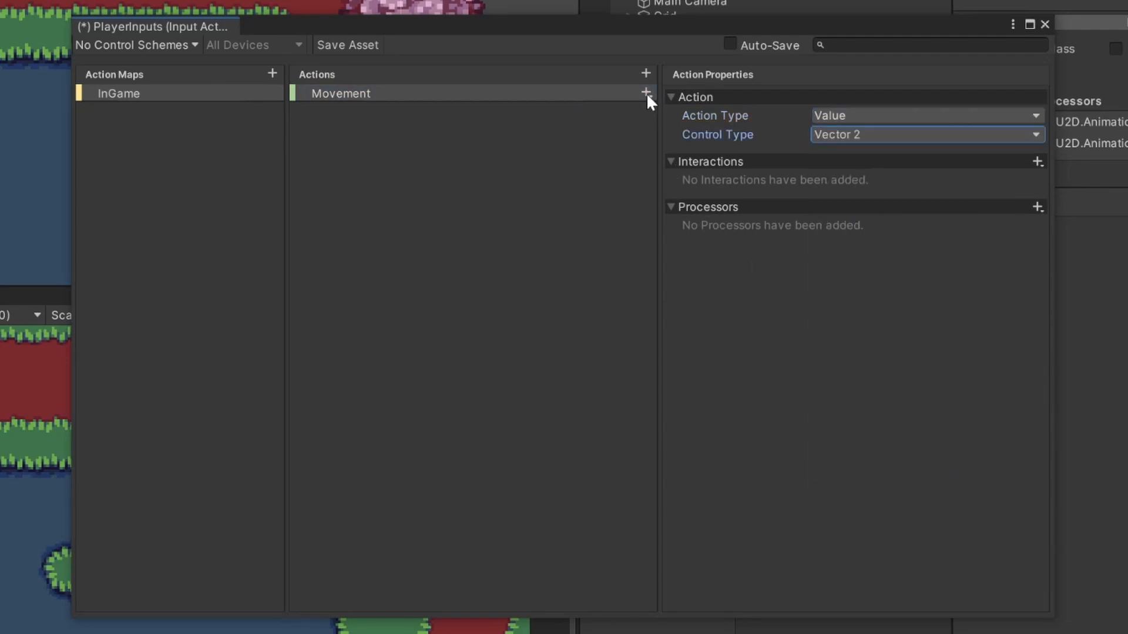
# - Add an Up/Down/Left/Right composite named WASD and bind its Left part to the A key
pyautogui.click(644, 92)
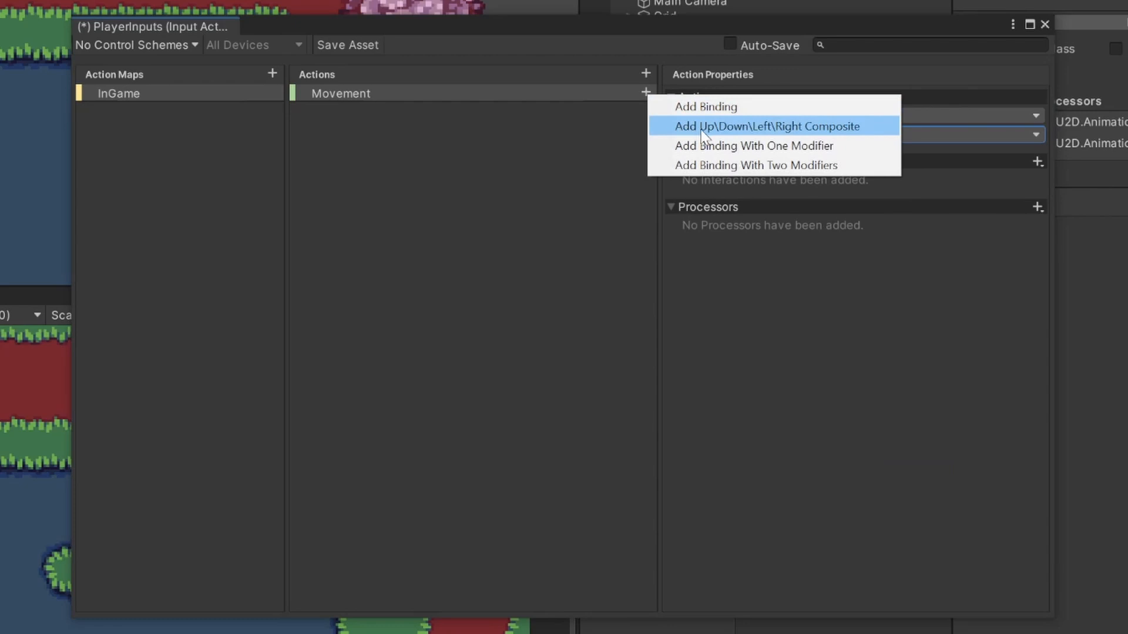
pyautogui.moveTo(866, 133)
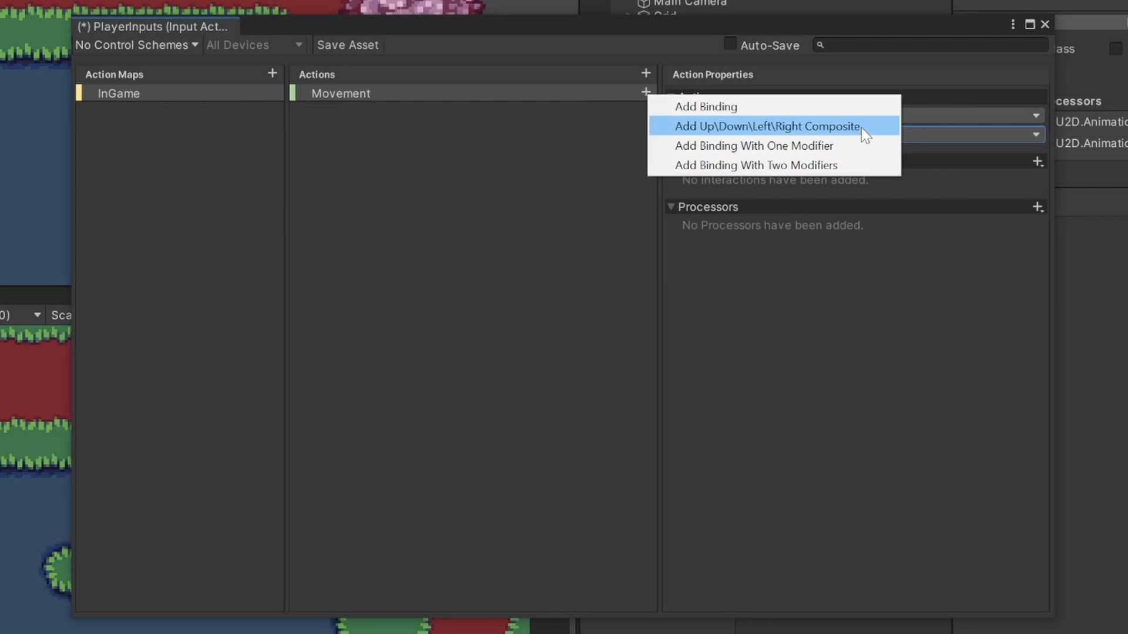
pyautogui.click(769, 126)
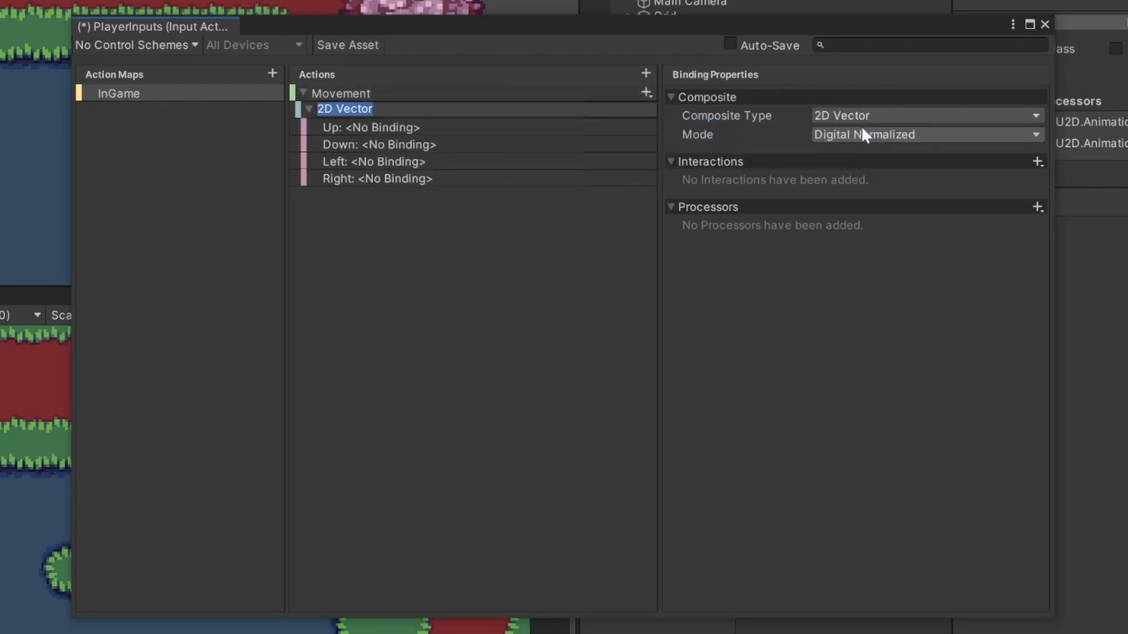
pyautogui.write('WASD')
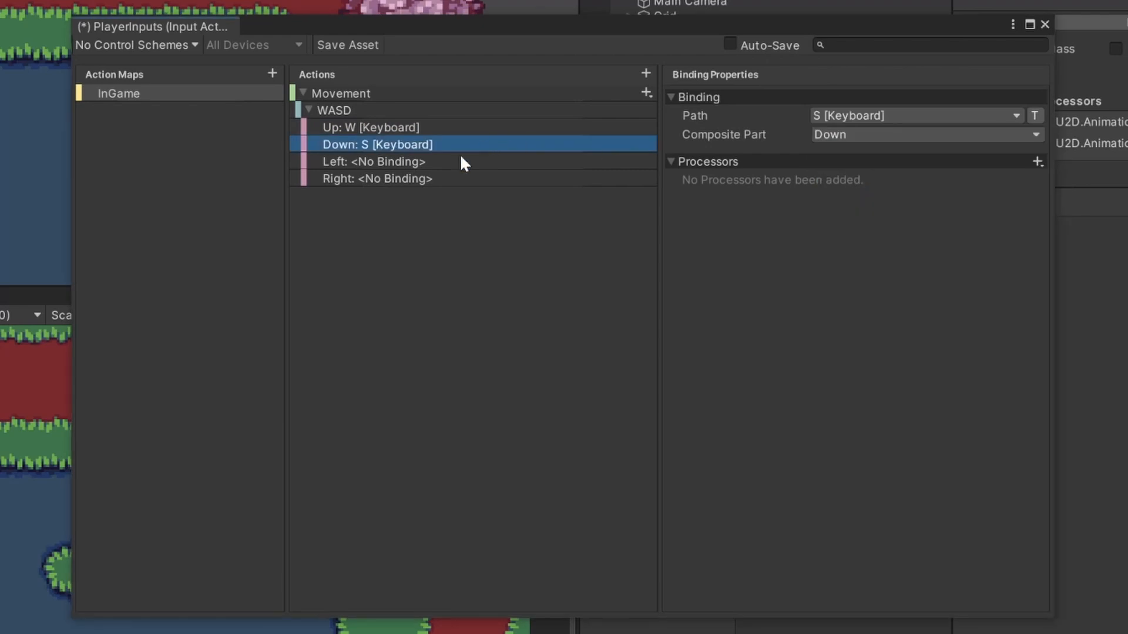
pyautogui.click(374, 161)
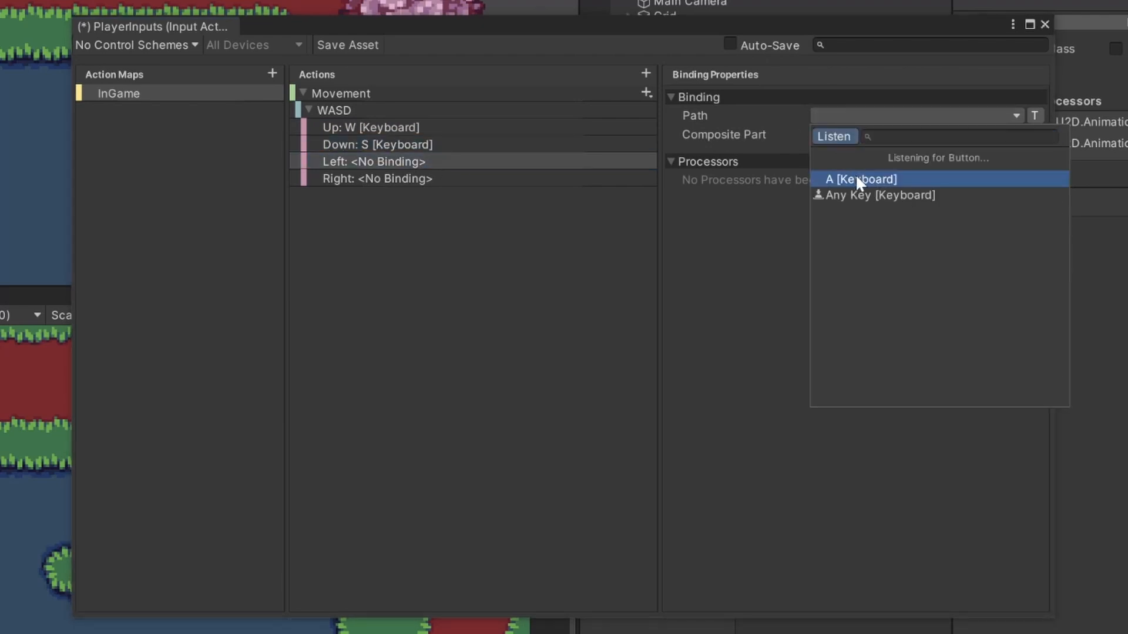
pyautogui.click(860, 179)
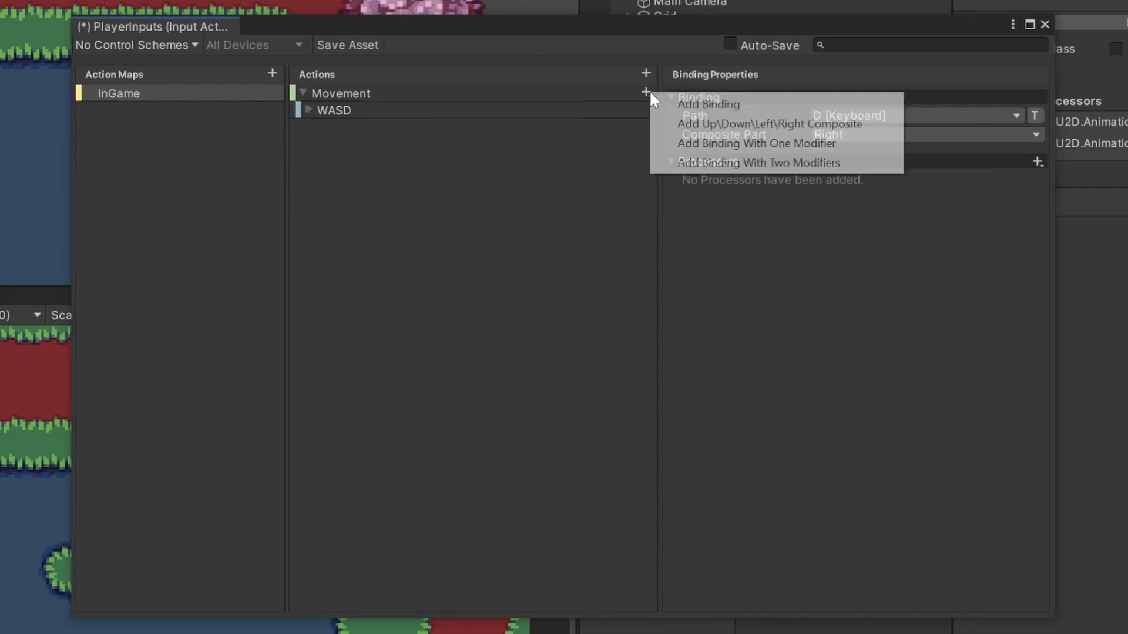
pyautogui.moveTo(719, 128)
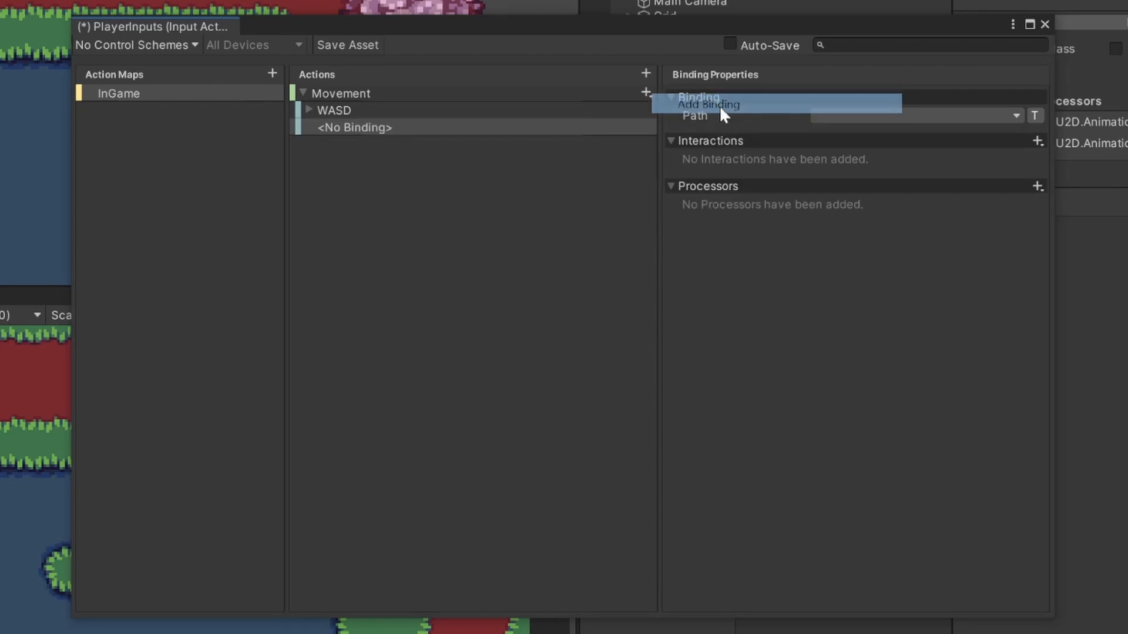
# - Bind the new Movement binding to Gamepad Left Stick and save the asset
pyautogui.click(914, 115)
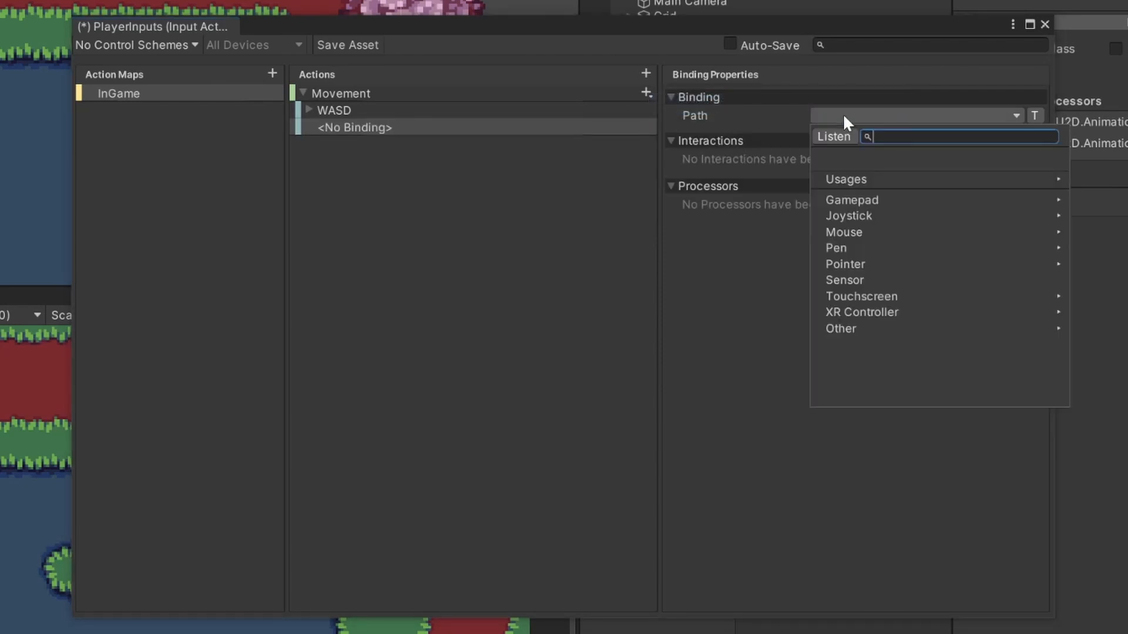
pyautogui.click(851, 200)
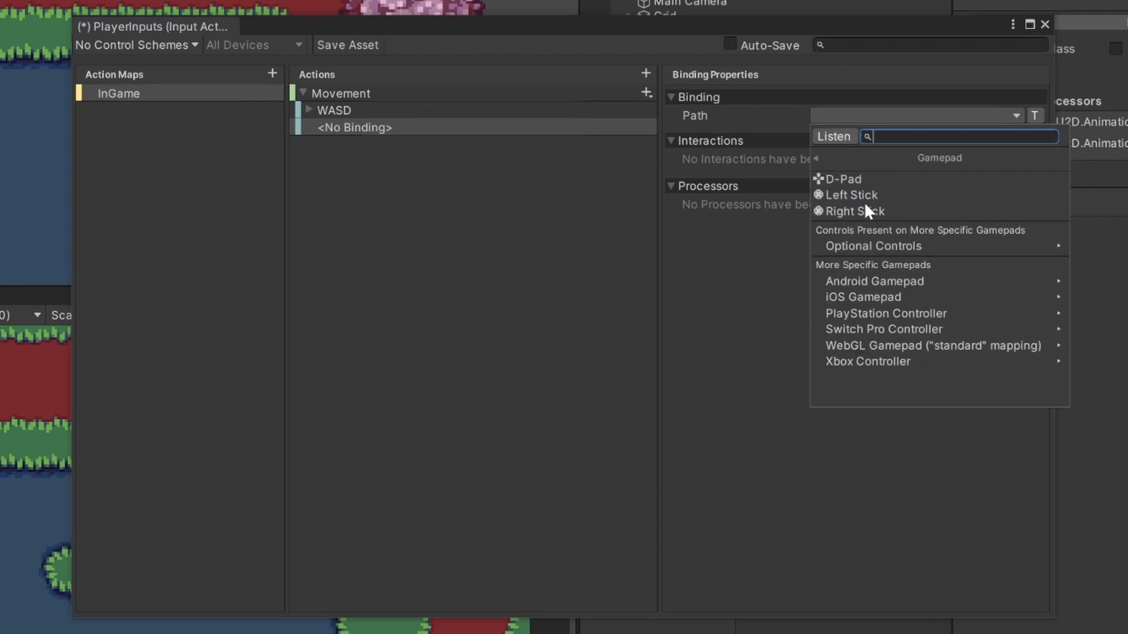
pyautogui.click(851, 195)
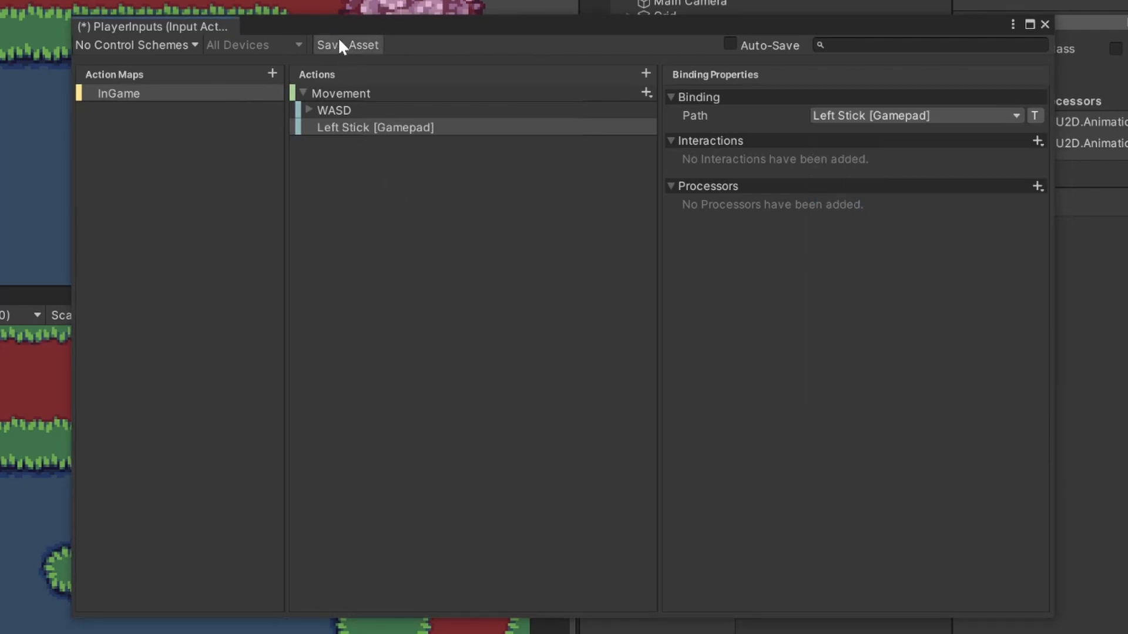
pyautogui.click(348, 44)
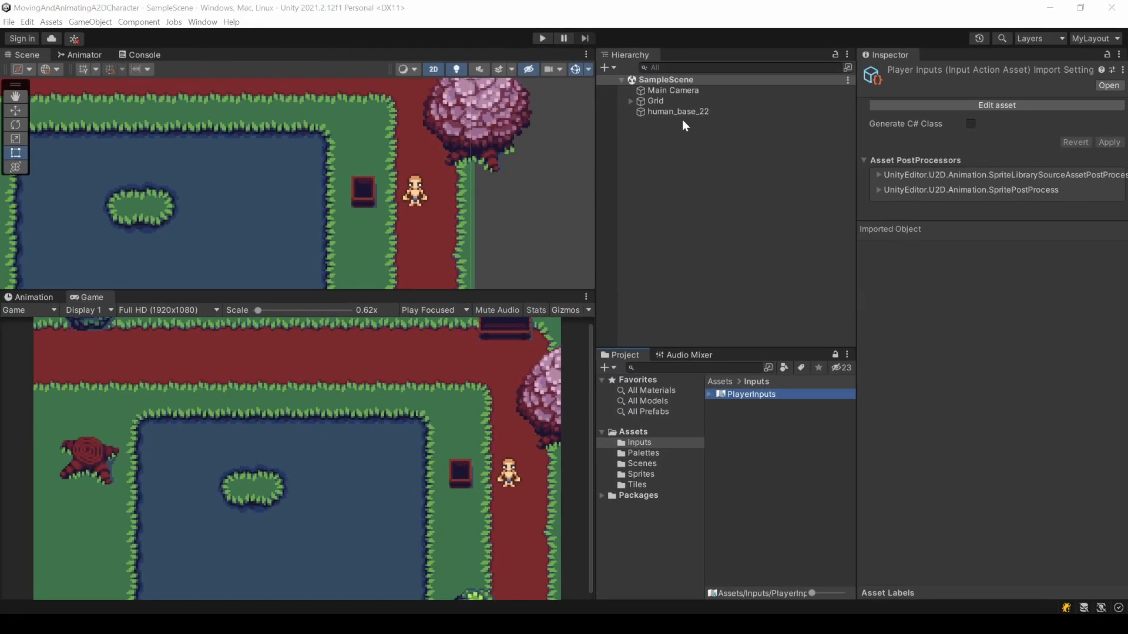
# - Rename the human_base_22 character object to Player
pyautogui.click(678, 111)
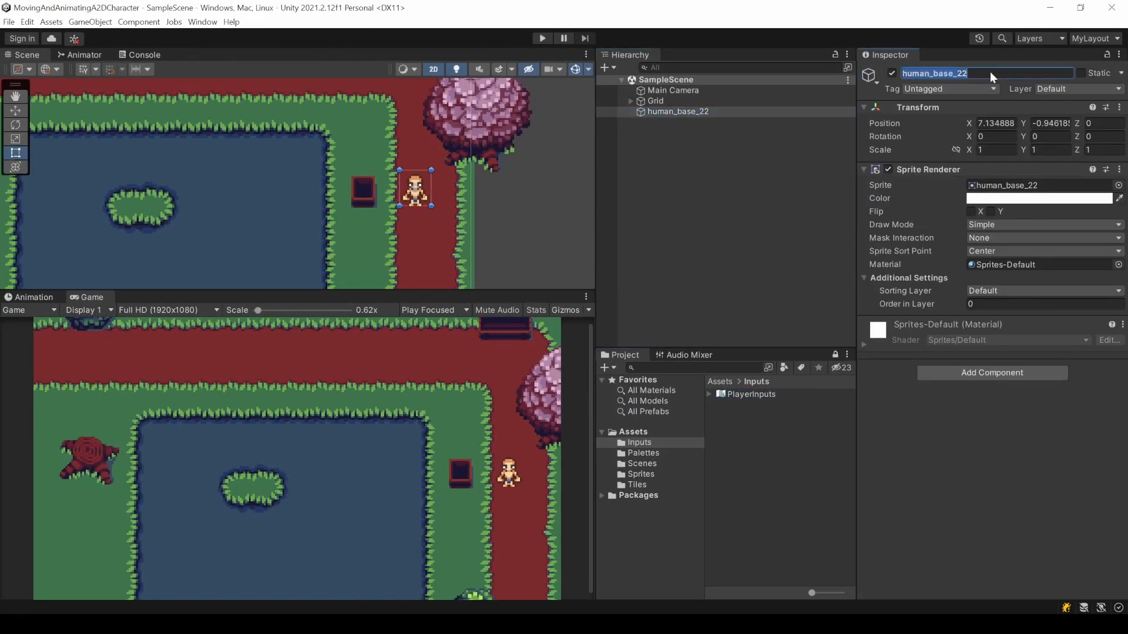
pyautogui.write('Player')
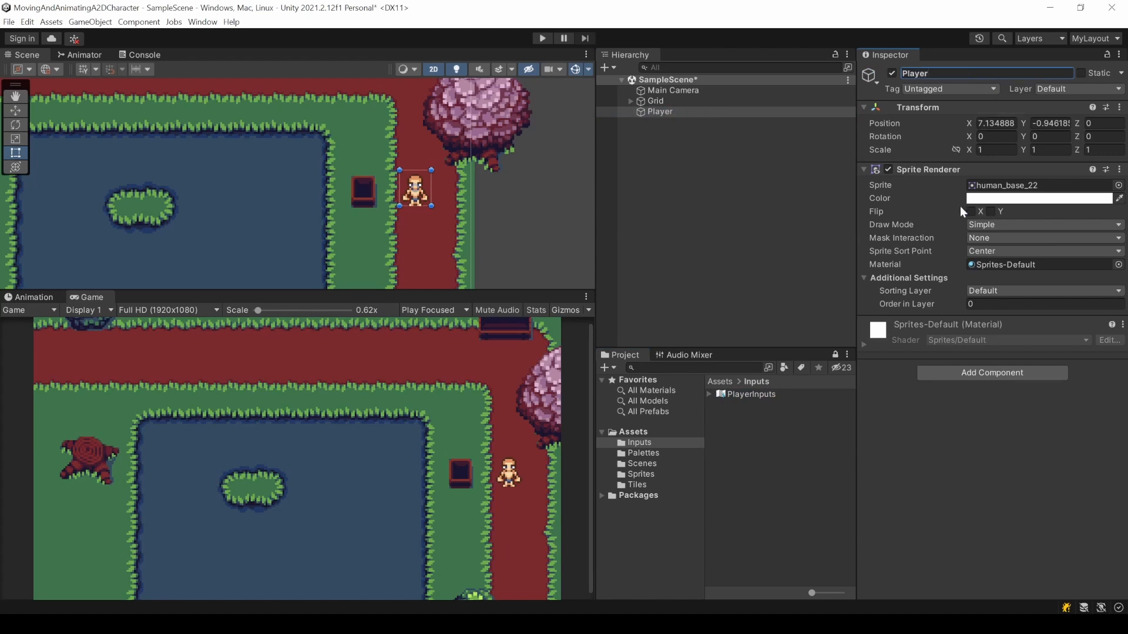
pyautogui.moveTo(950, 275)
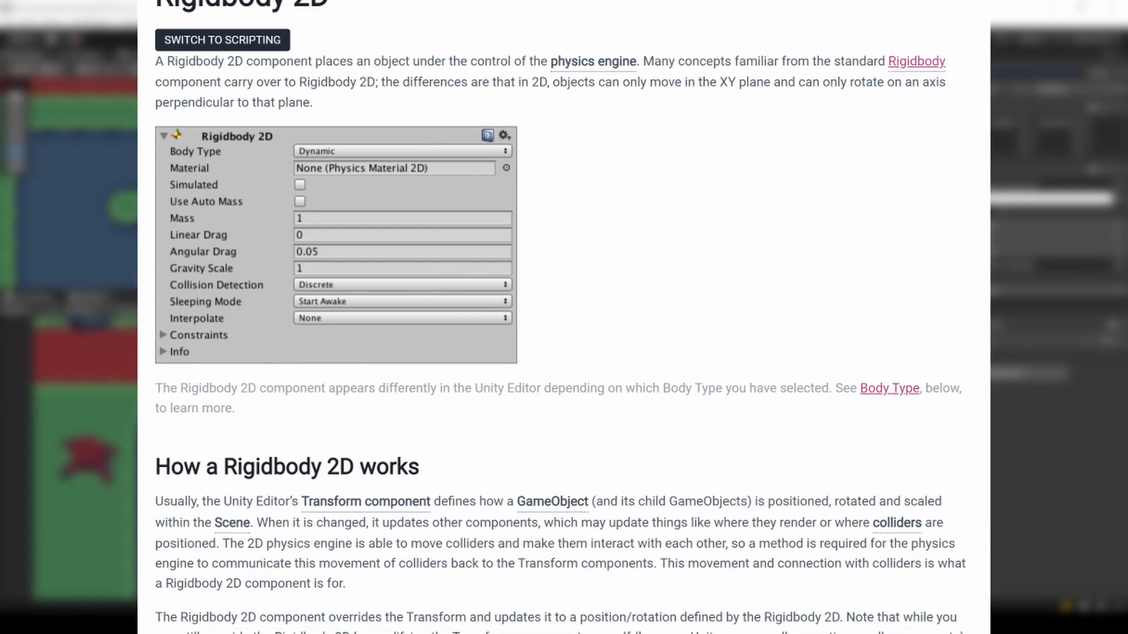
pyautogui.scroll(-3)
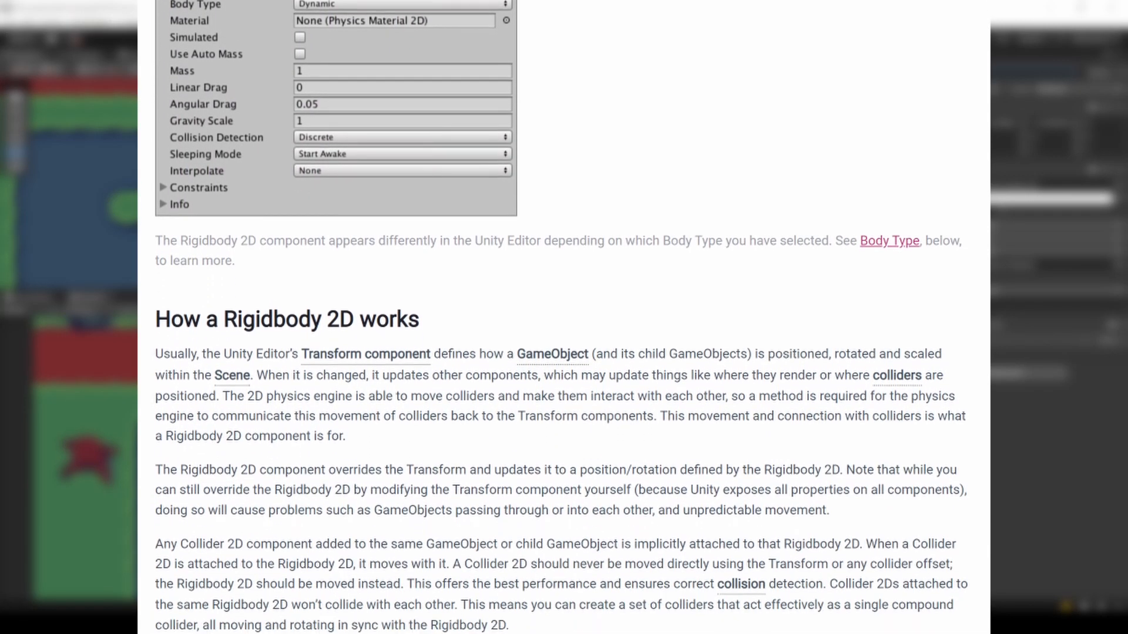
pyautogui.scroll(-3)
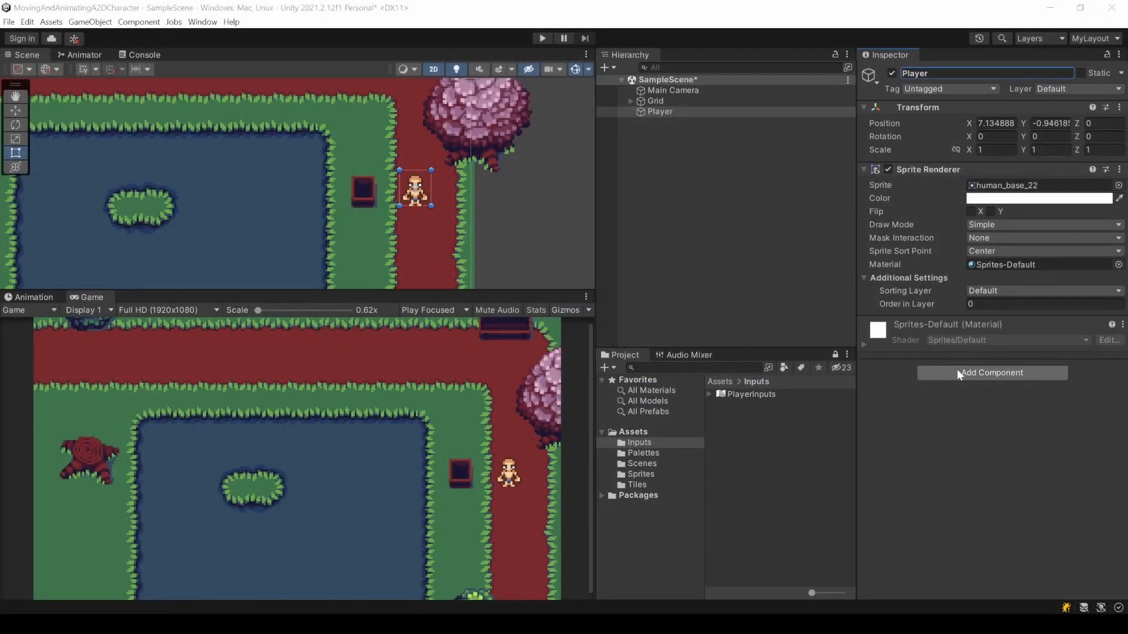
# - Add a Rigidbody 2D to Player with gravity scale 0 and test it in Play mode
pyautogui.write('rigi')
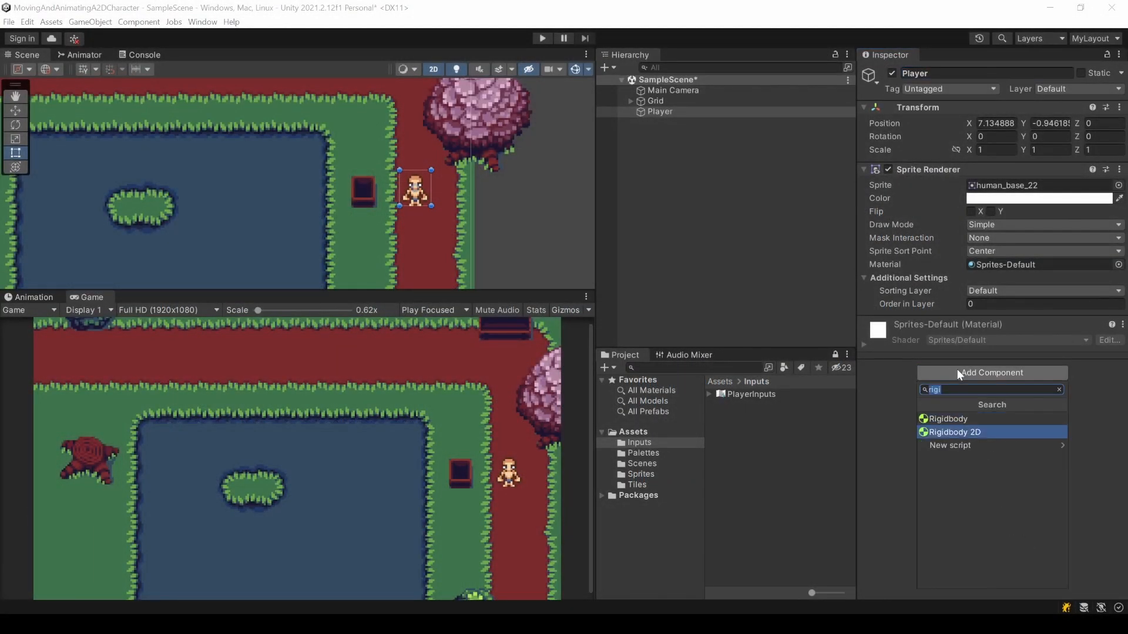
pyautogui.click(954, 432)
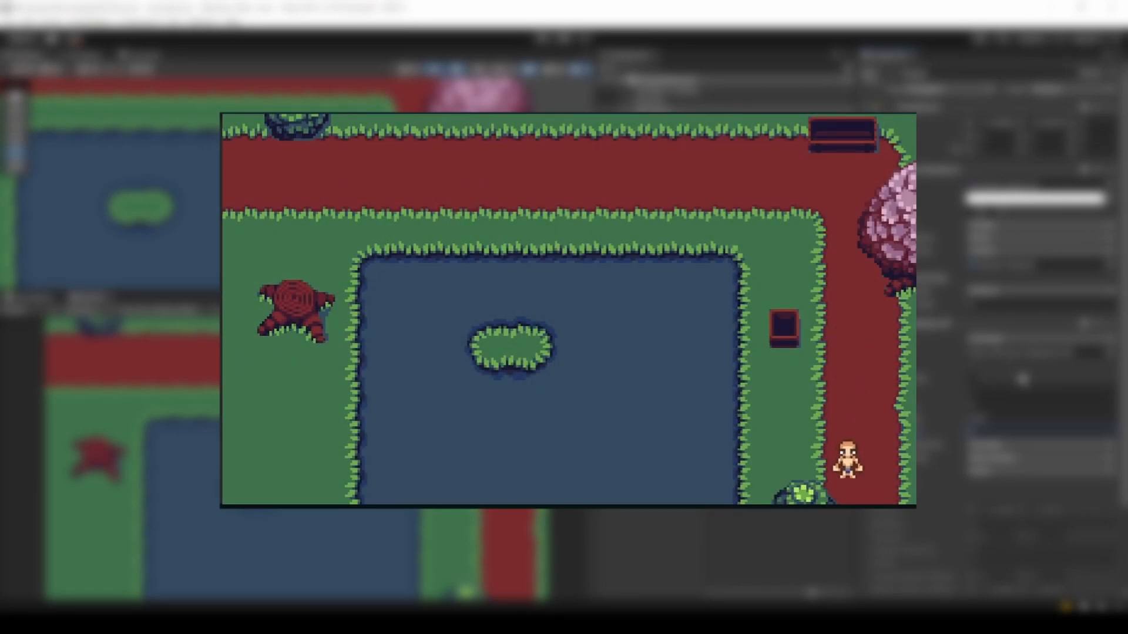
pyautogui.click(541, 36)
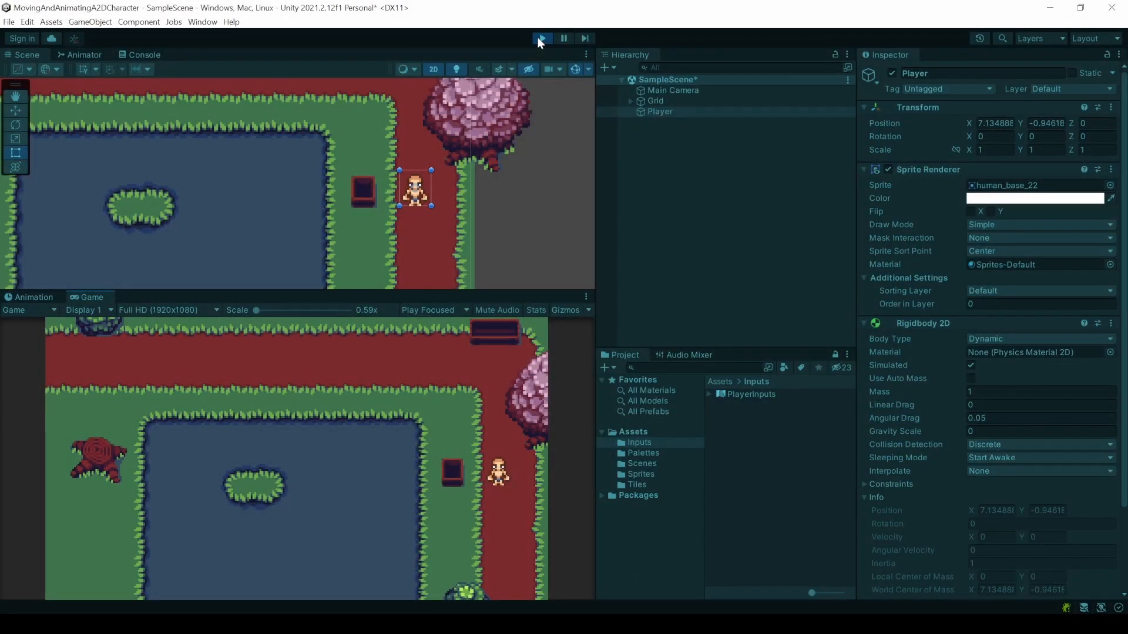
pyautogui.click(543, 37)
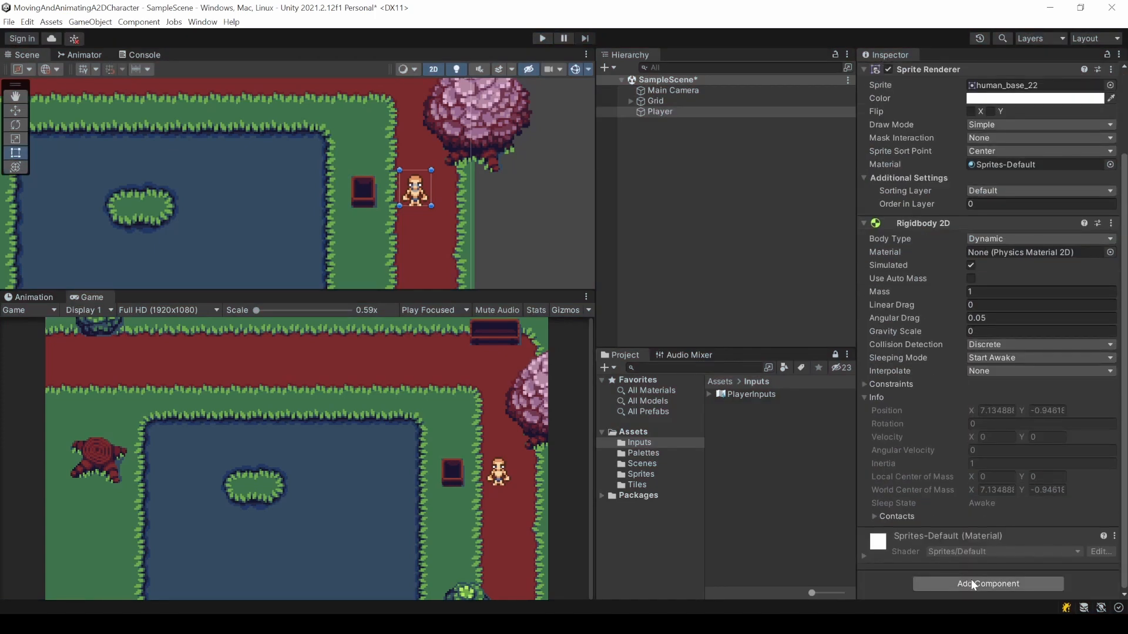
# - Add a Player Input component to Player using the PlayerInputs asset as its actions
pyautogui.write('player i')
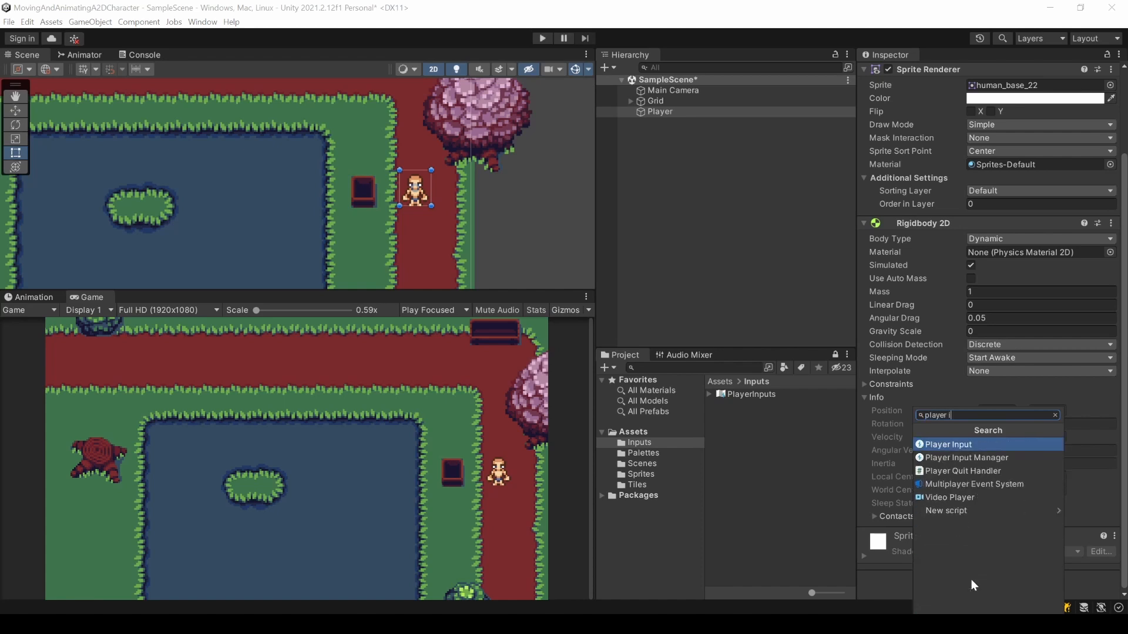
pyautogui.click(947, 445)
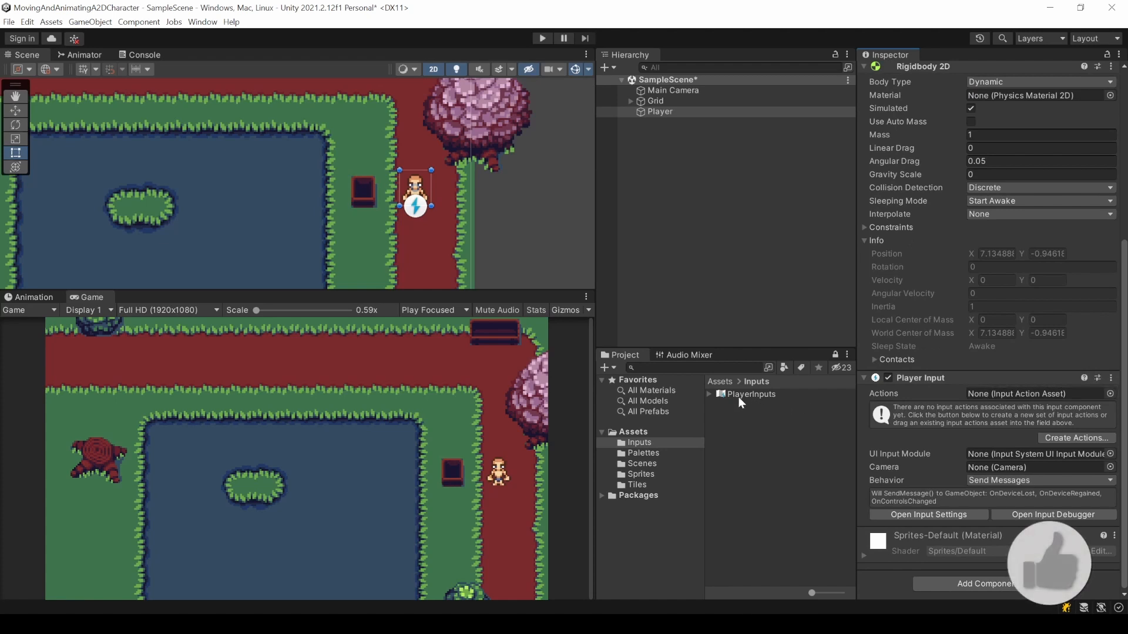
pyautogui.click(745, 395)
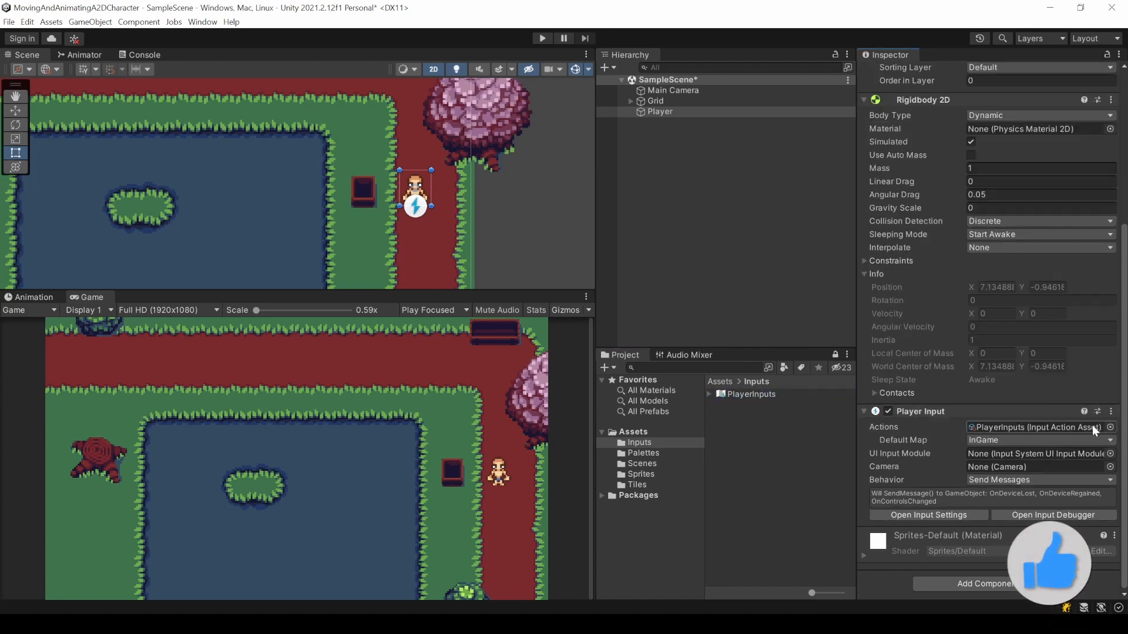
pyautogui.moveTo(1116, 384)
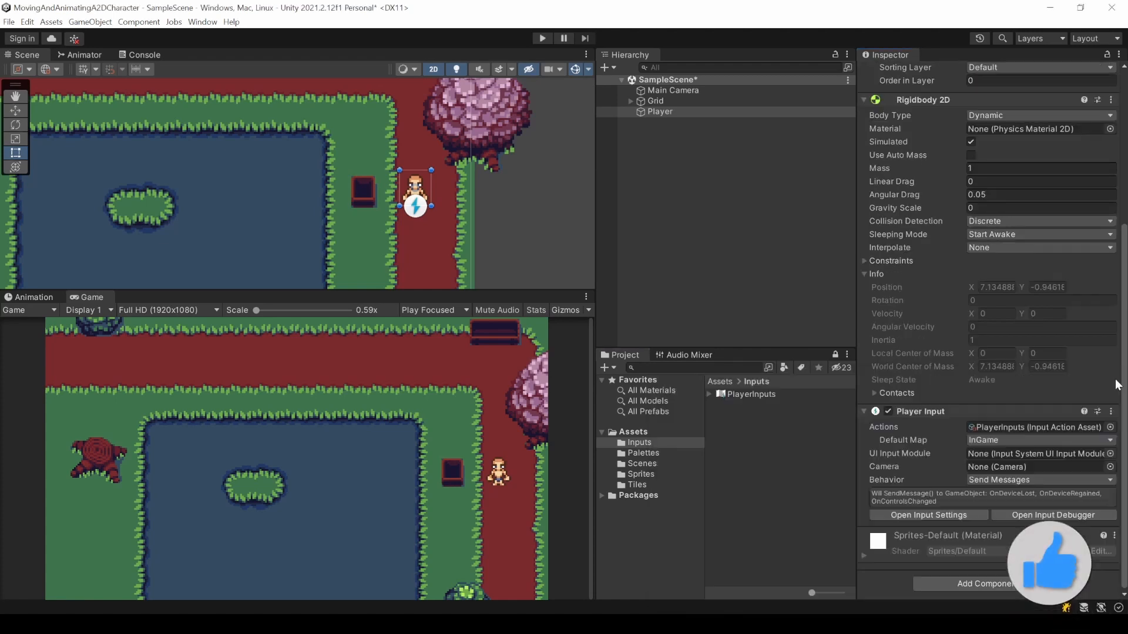
pyautogui.click(1041, 440)
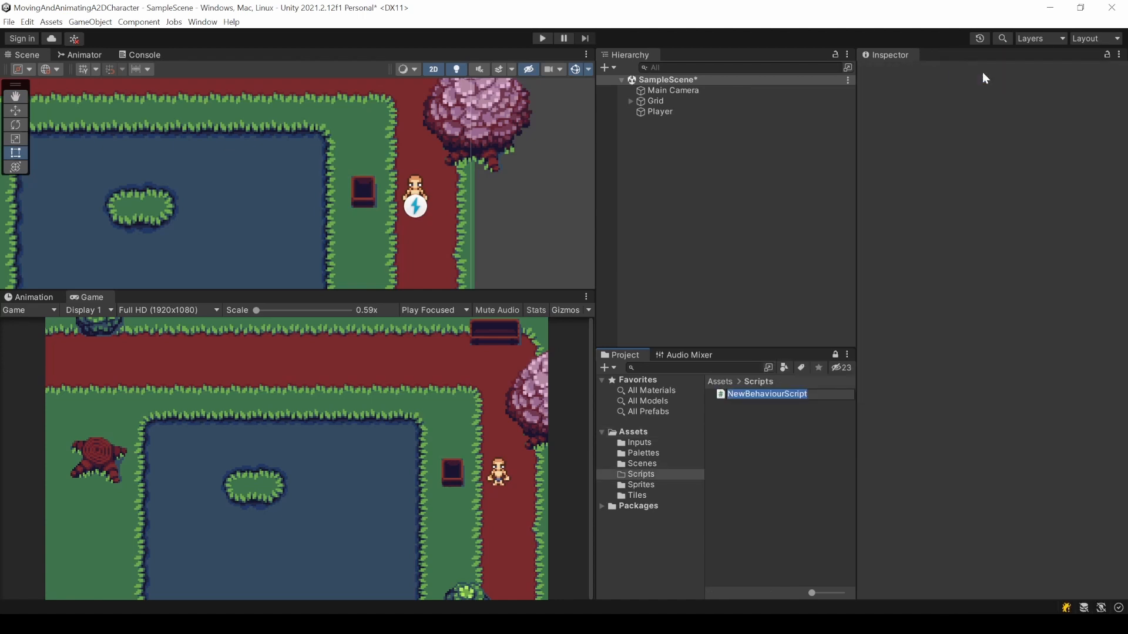
# - Create a C# script named PlayerMovement and open it in the code editor
pyautogui.write('PlayerMovement')
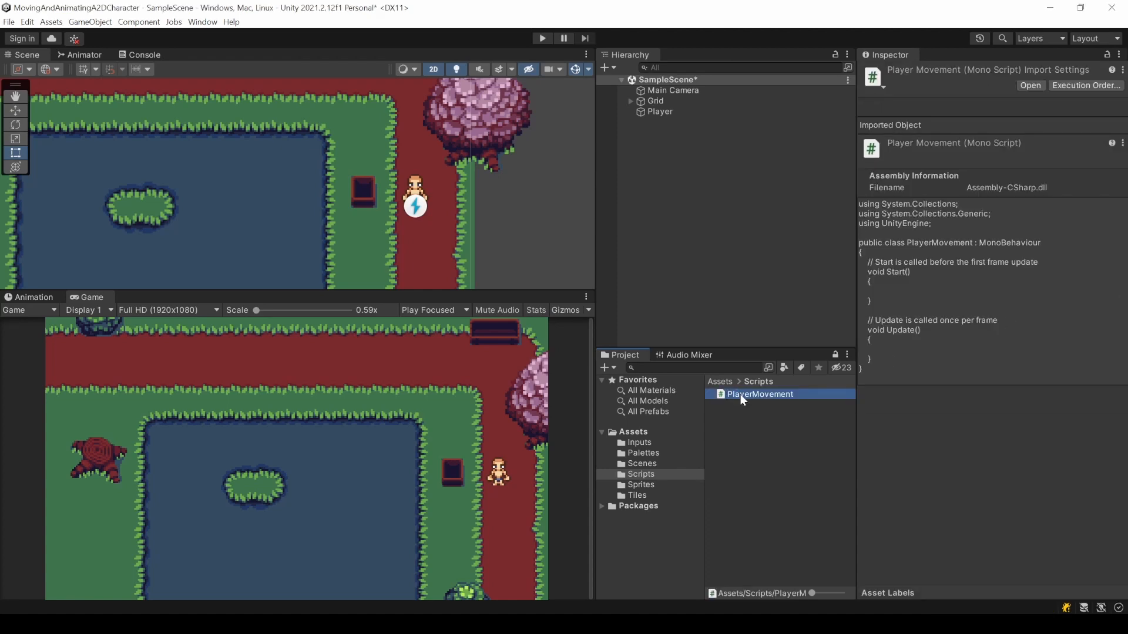
pyautogui.doubleClick(759, 395)
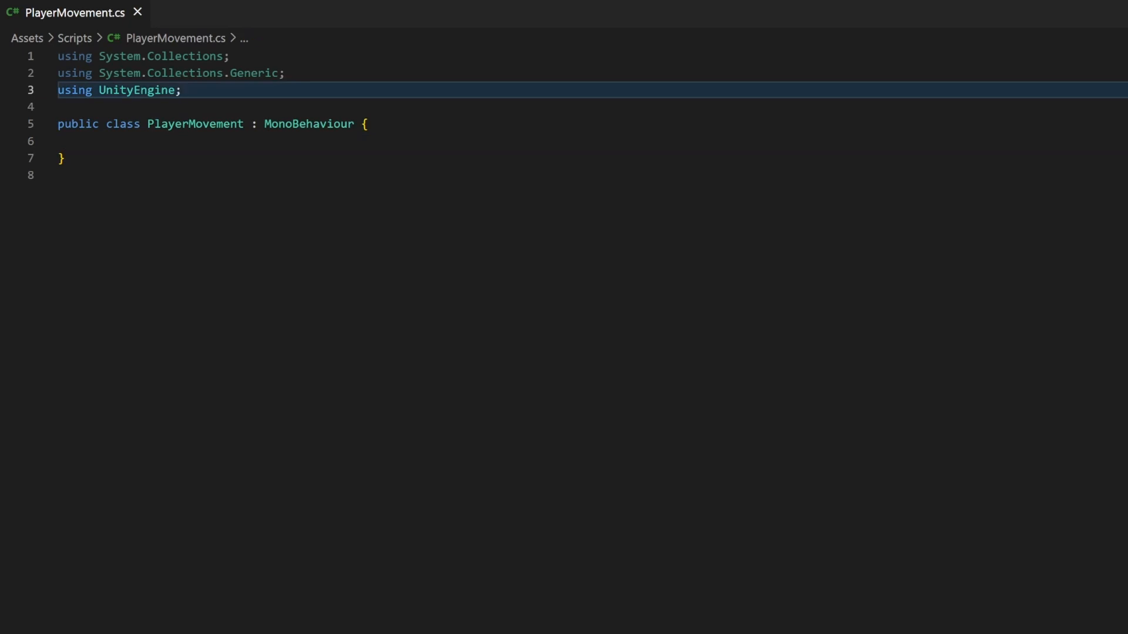
# - Import UnityEngine.InputSystem and declare an empty private void OnMovement method taking an InputValue
pyautogui.write('using UnityEngine.I;')
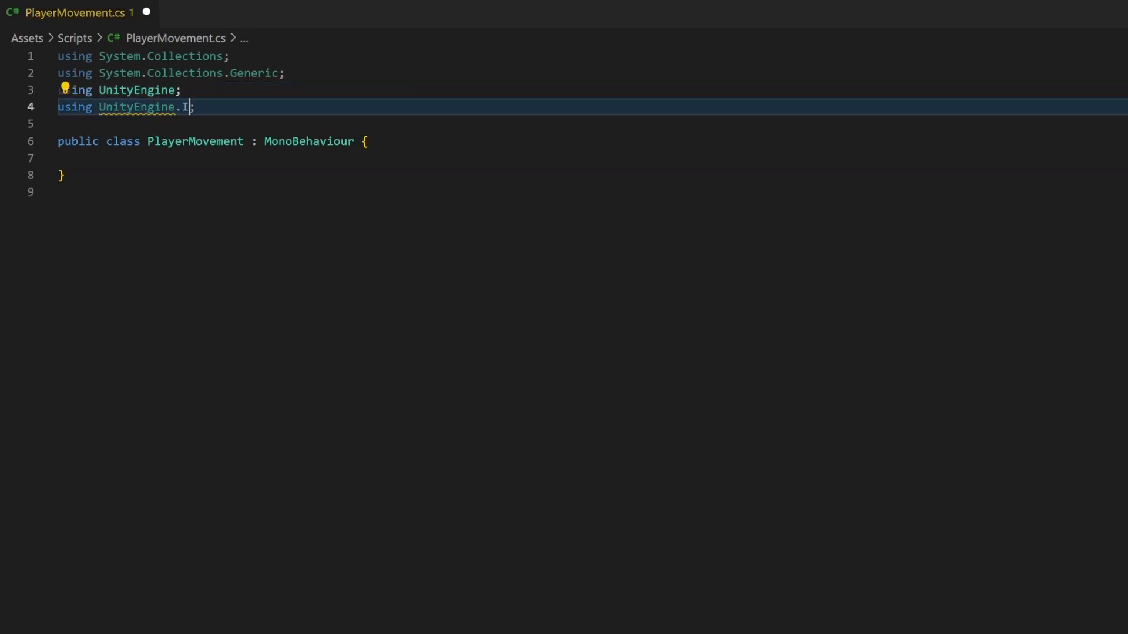
pyautogui.write('nputSystem')
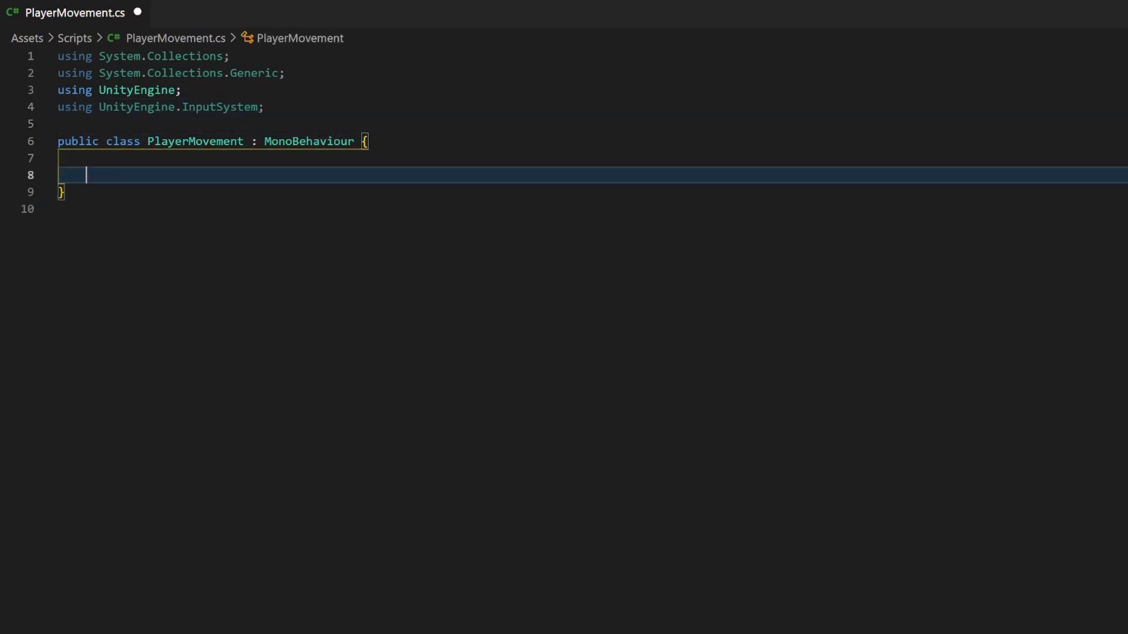
pyautogui.write('privat')
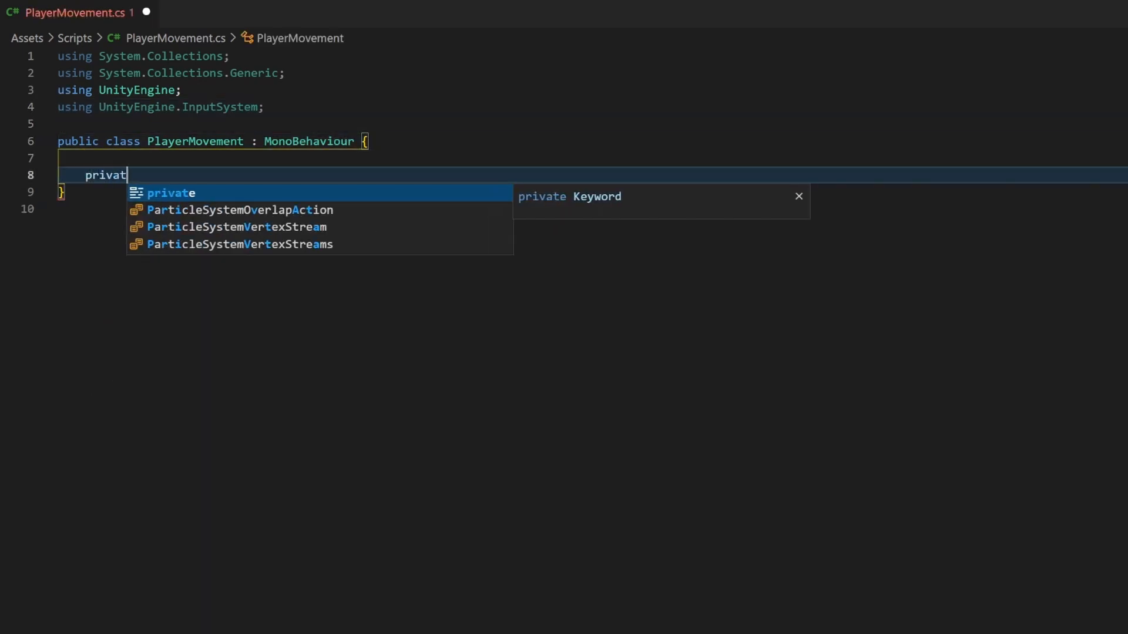
pyautogui.write('e void On')
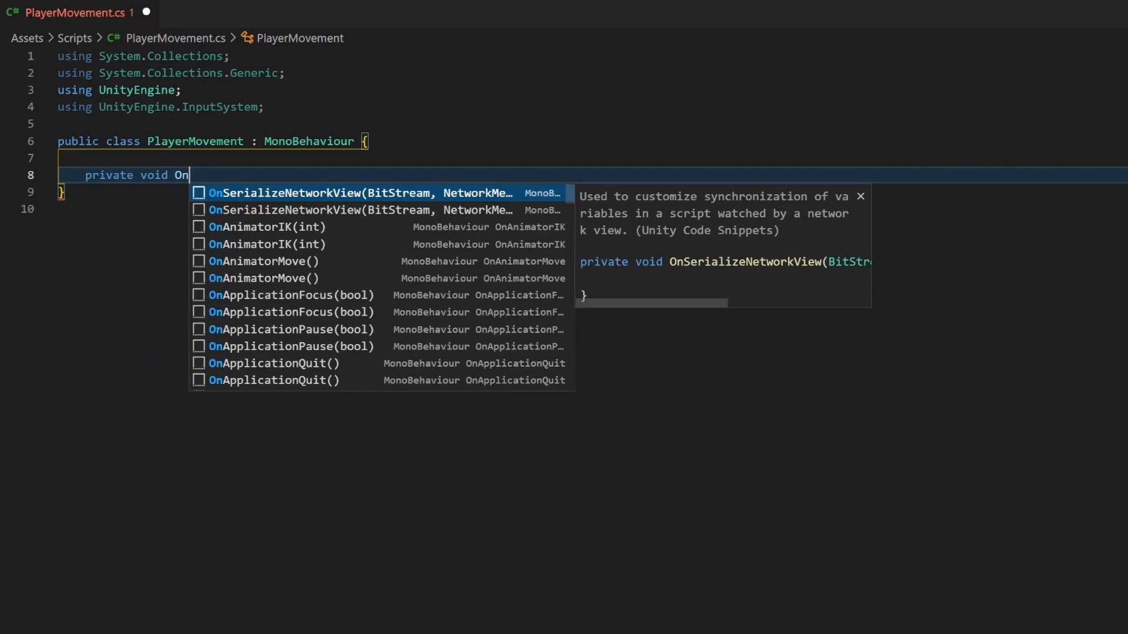
pyautogui.write('Movement')
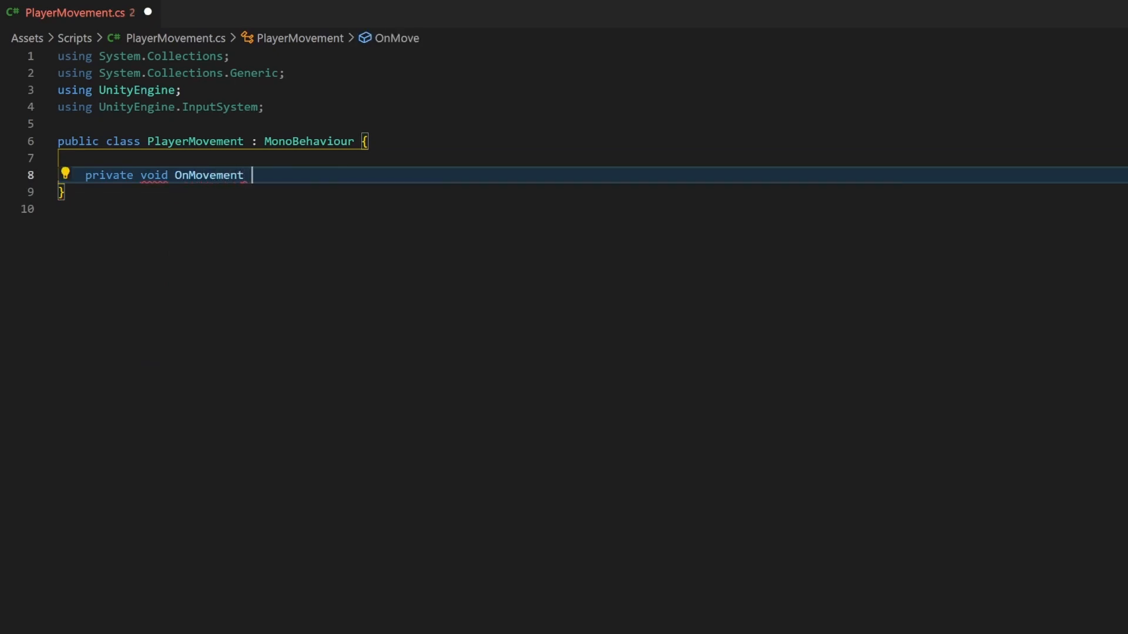
pyautogui.write('() {')
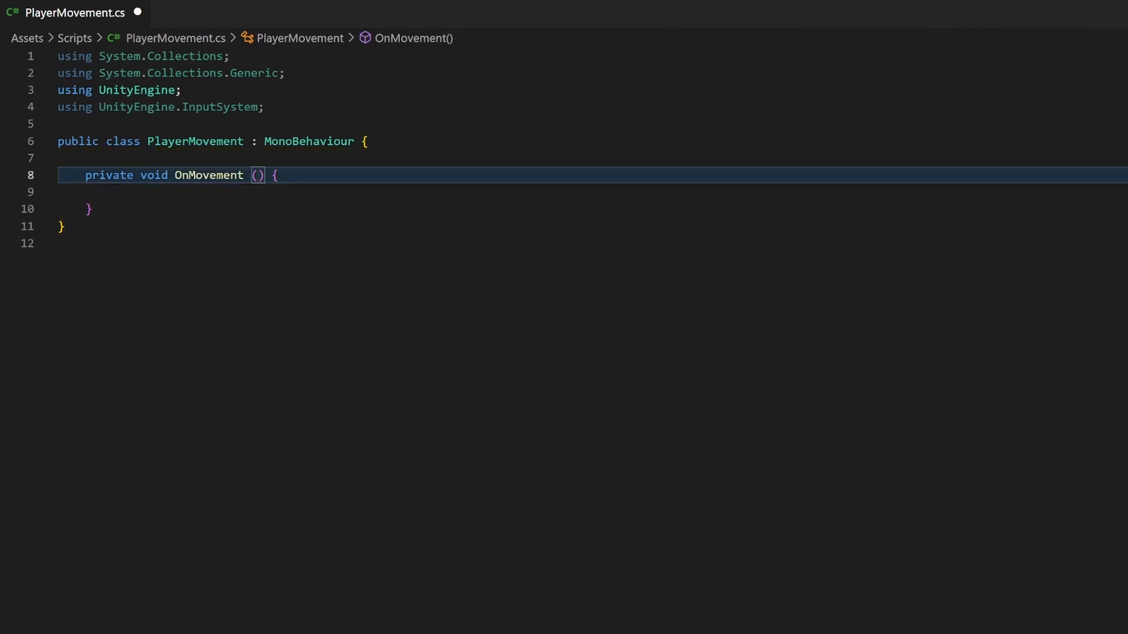
pyautogui.write('InputValue value')
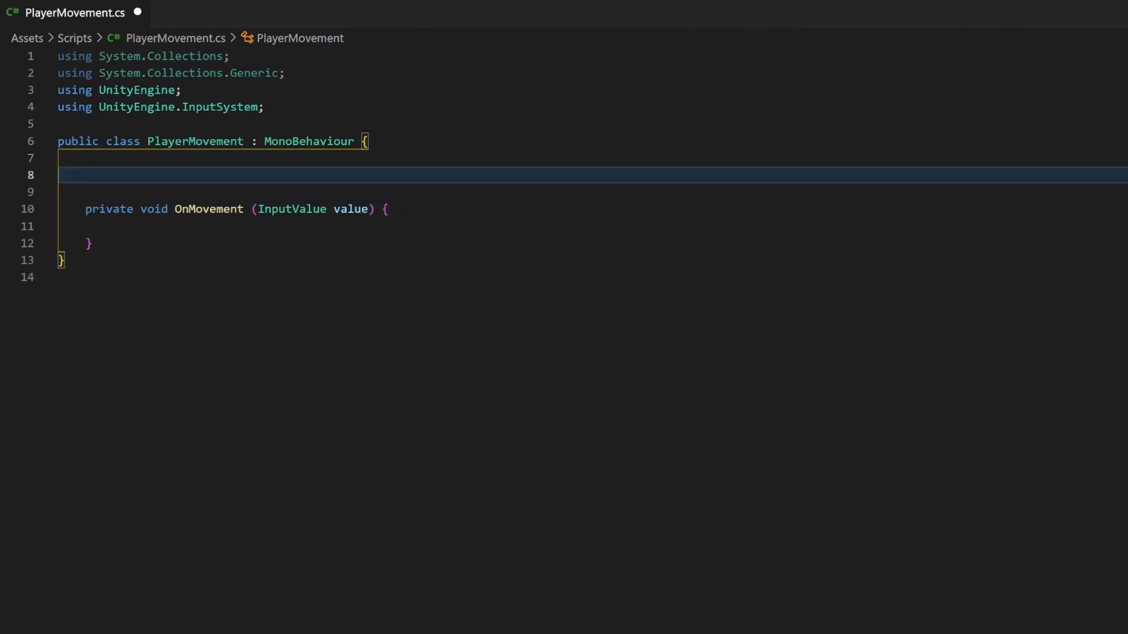
# - Declare a private Vector2 movement field
pyautogui.write('private')
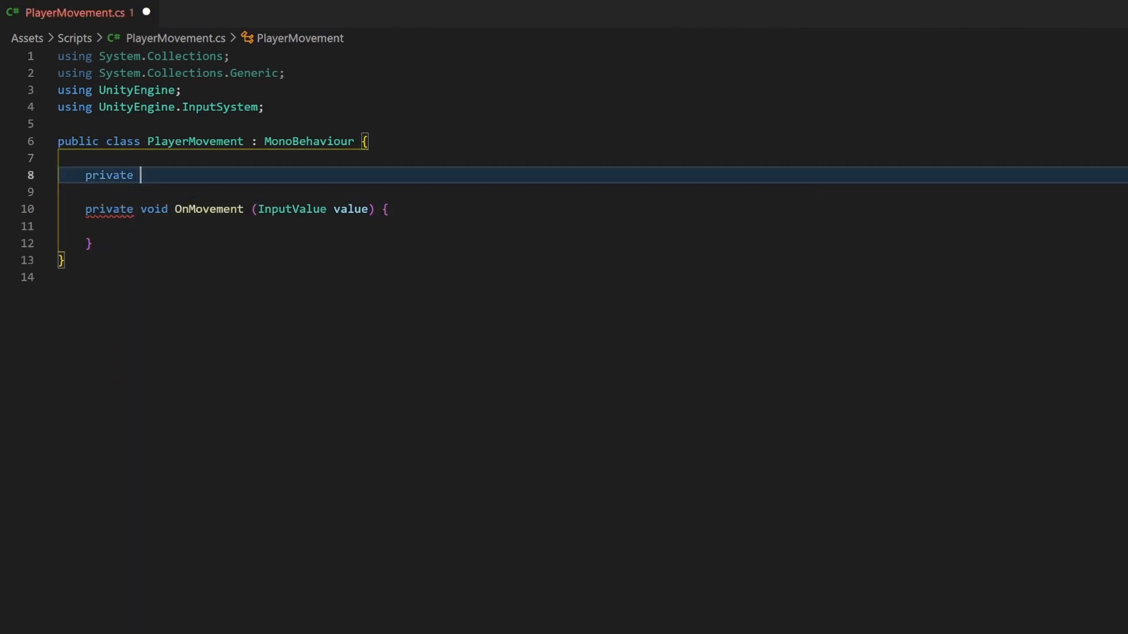
pyautogui.write('Vector')
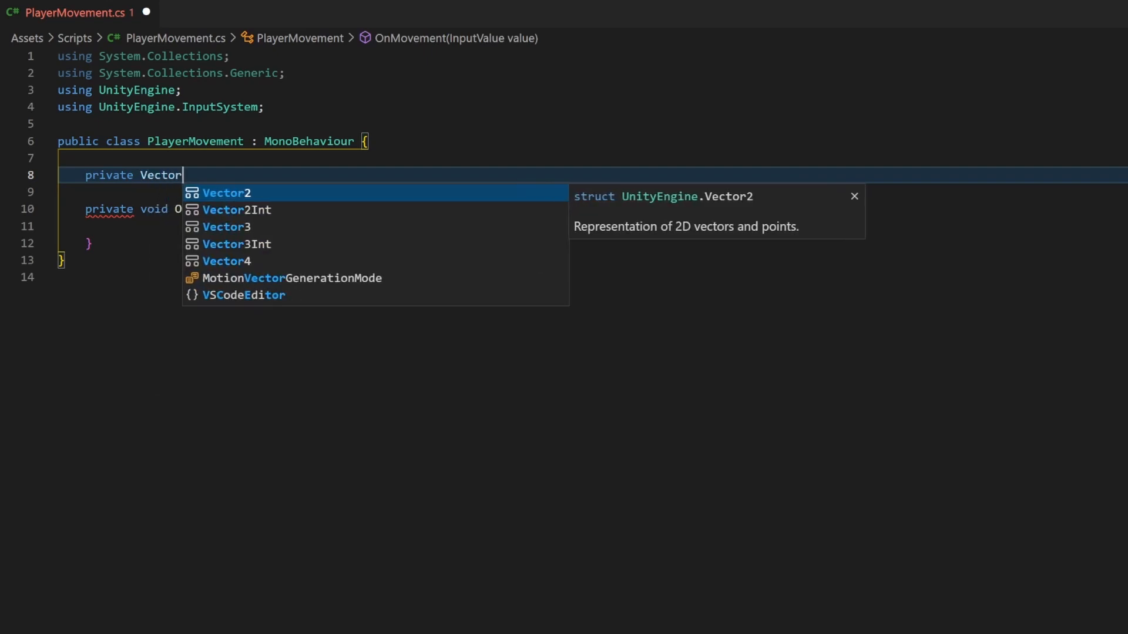
pyautogui.write('2 movem')
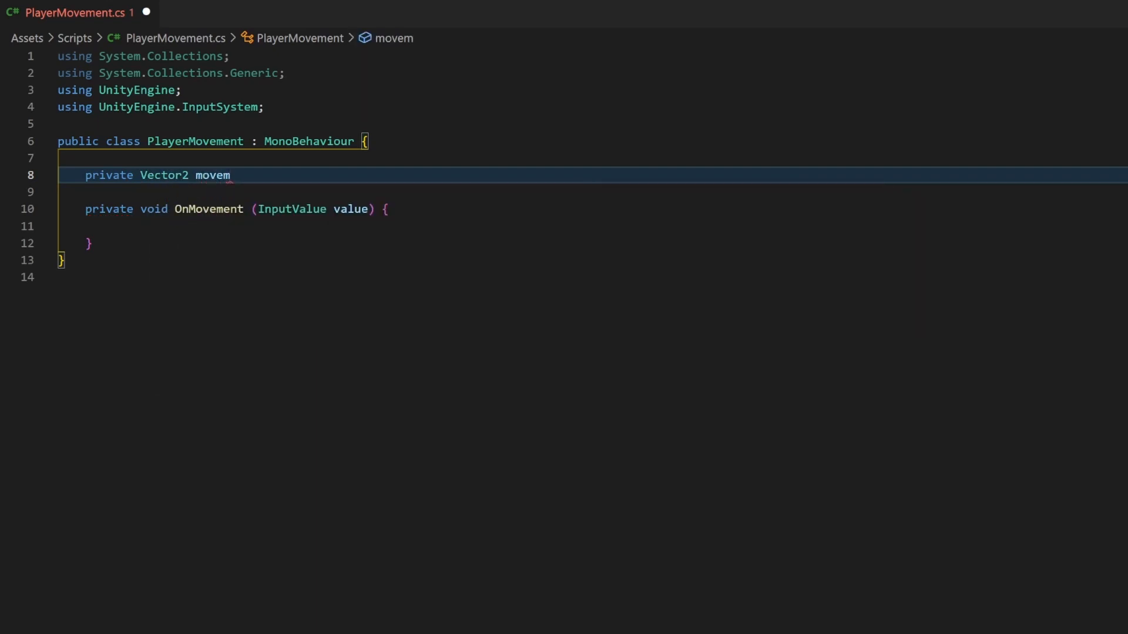
pyautogui.write('ent;')
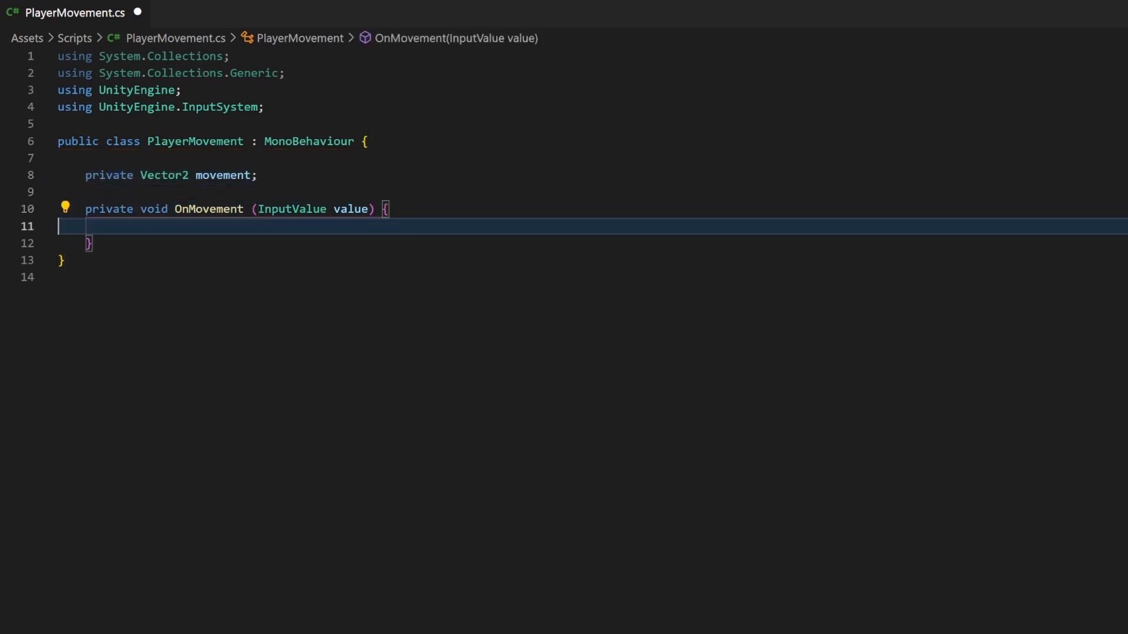
# - Inside OnMovement, assign movement = value.Get<Vector2>();
pyautogui.press('Tab')
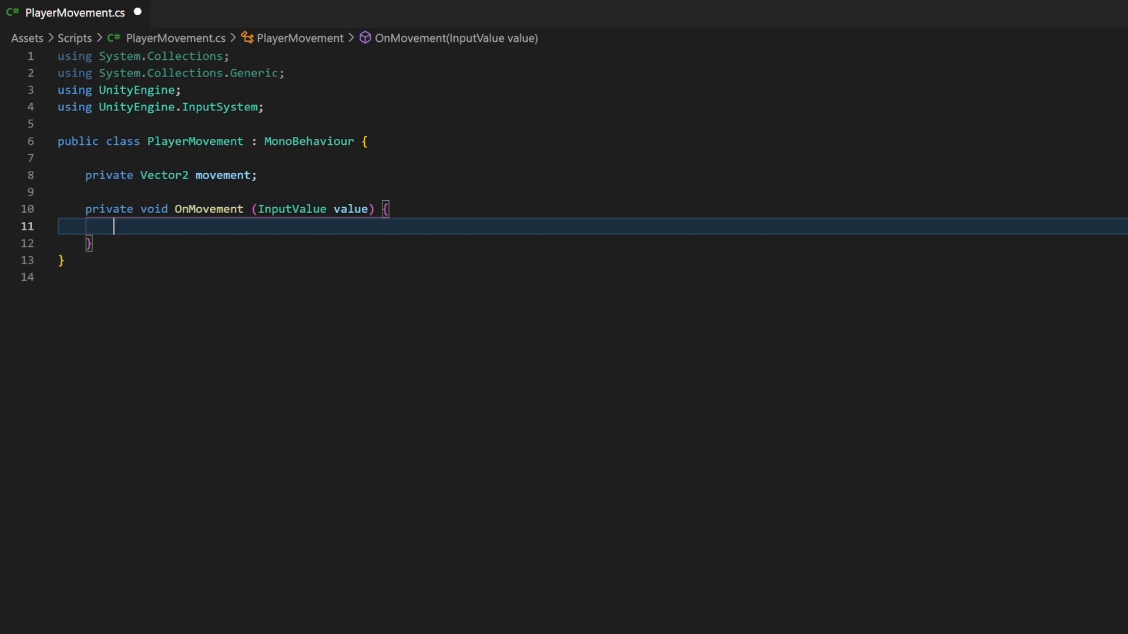
pyautogui.write('movement =')
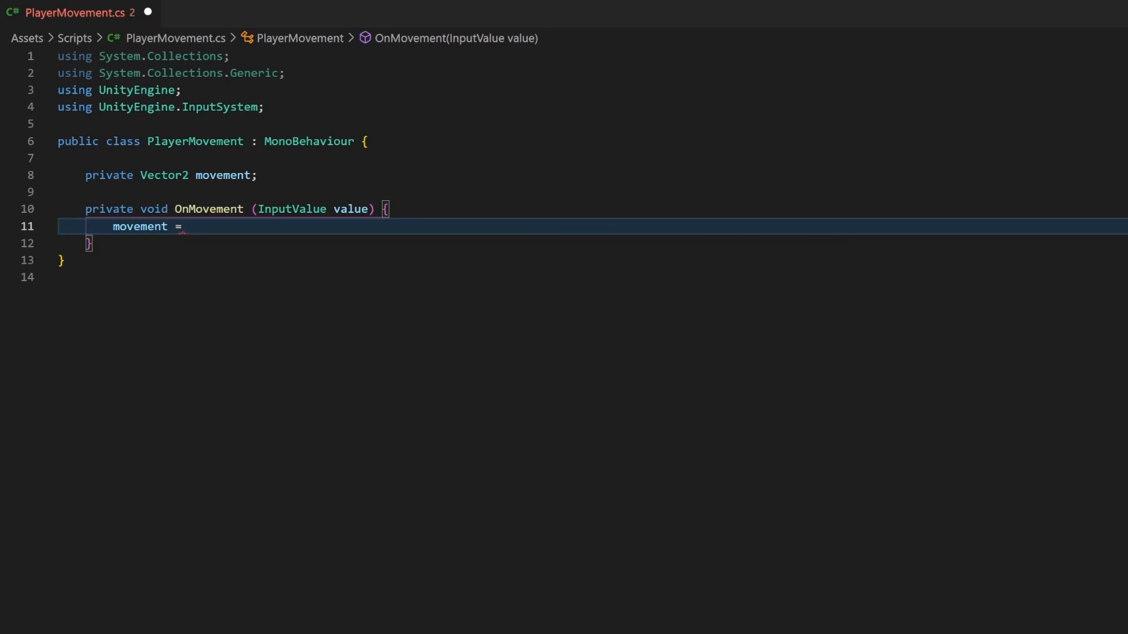
pyautogui.write('value.Get')
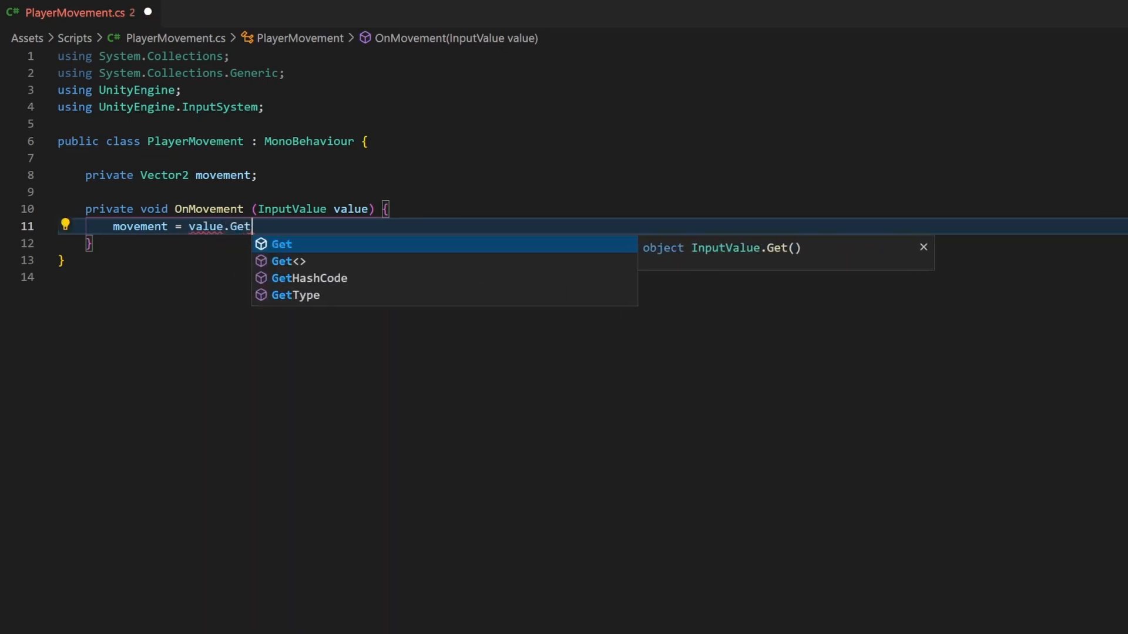
pyautogui.write('<Ve')
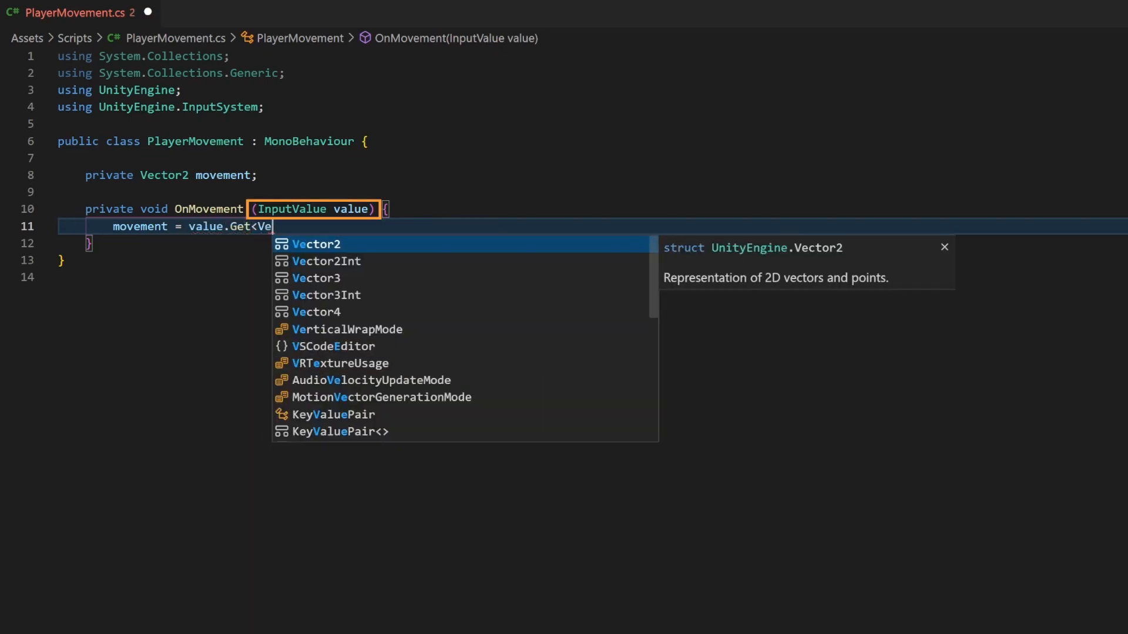
pyautogui.press('Tab')
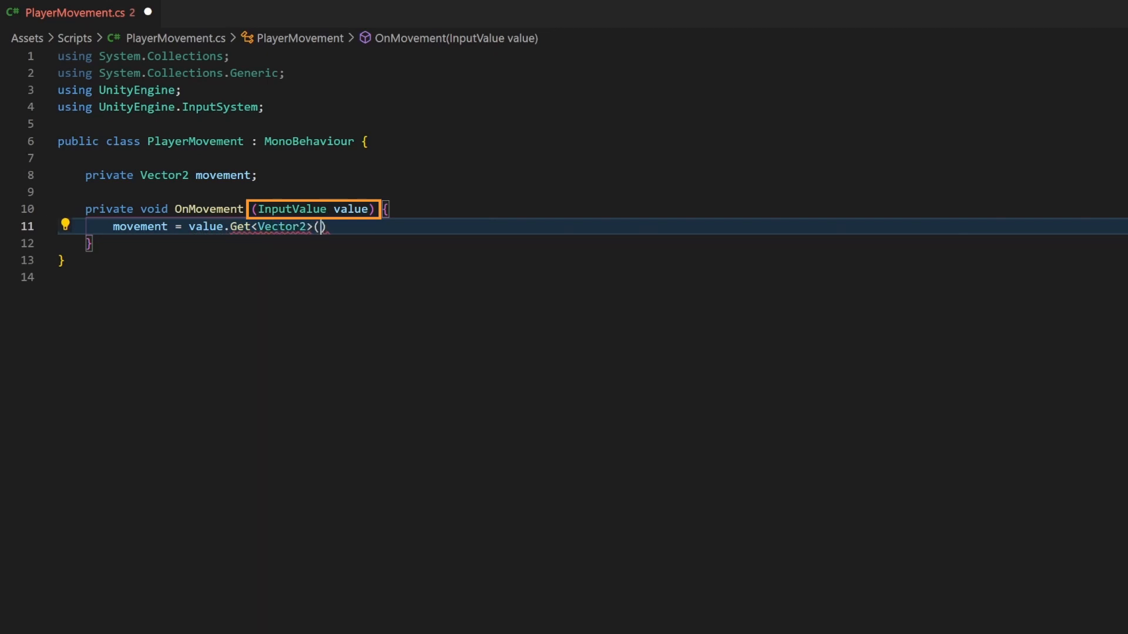
pyautogui.write(';')
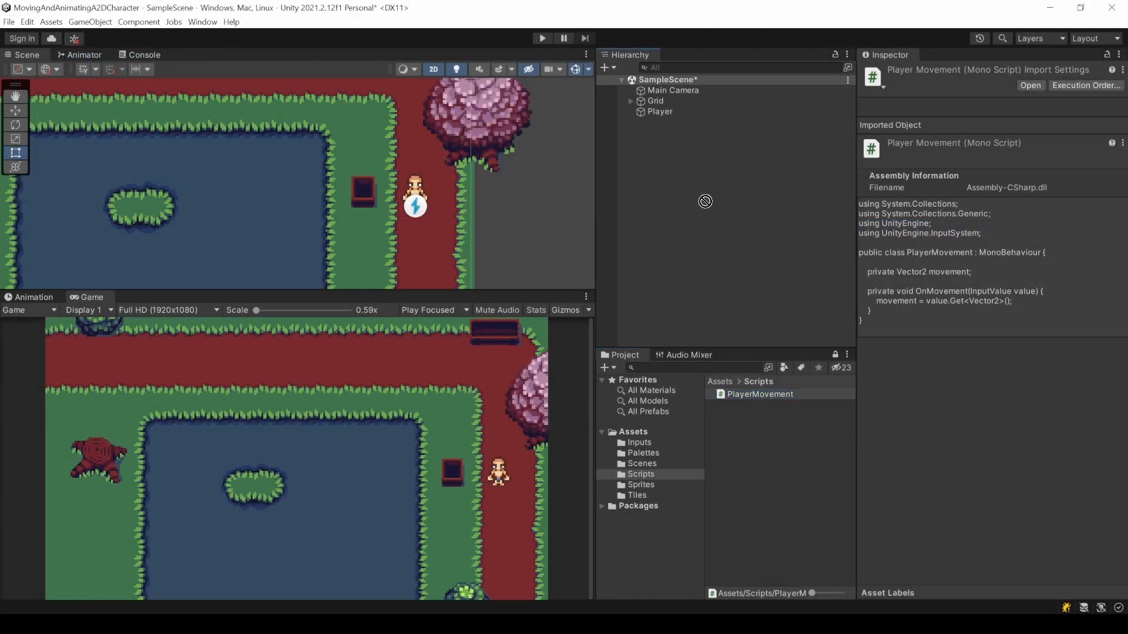
# - Select Player in the Hierarchy and collapse its Player Input component
pyautogui.click(661, 112)
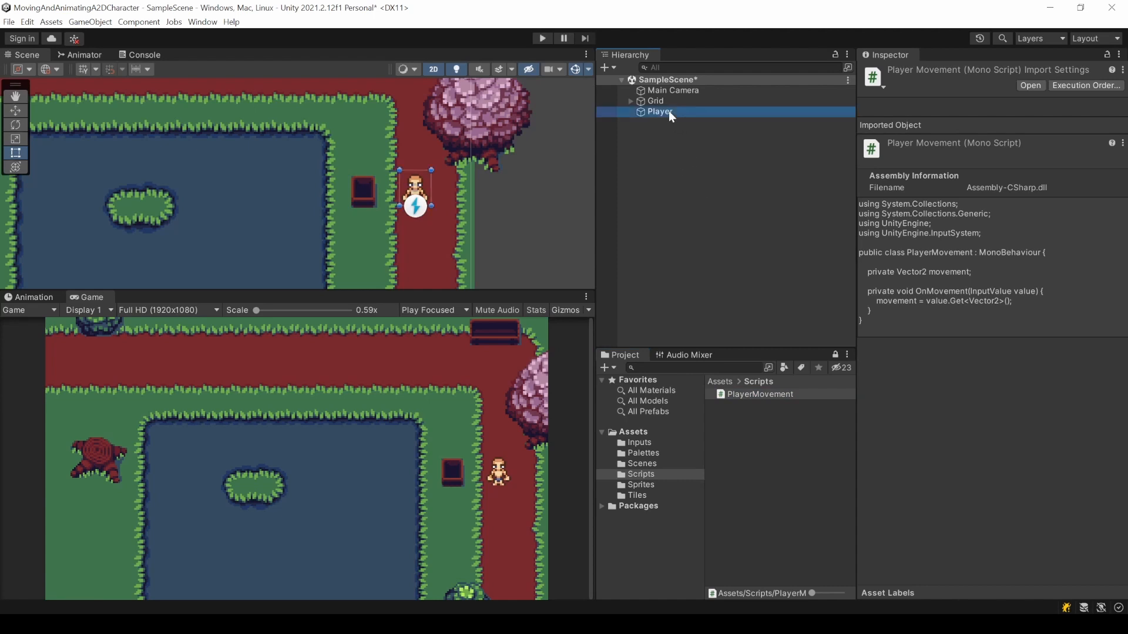
pyautogui.click(660, 111)
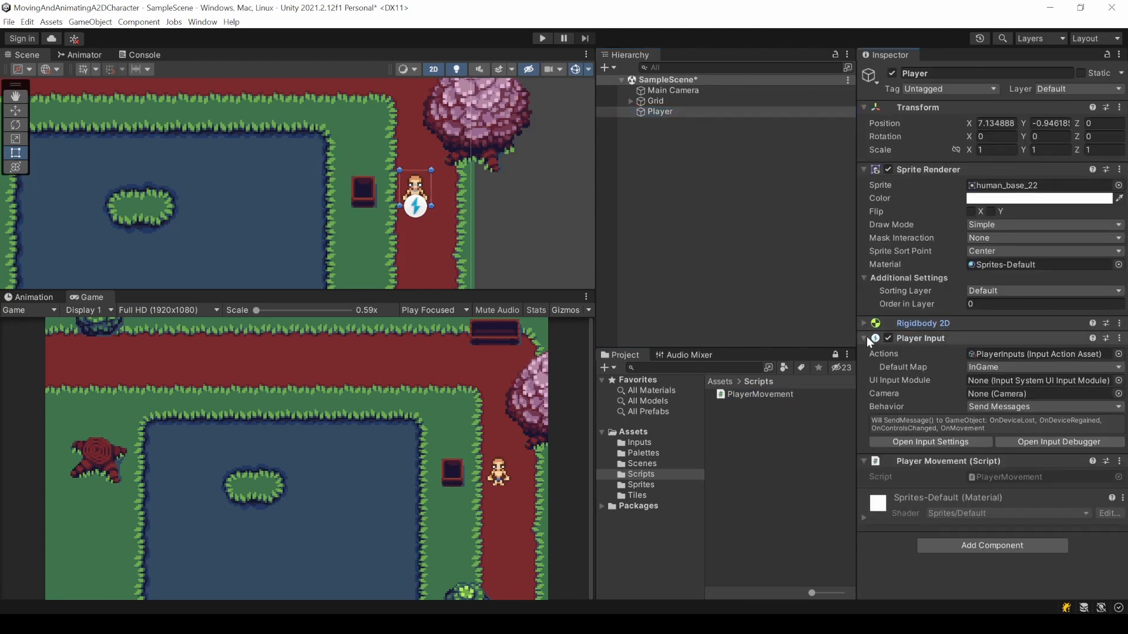
pyautogui.click(863, 339)
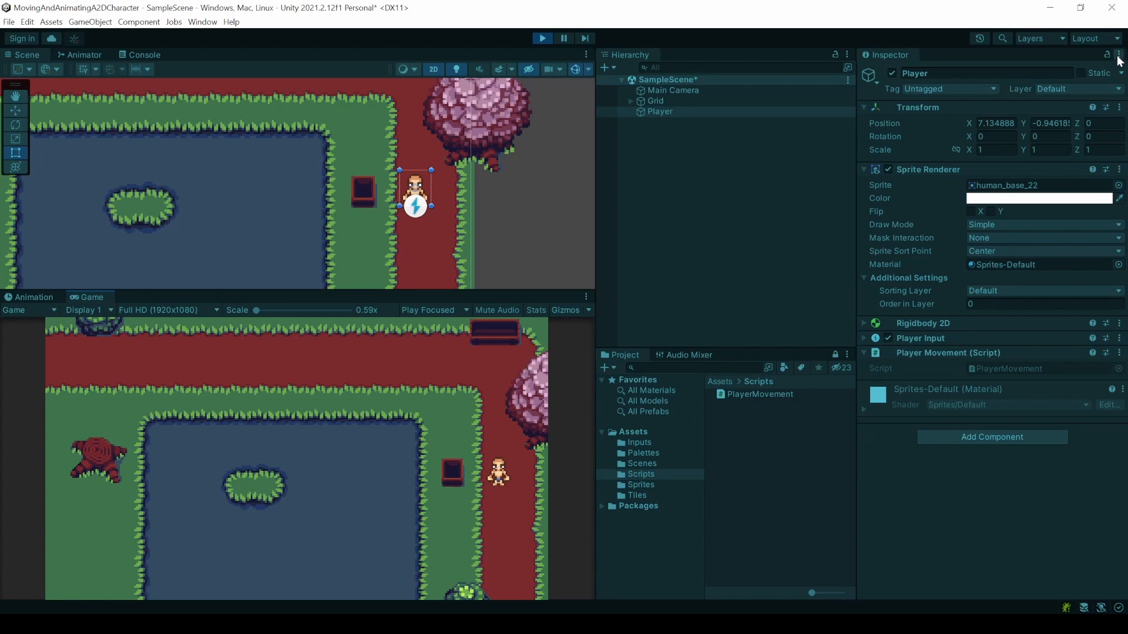
# - Switch the Inspector to Debug mode to expose PlayerMovement's private Movement value (0, 0)
pyautogui.click(1120, 39)
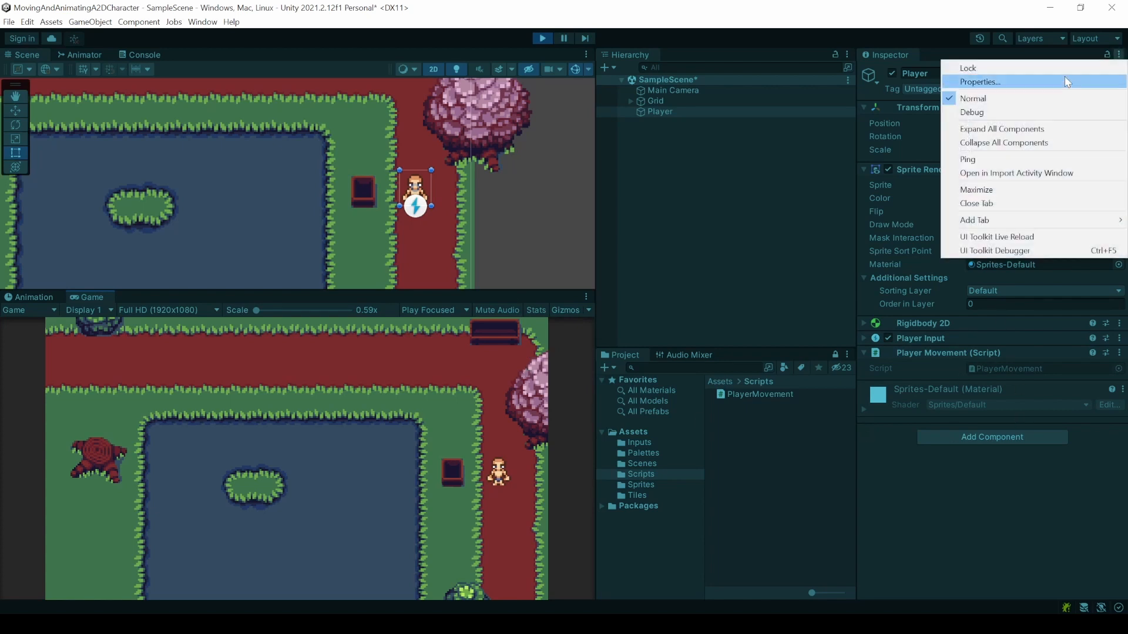
pyautogui.click(973, 113)
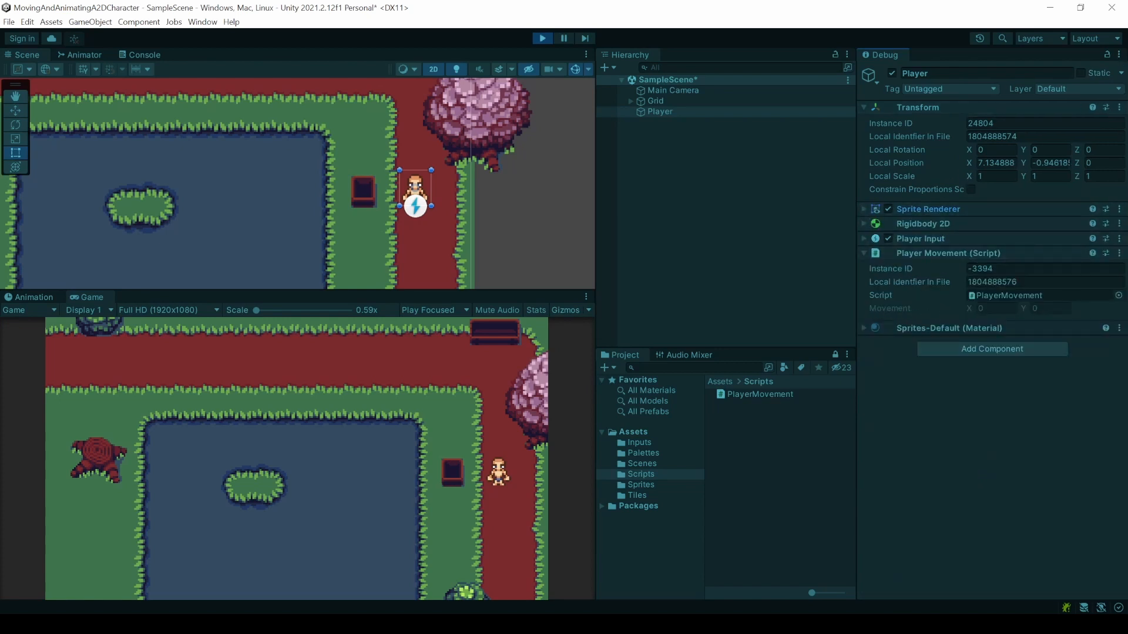
pyautogui.moveTo(516, 498)
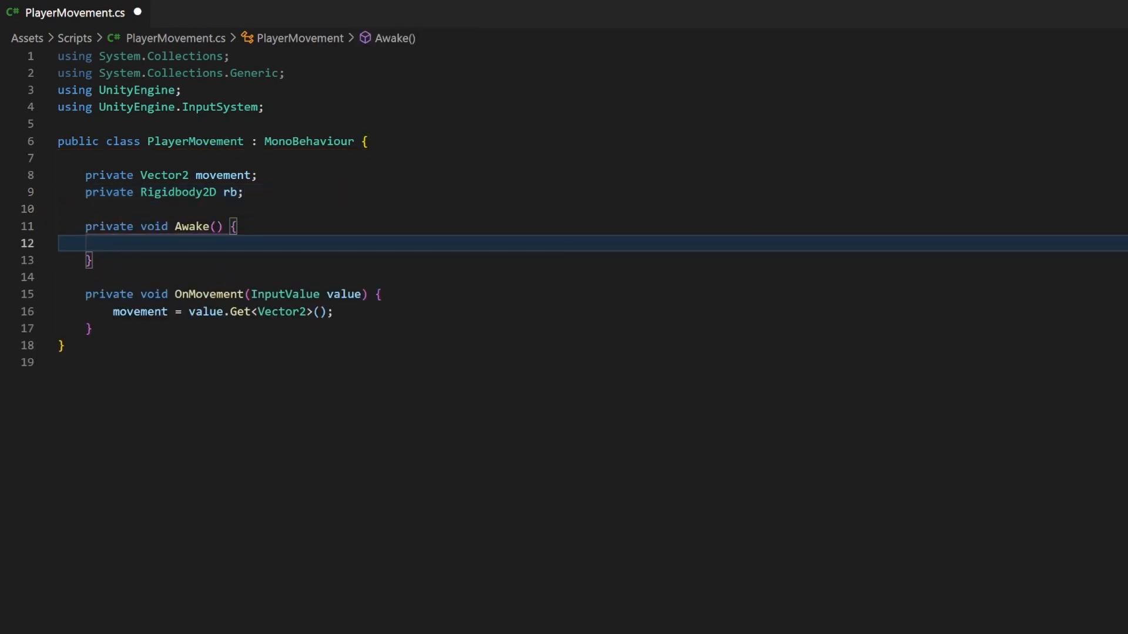
# - Cache the Rigidbody2D in Awake with rb = GetComponent<Rigidbody2D>();
pyautogui.write('rb =')
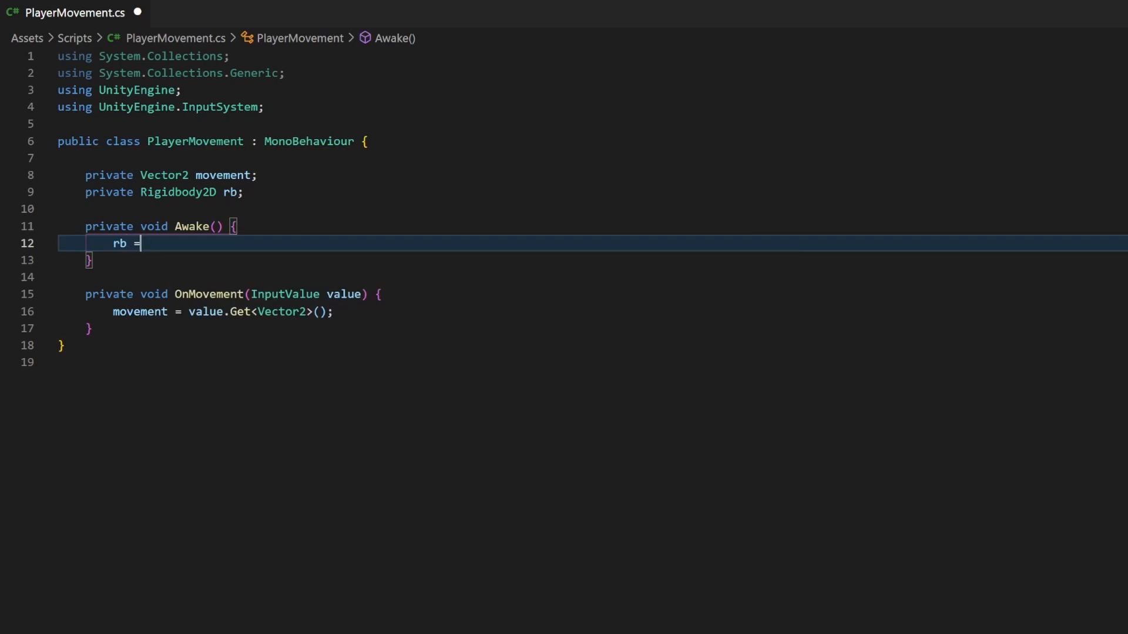
pyautogui.write('GetComponent')
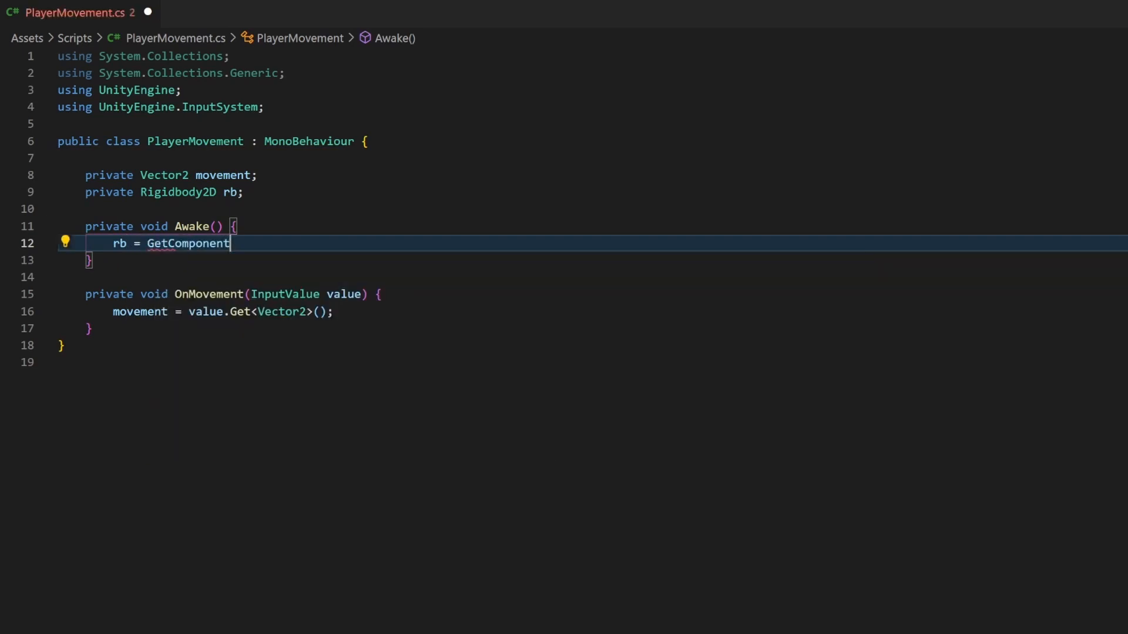
pyautogui.write('yRigidbody2D>(')
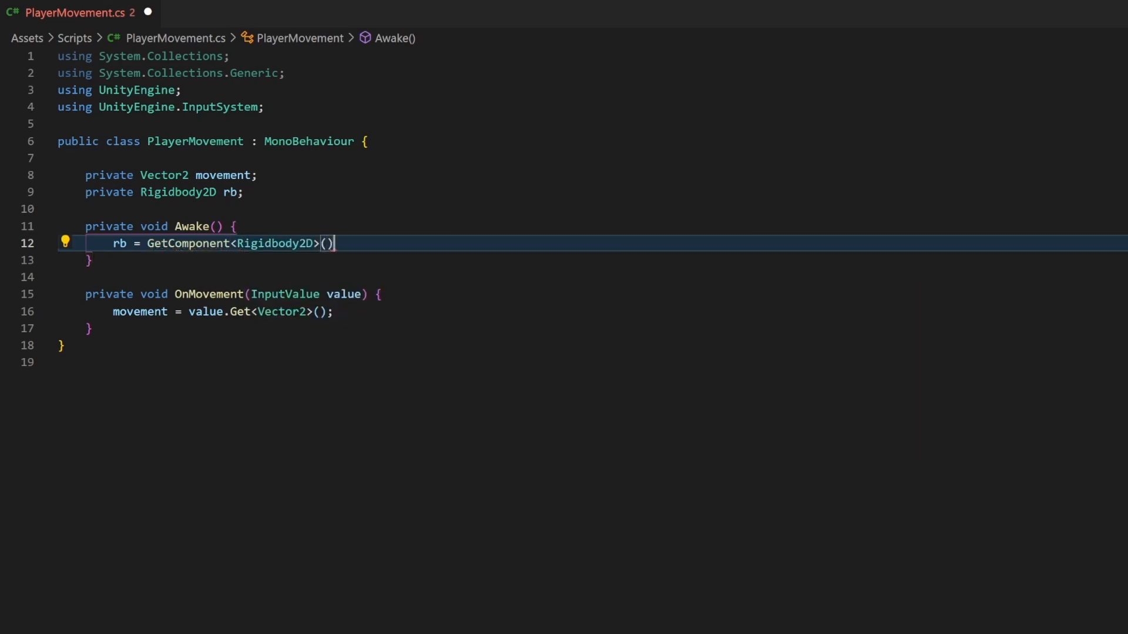
pyautogui.write(';')
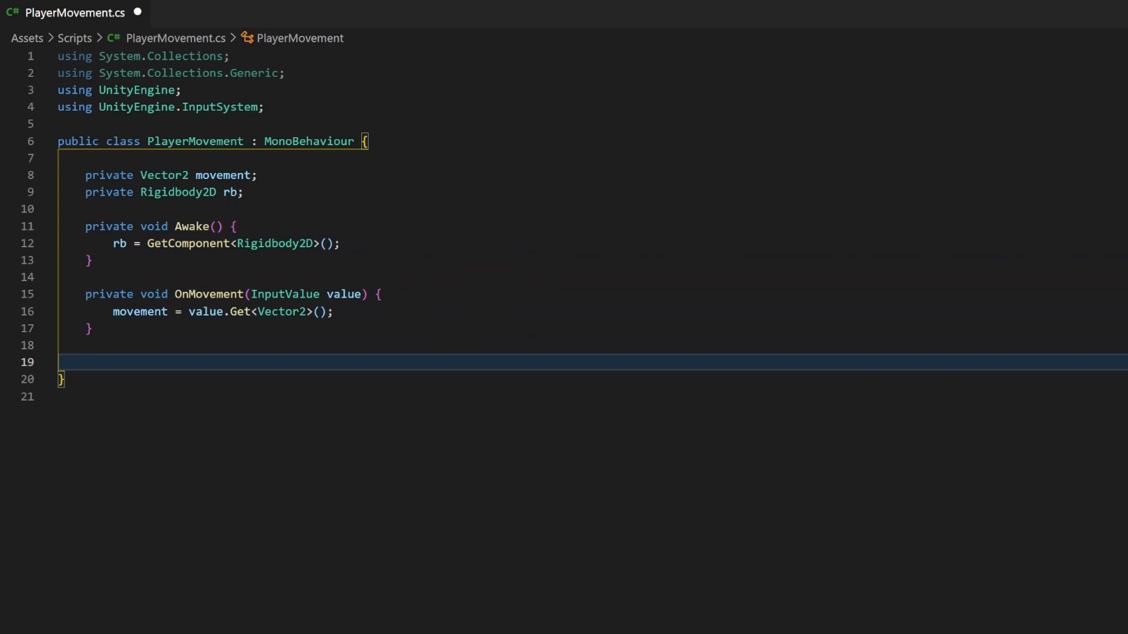
# - Add an empty private void Update() method to PlayerMovement
pyautogui.write('private void Update() {')
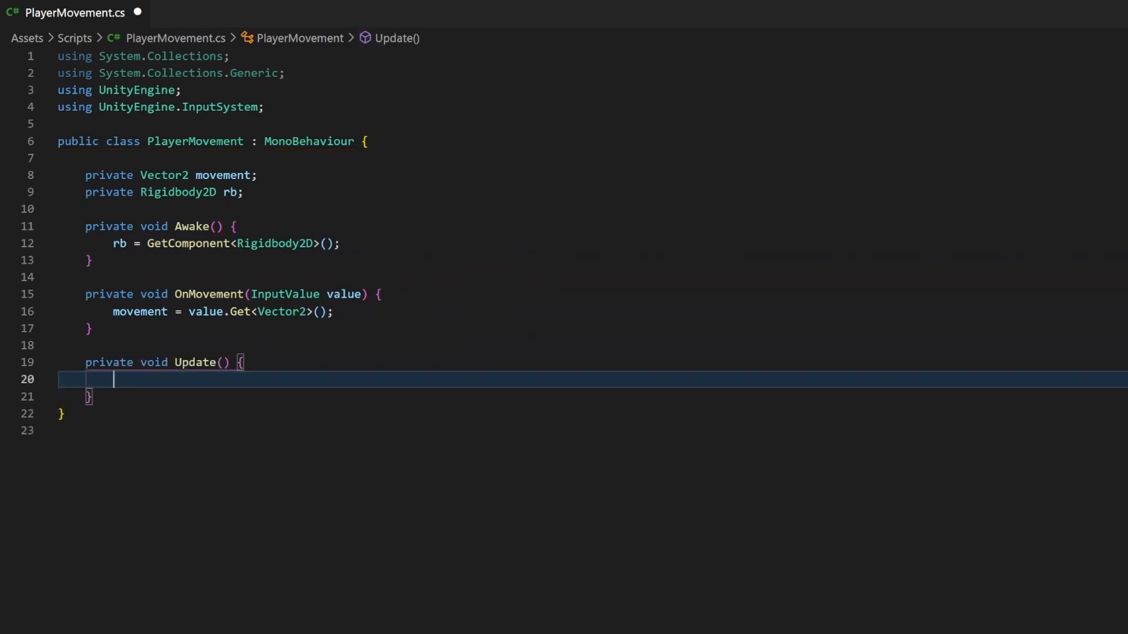
pyautogui.write('...')
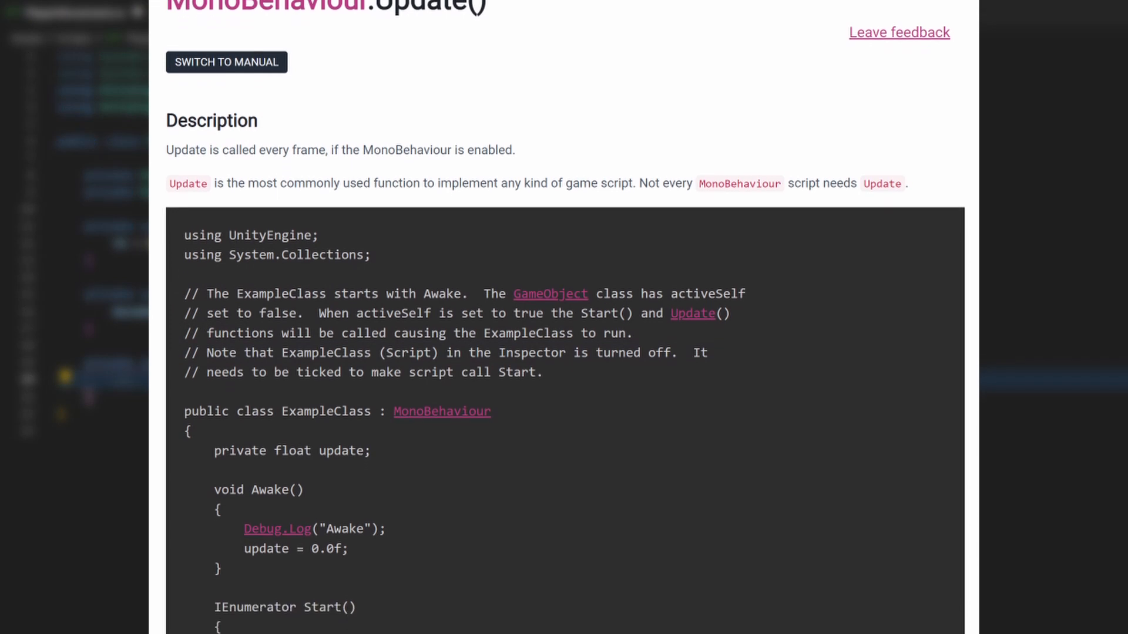
# - Replace the empty Update method with private void FixedUpdate(), consulting the FixedUpdate and MovePosition docs
pyautogui.scroll(-3)
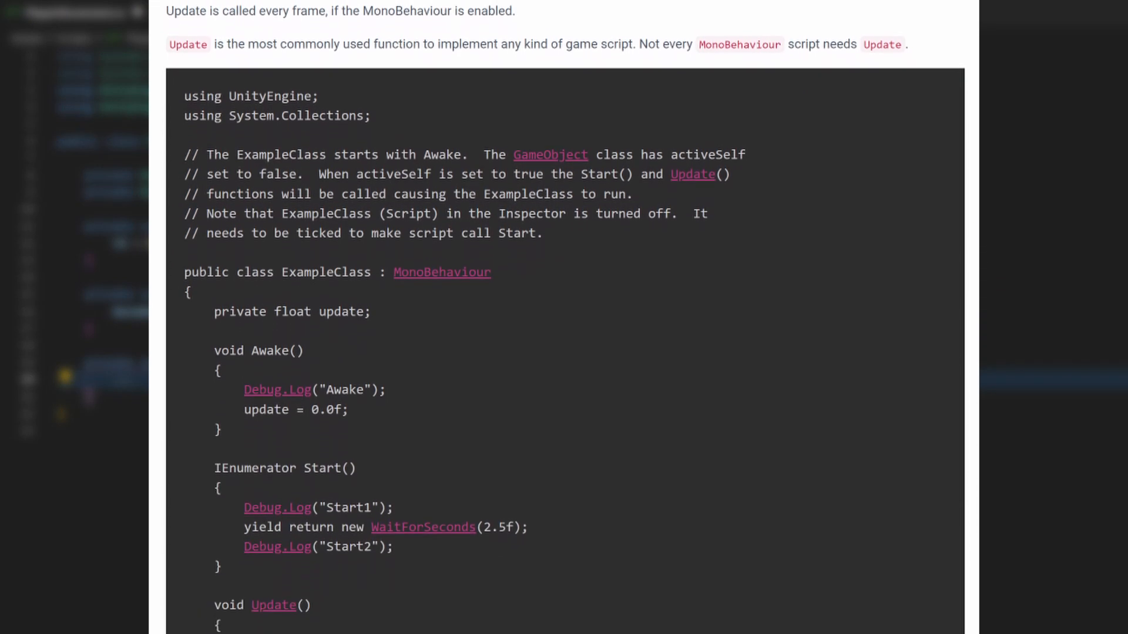
pyautogui.scroll(-3)
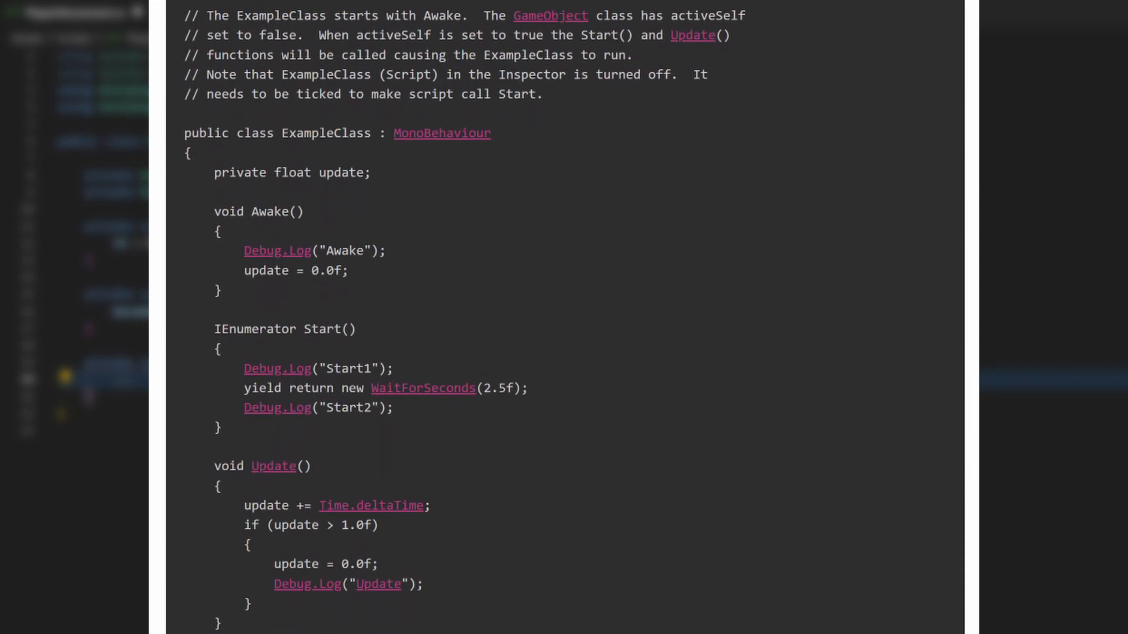
pyautogui.scroll(-3)
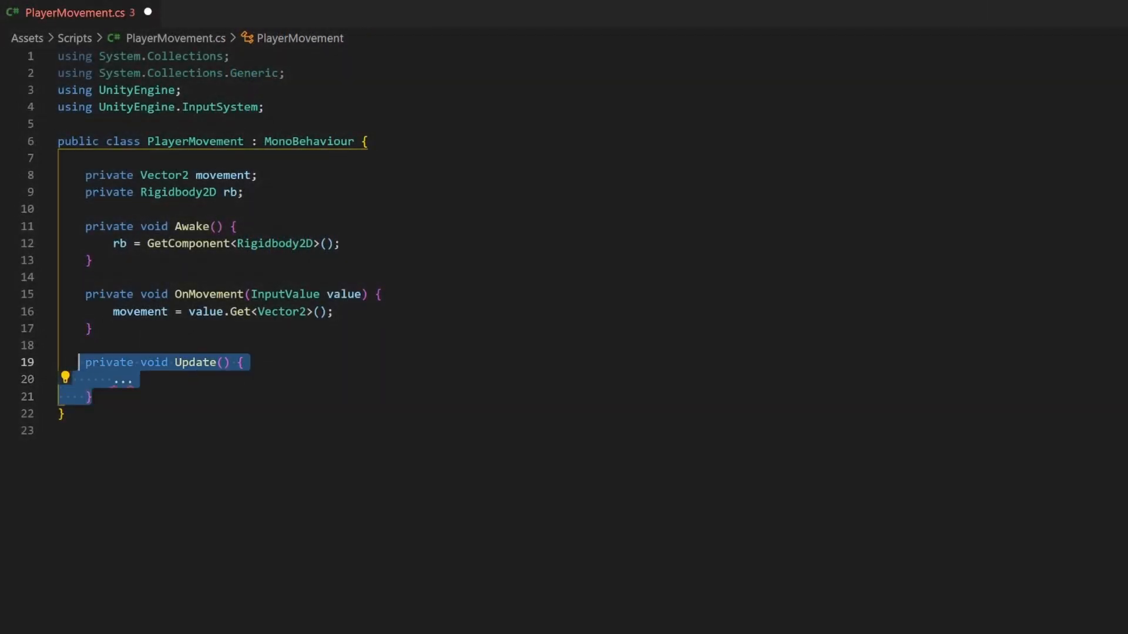
pyautogui.press('Delete')
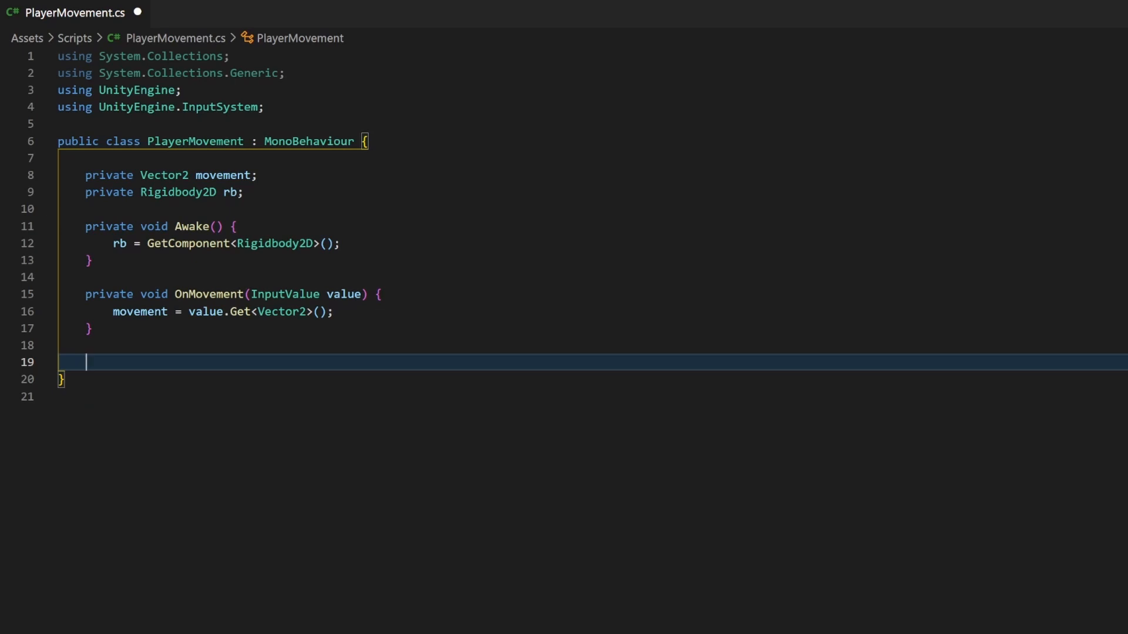
pyautogui.write('private void FixedUpdate() {')
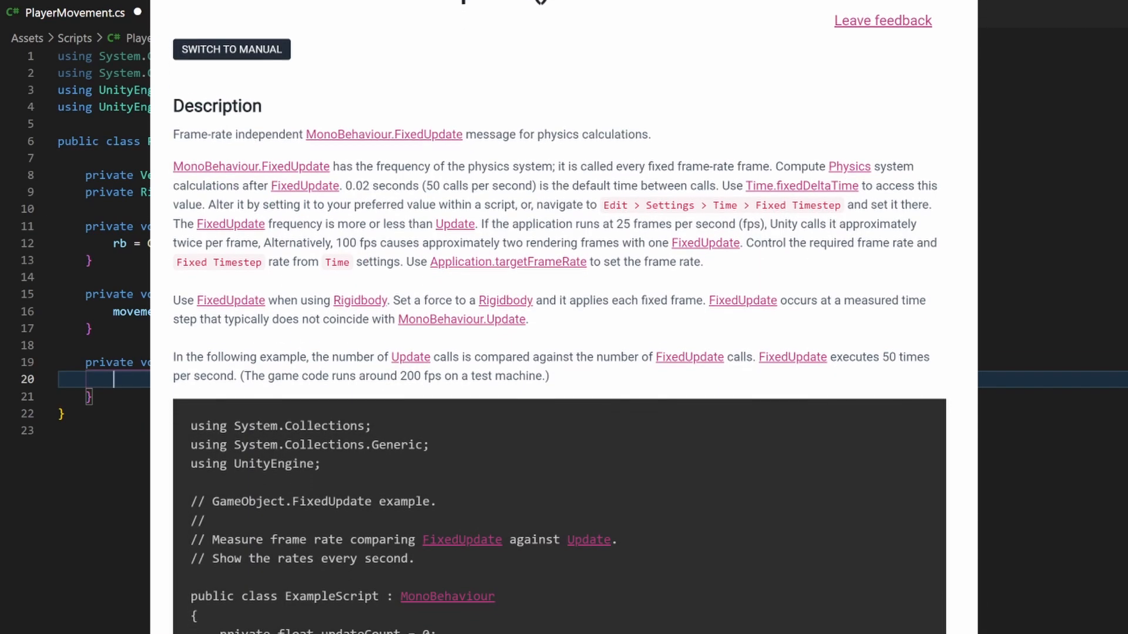
pyautogui.scroll(-3)
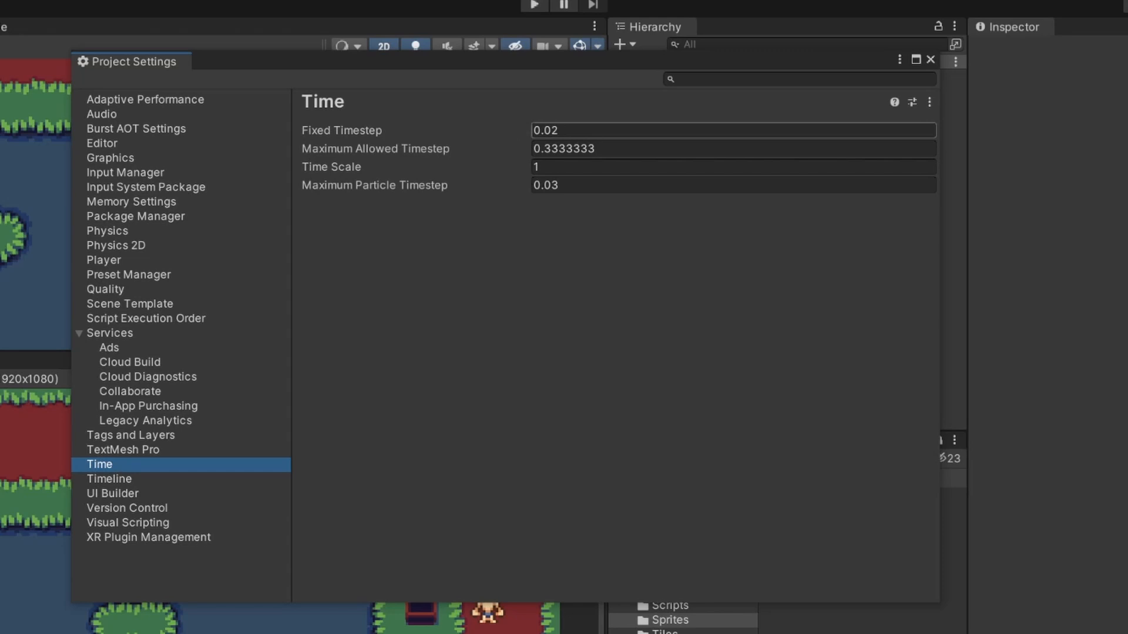
pyautogui.moveTo(357, 134)
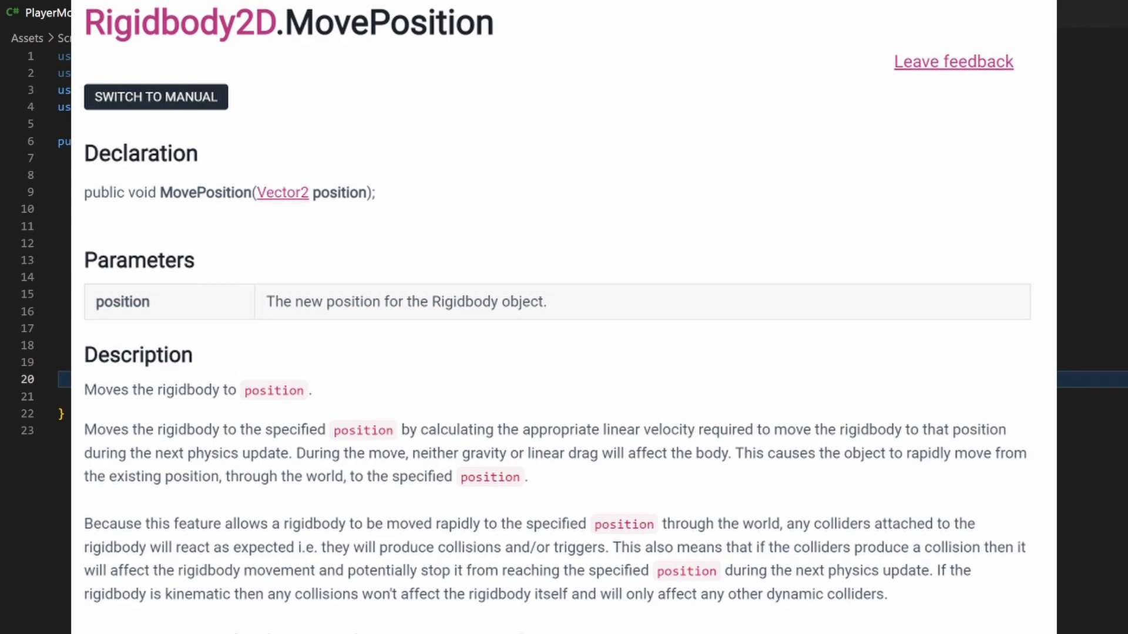
pyautogui.scroll(-3)
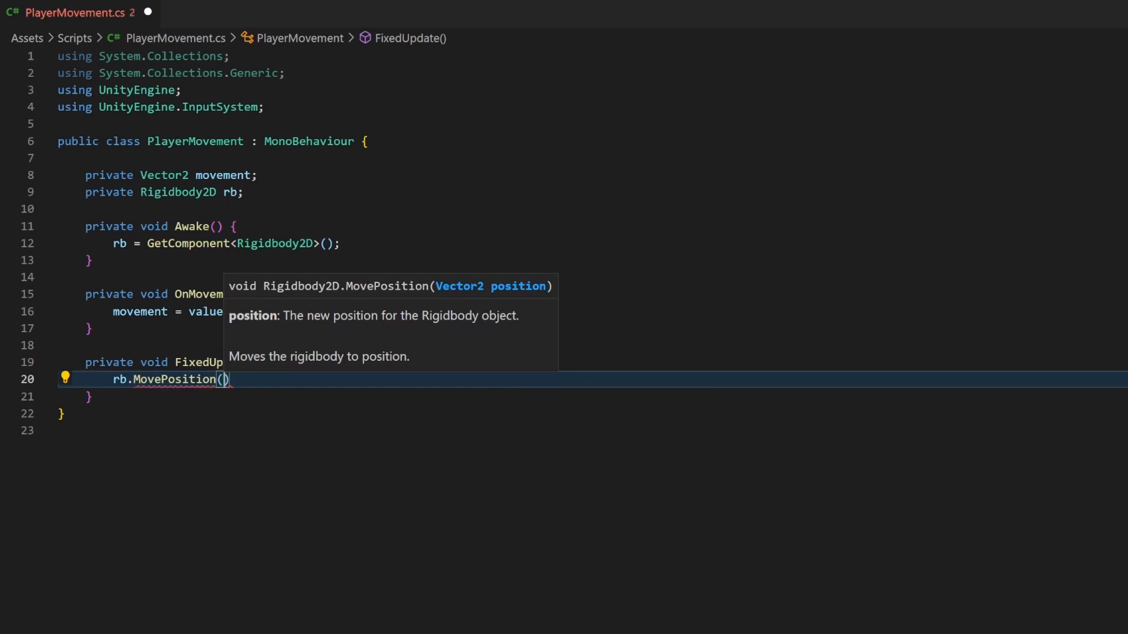
# - Write rb.MovePosition(rb.position + movement * Time.fixedDeltaTime) in FixedUpdate, checking the fixedDeltaTime docs
pyautogui.write('r')
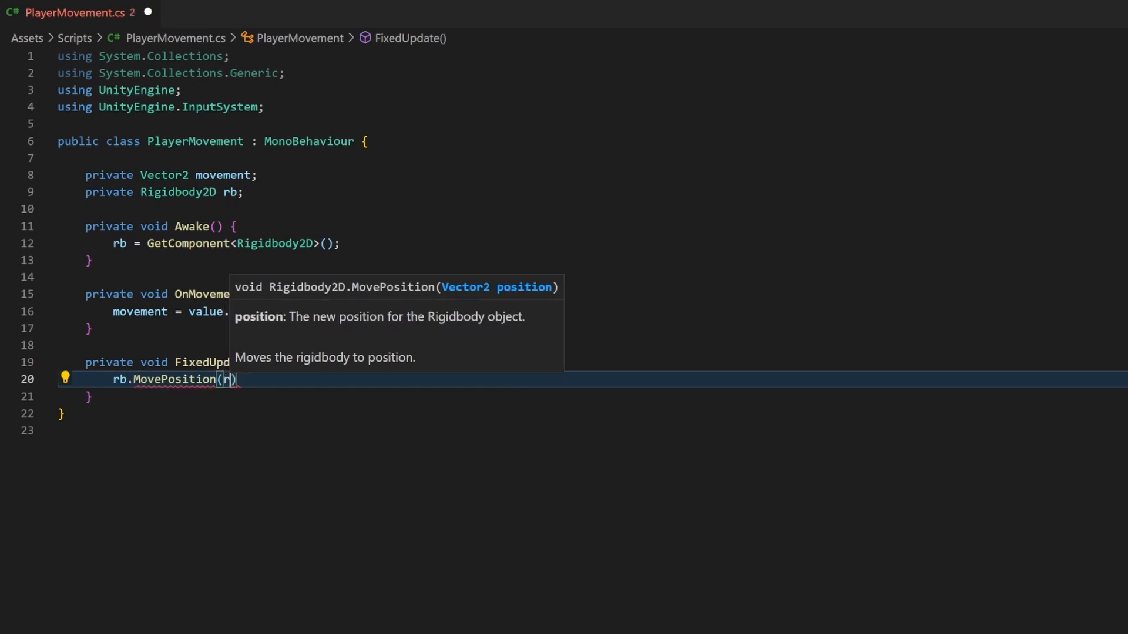
pyautogui.write('b.position')
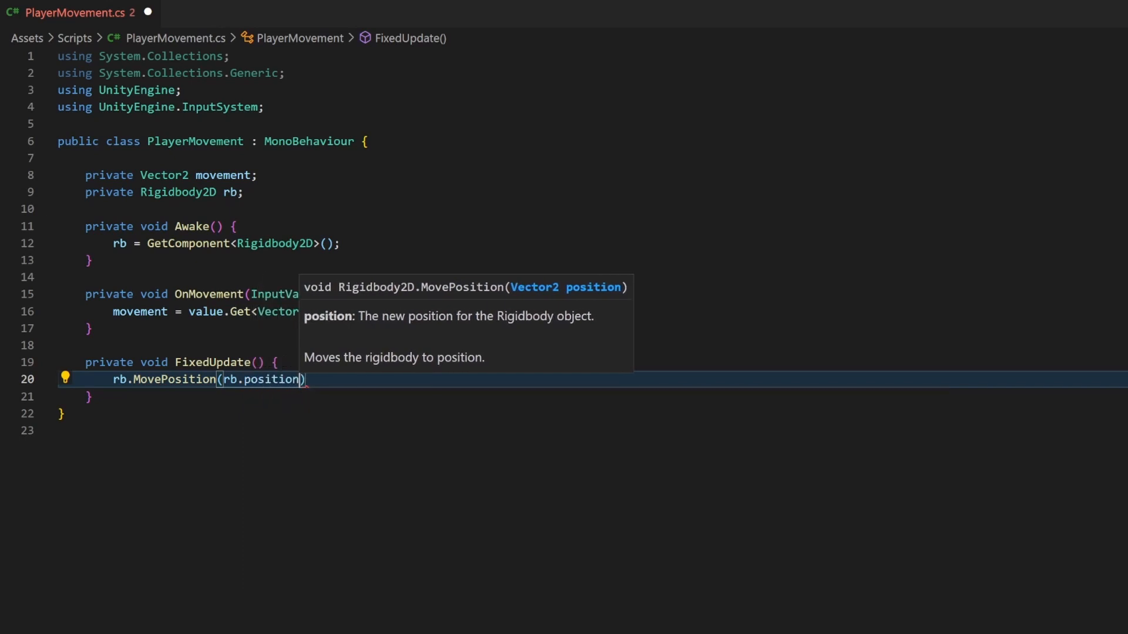
pyautogui.write('+ movement')
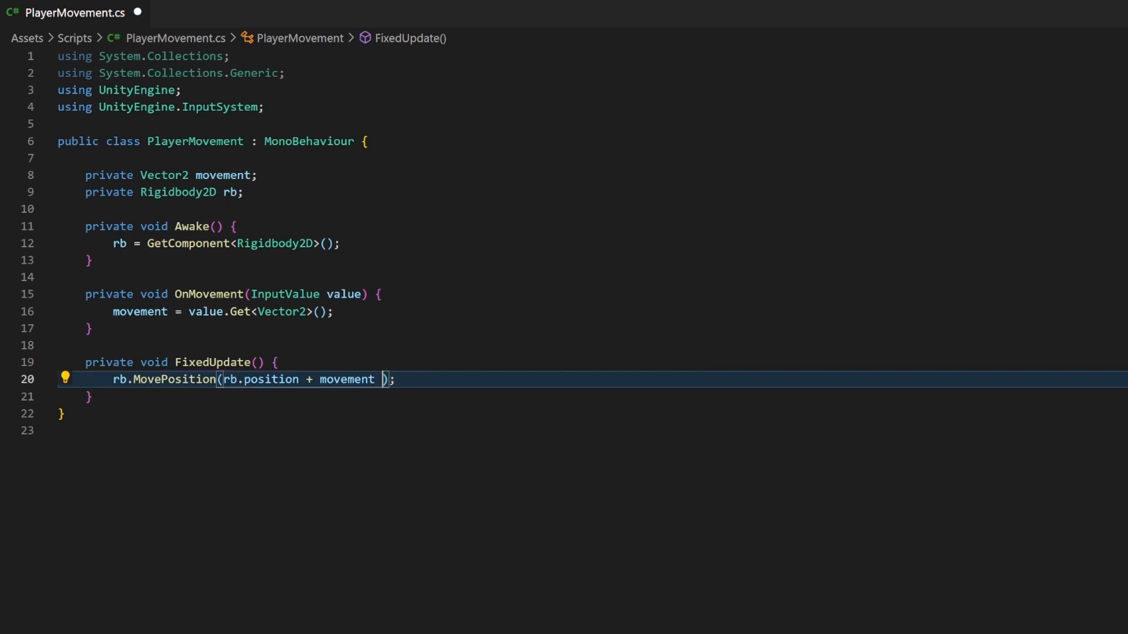
pyautogui.write('* Time')
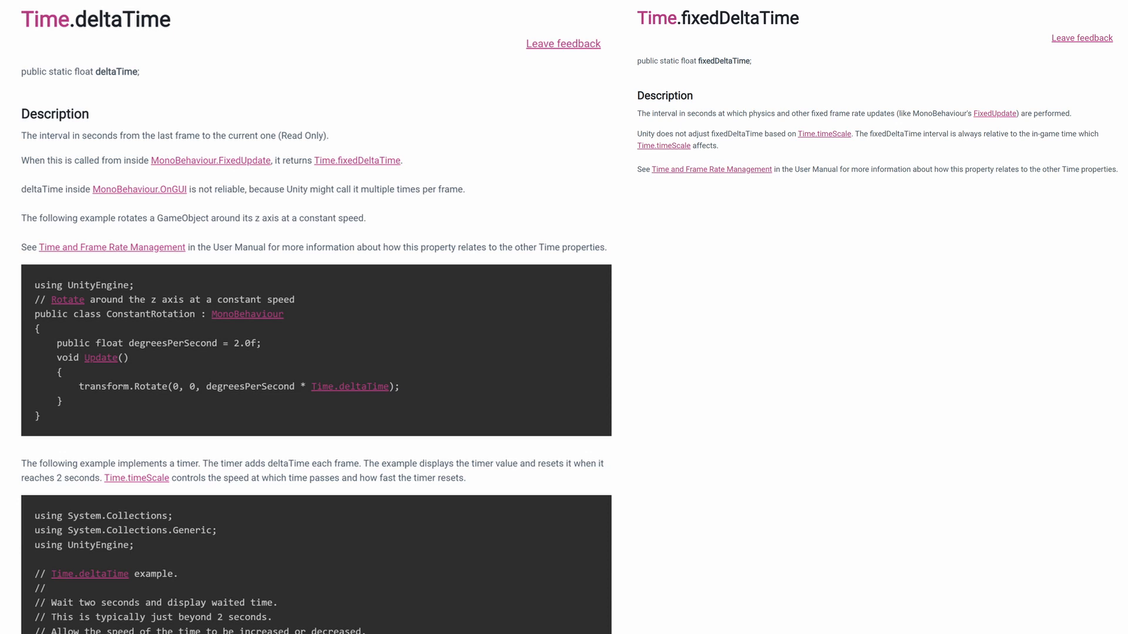
pyautogui.scroll(-3)
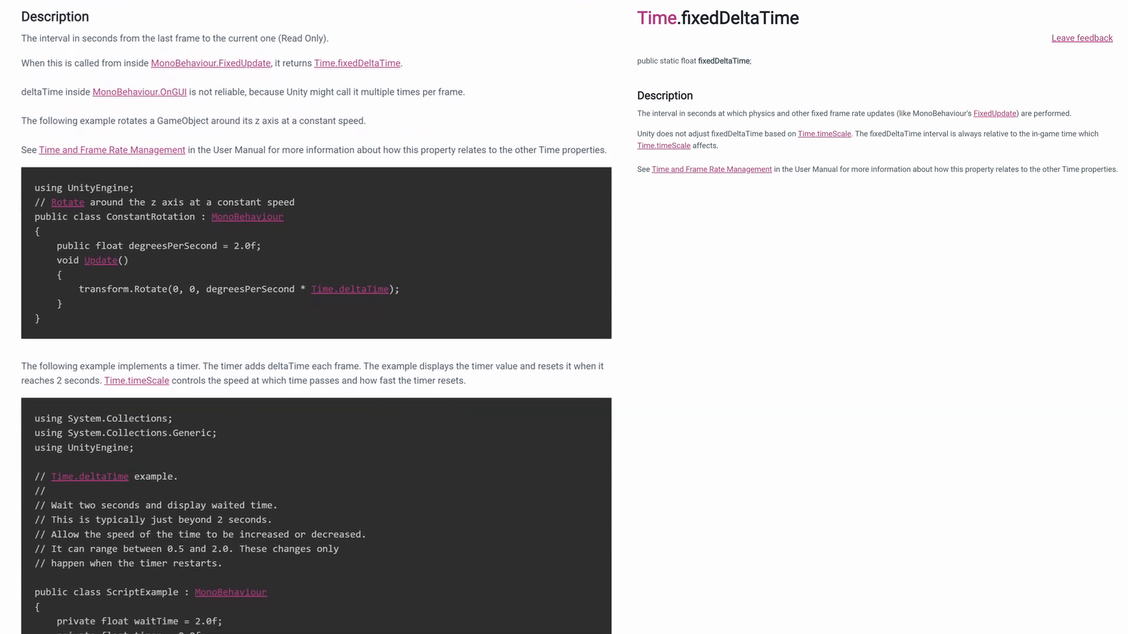
pyautogui.scroll(-3)
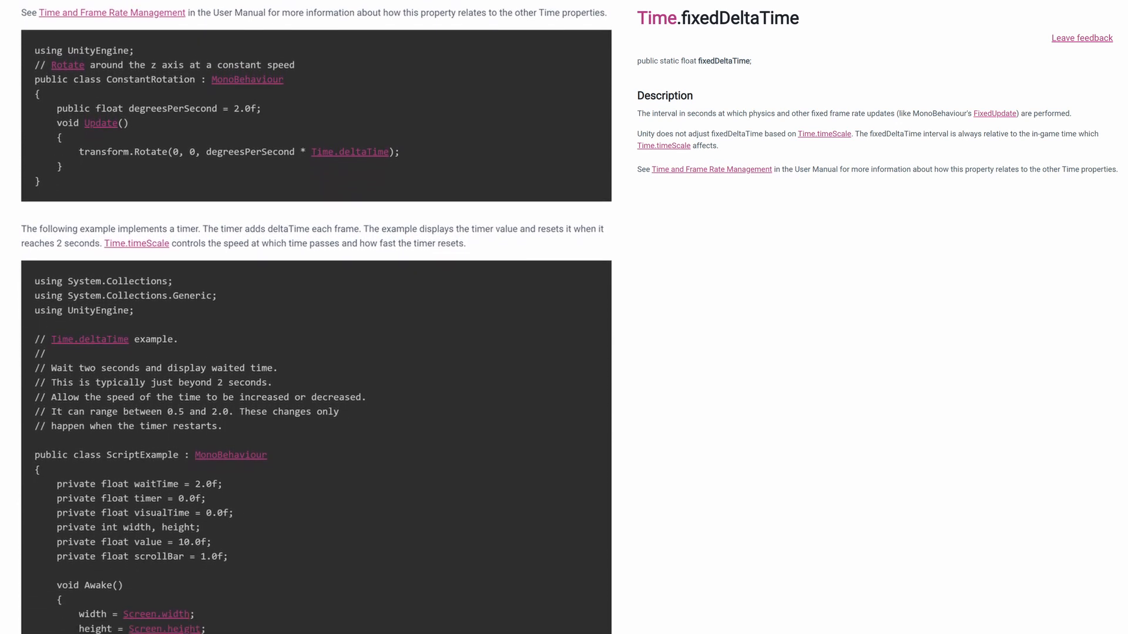
pyautogui.scroll(-3)
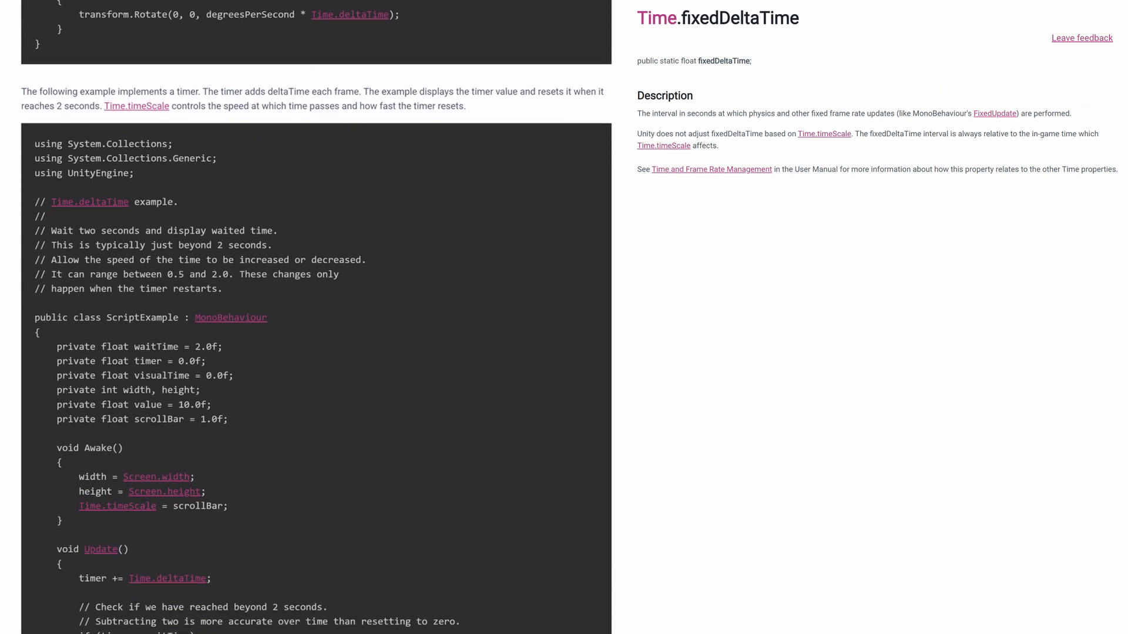
pyautogui.scroll(-3)
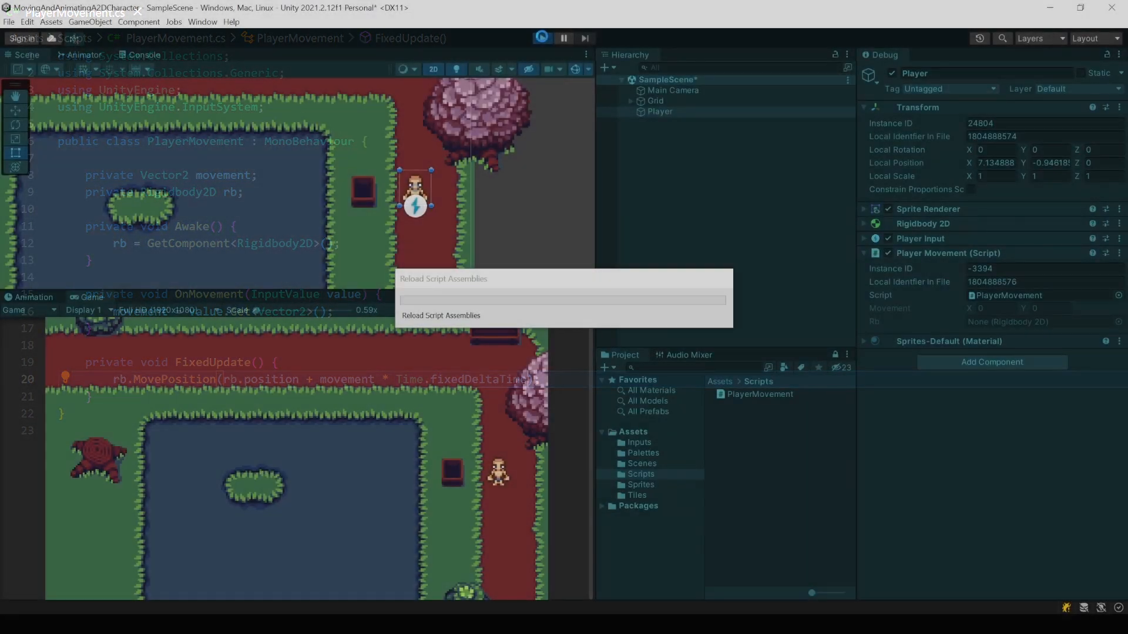
# - Run the scene and walk the Player with the keyboard to test the movement
pyautogui.click(543, 38)
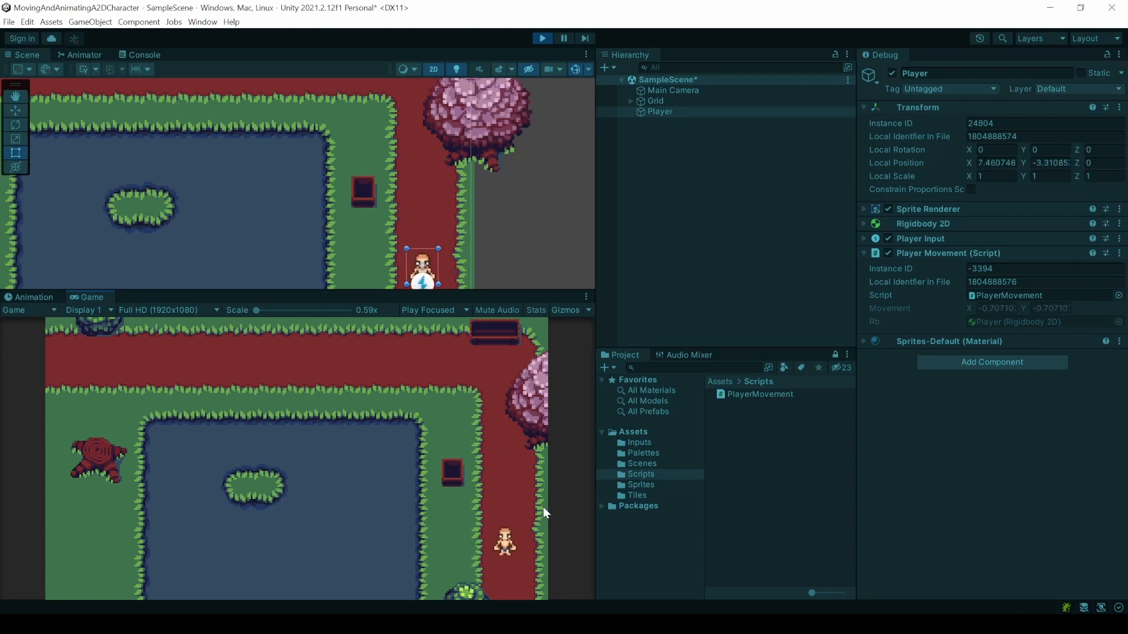
pyautogui.press('W')
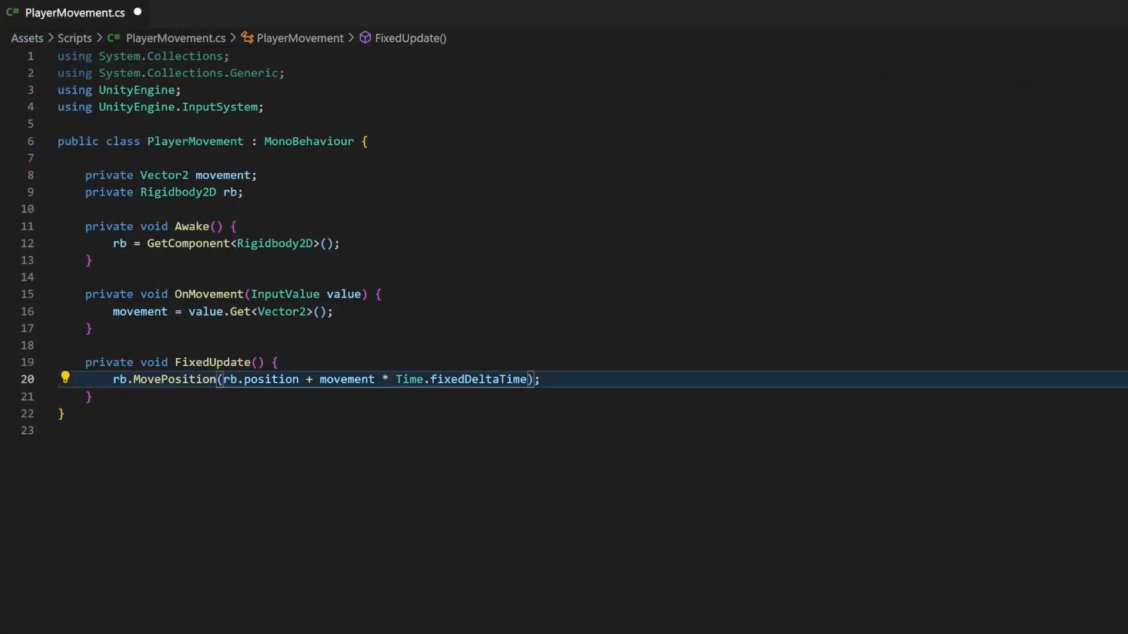
# - Multiply movement by 5 and turn the factor into an int speed = 5 variable
pyautogui.write('5')
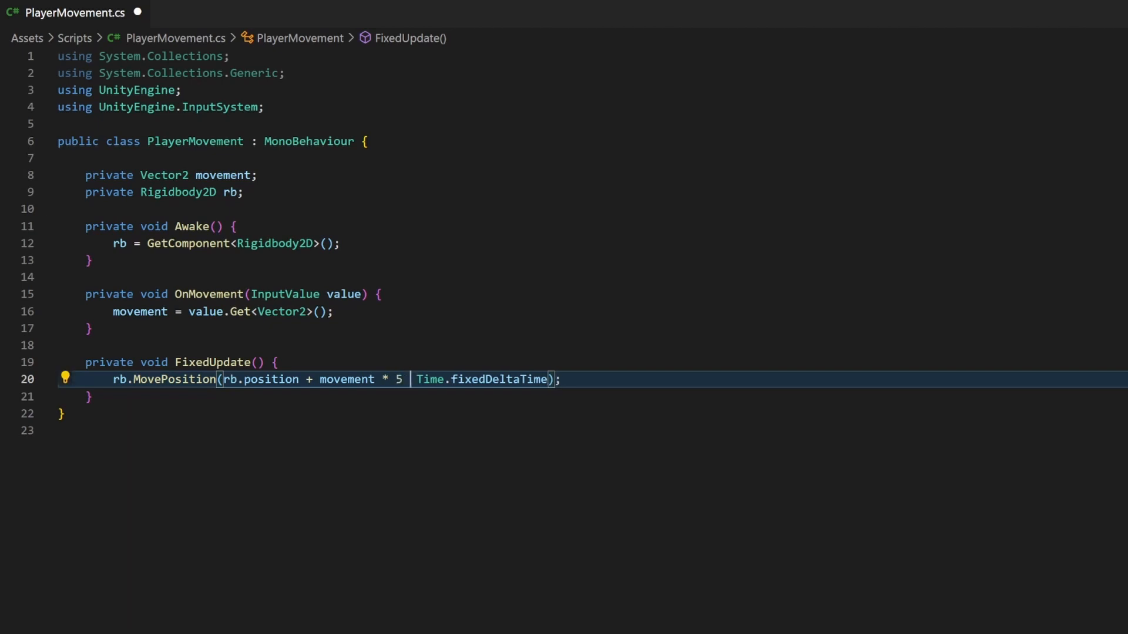
pyautogui.write('*')
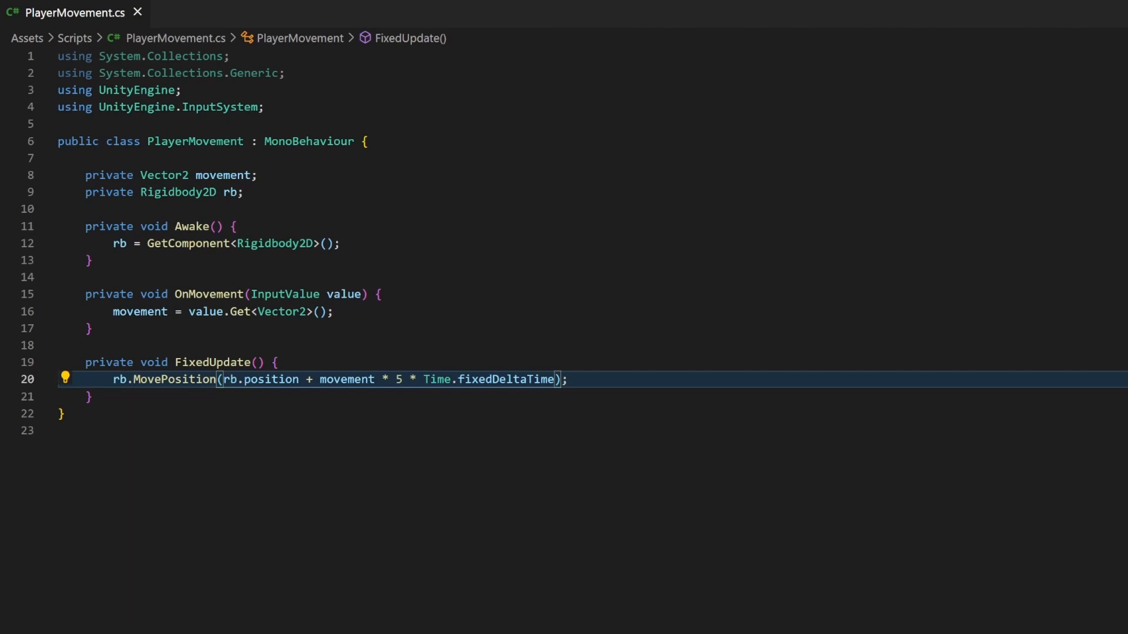
pyautogui.press('Enter')
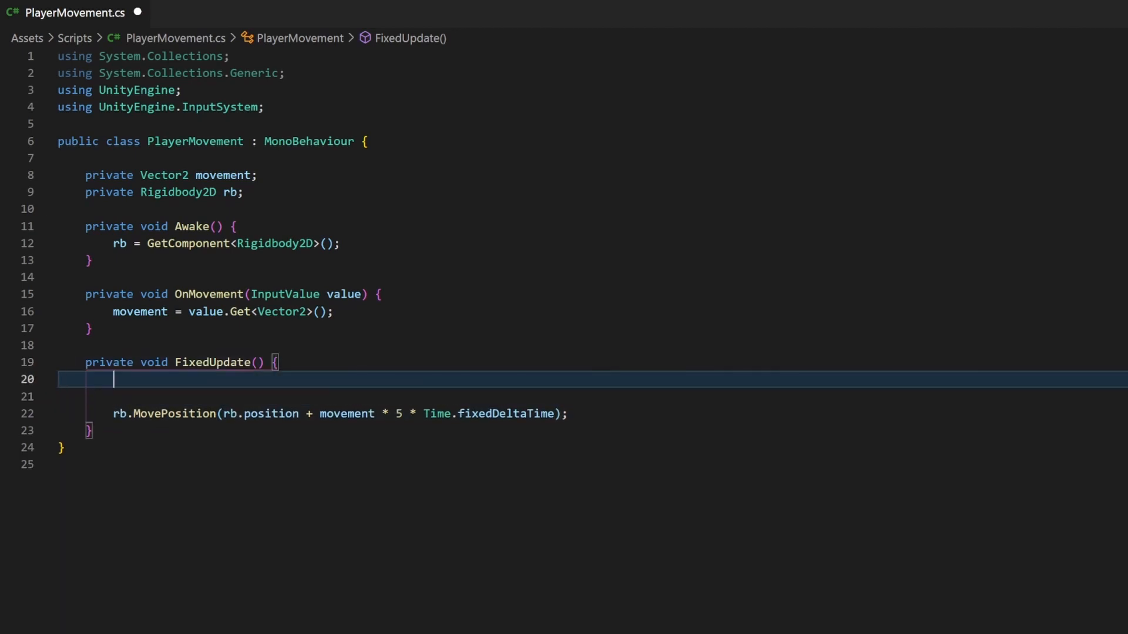
pyautogui.write('int speed = 5;')
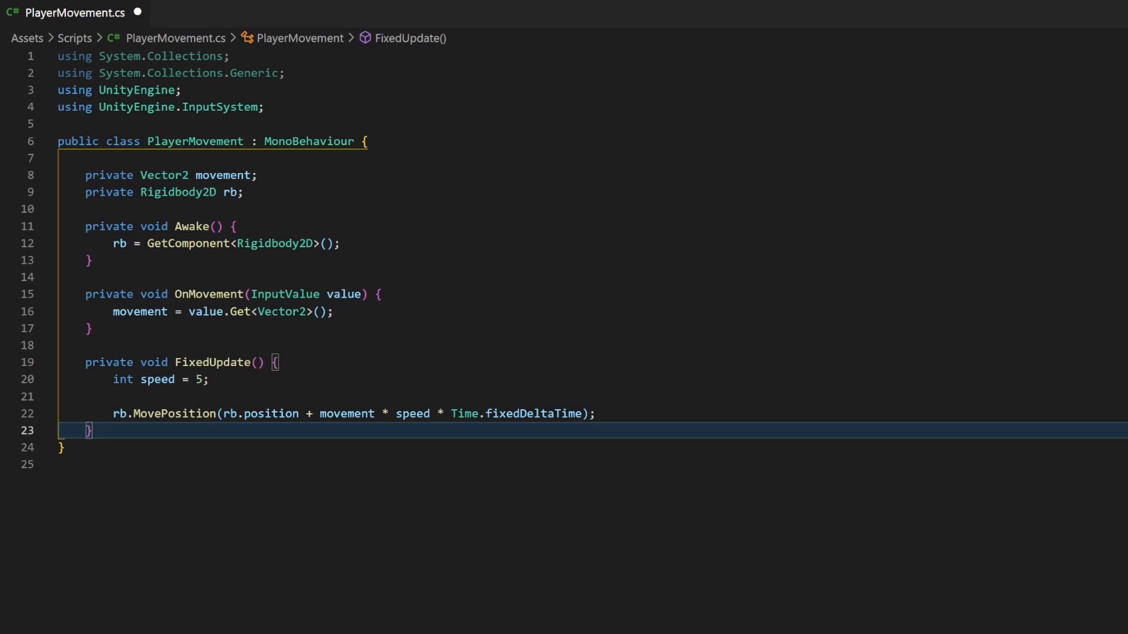
# - Move the speed declaration up to a class-level private field
pyautogui.moveTo(84, 361); pyautogui.dragTo(92, 430)
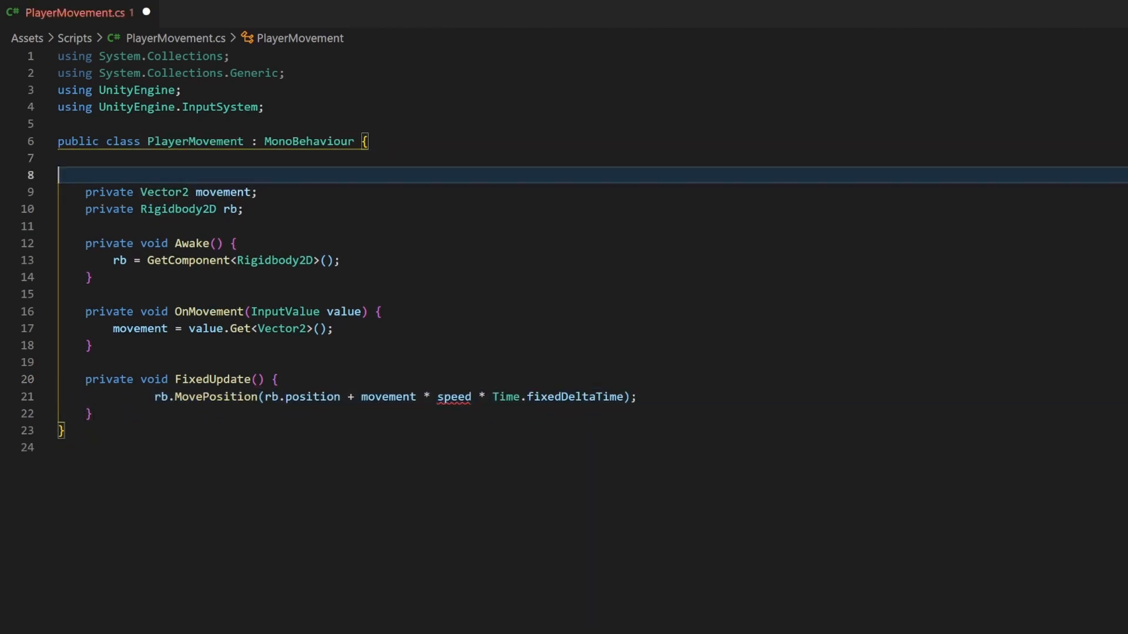
pyautogui.write('private')
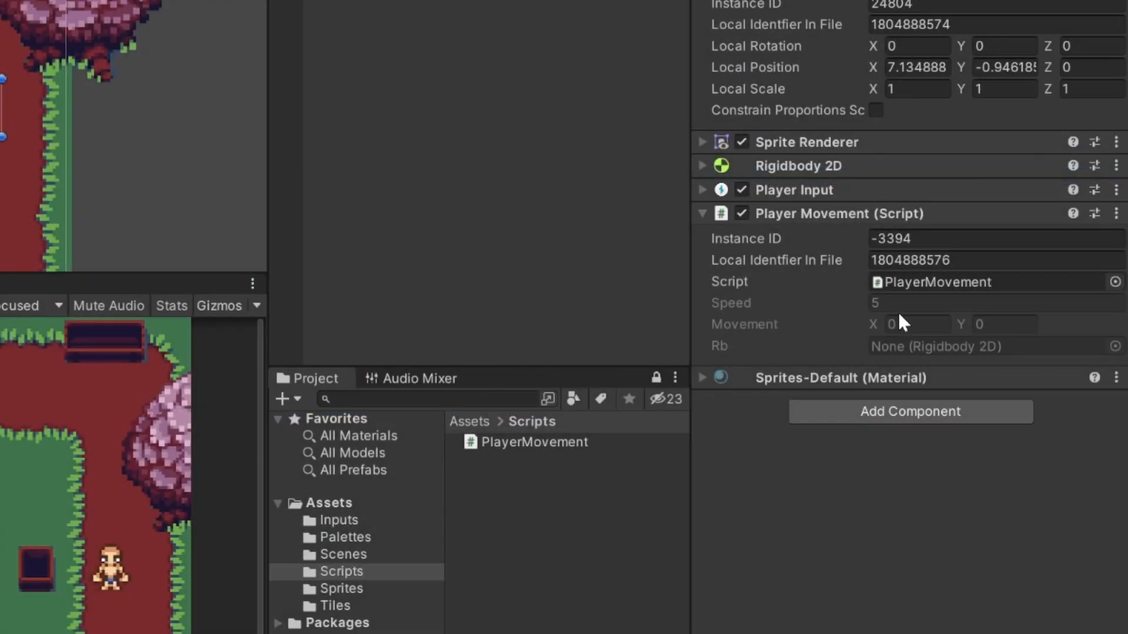
pyautogui.moveTo(872, 309)
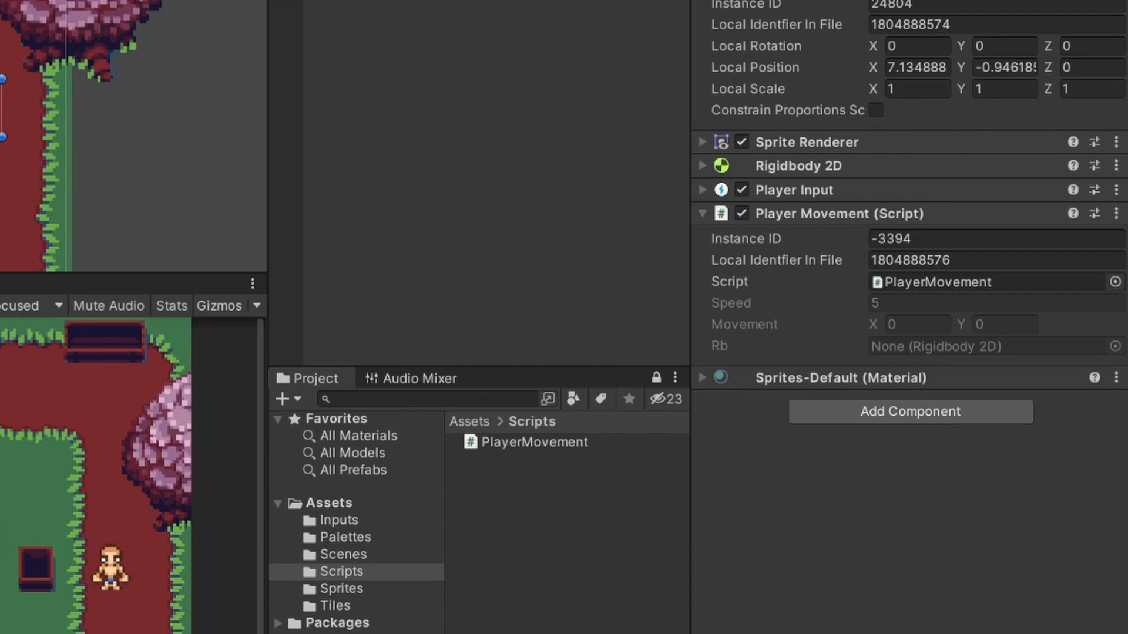
# - Try public on speed, then keep it private and mark it with [SerializeField]
pyautogui.doubleClick(534, 442)
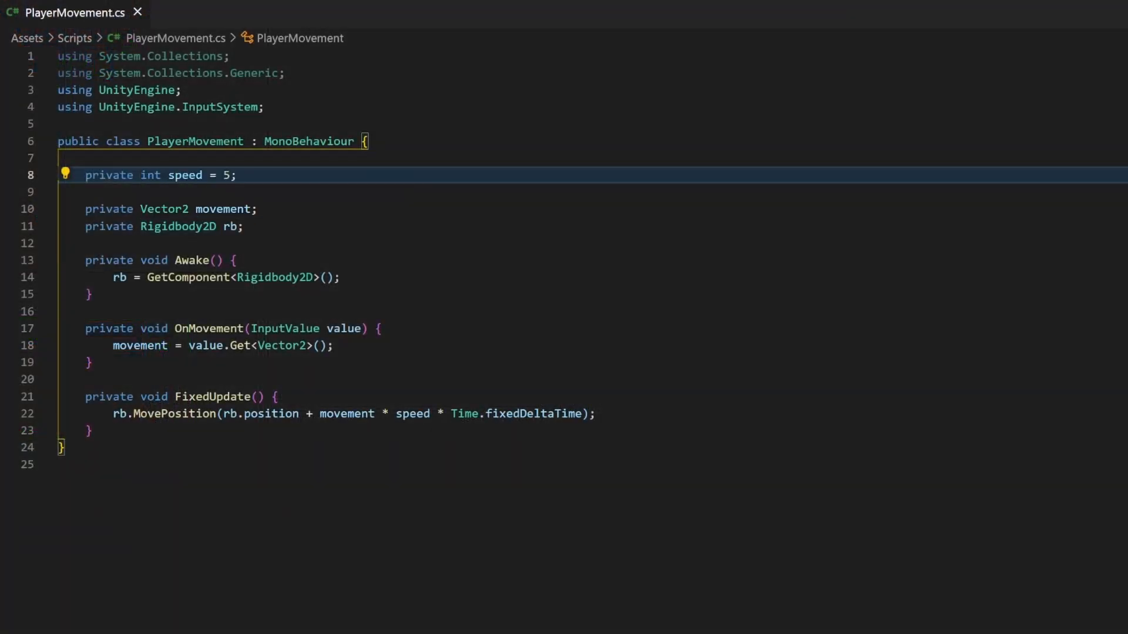
pyautogui.write('public')
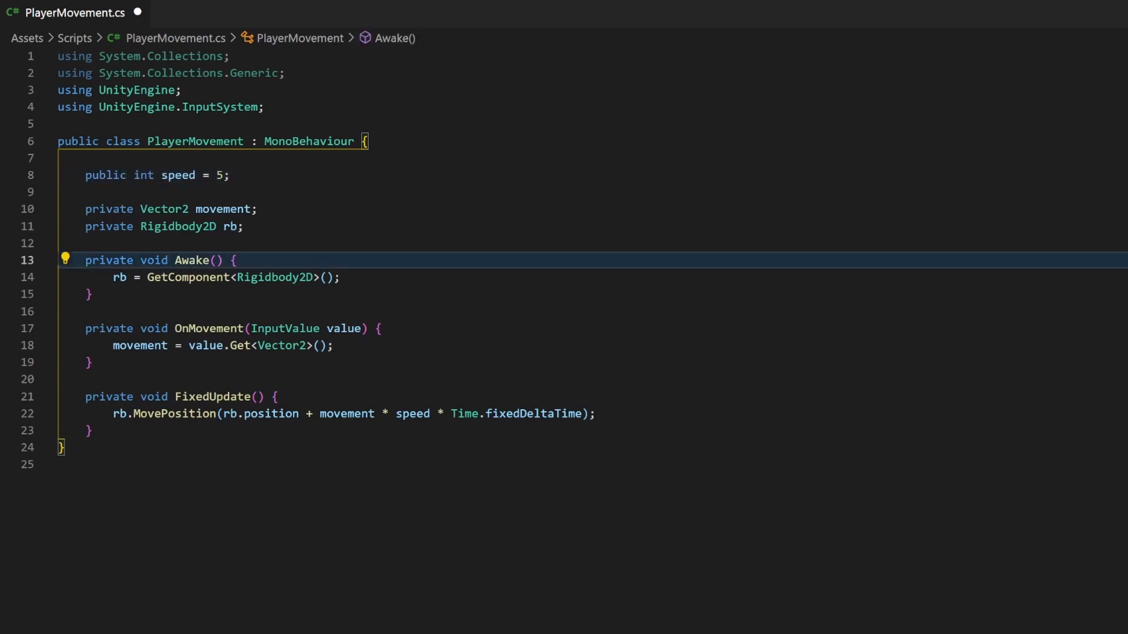
pyautogui.moveTo(177, 175)
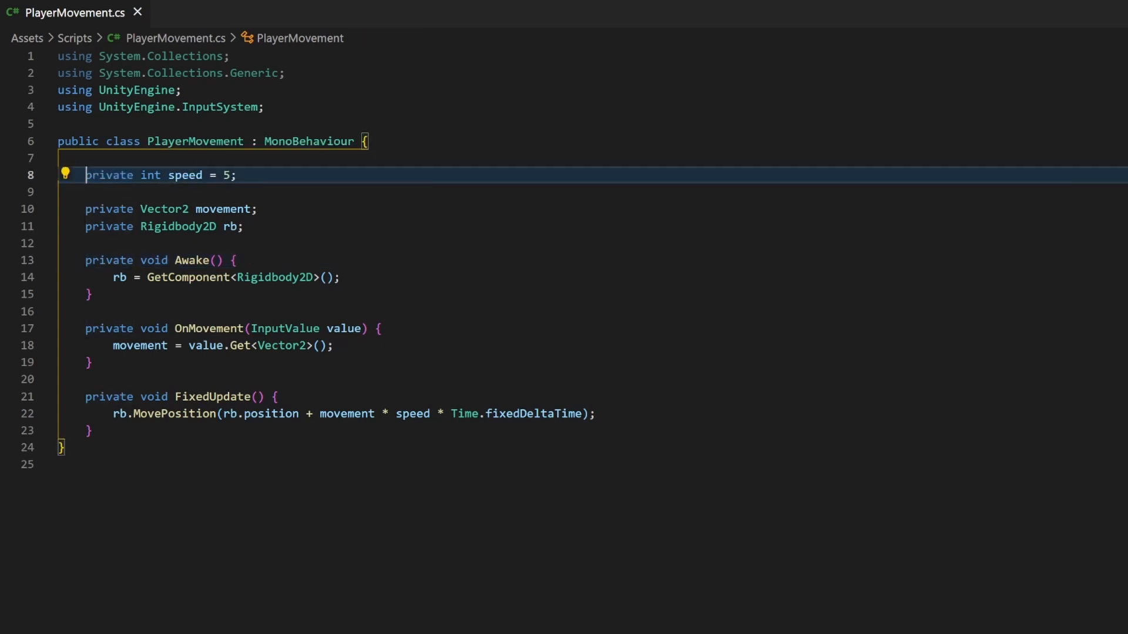
pyautogui.write('[]')
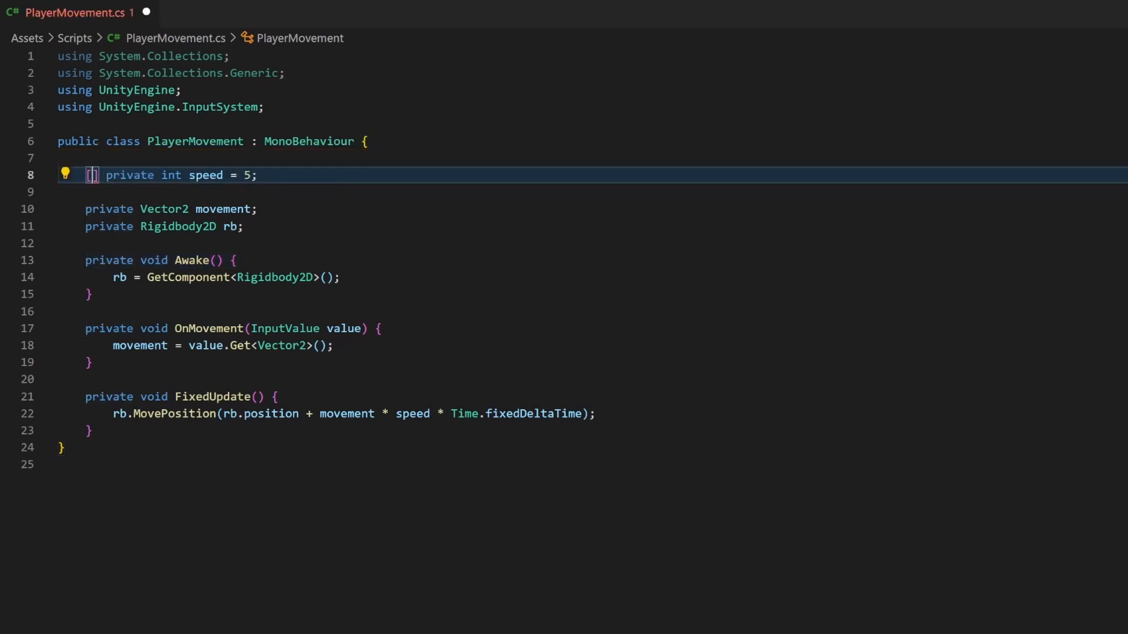
pyautogui.write('Serialize')
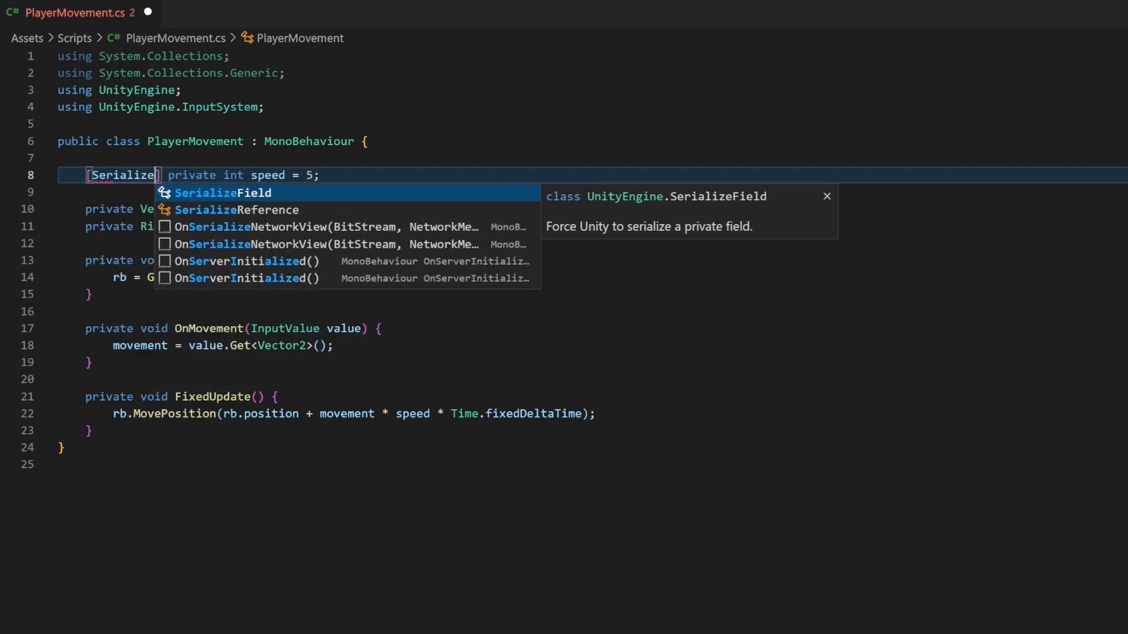
pyautogui.press('Tab')
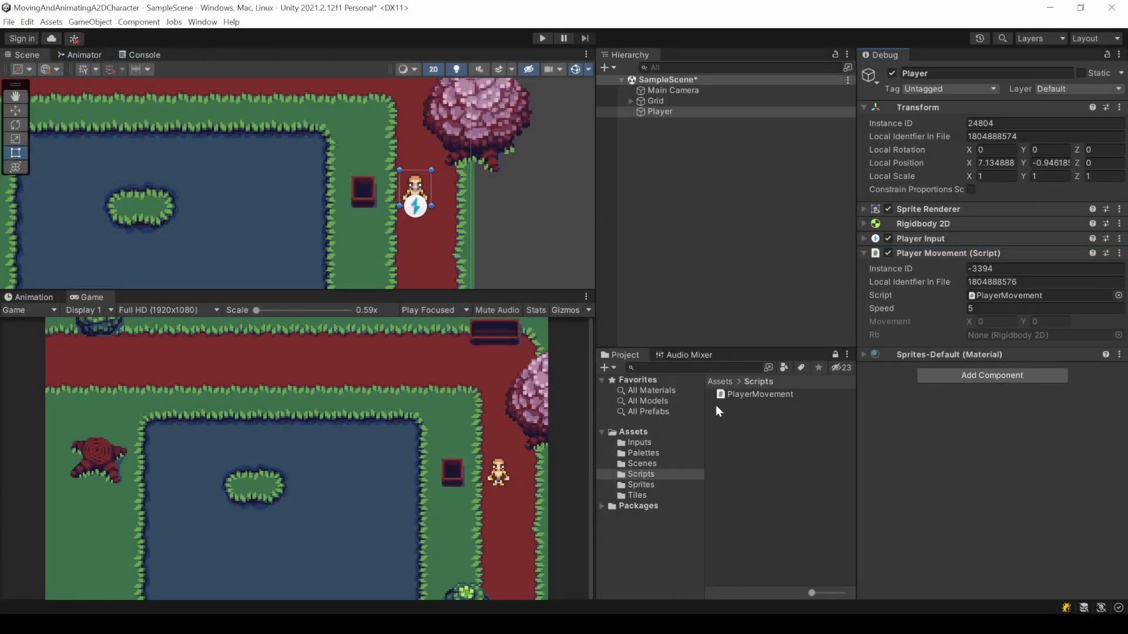
pyautogui.moveTo(505, 384)
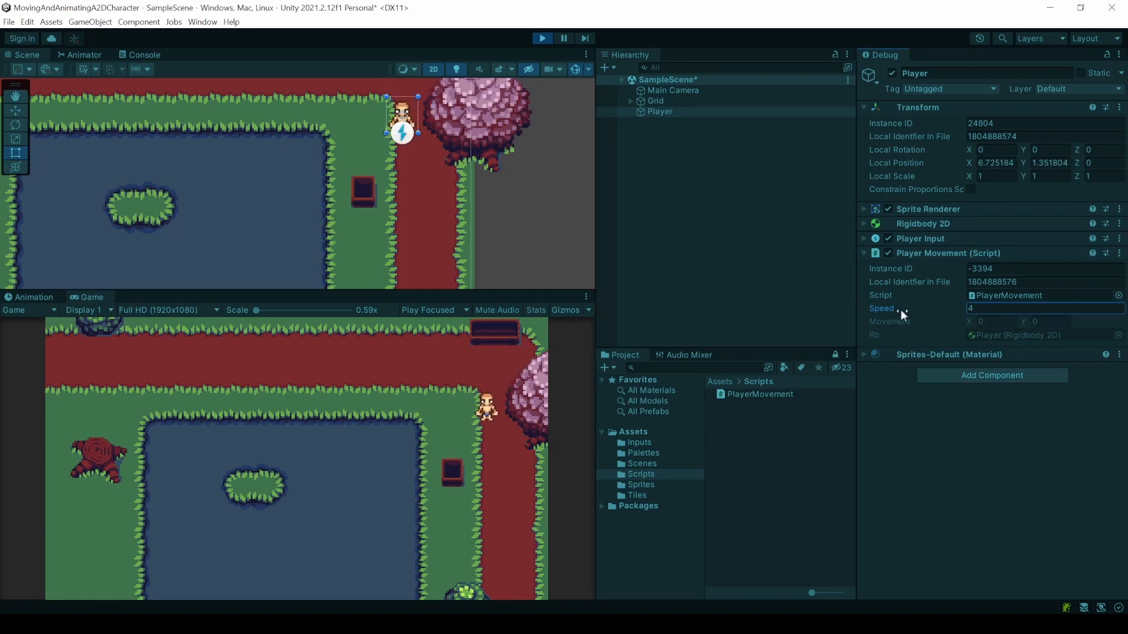
pyautogui.moveTo(521, 419)
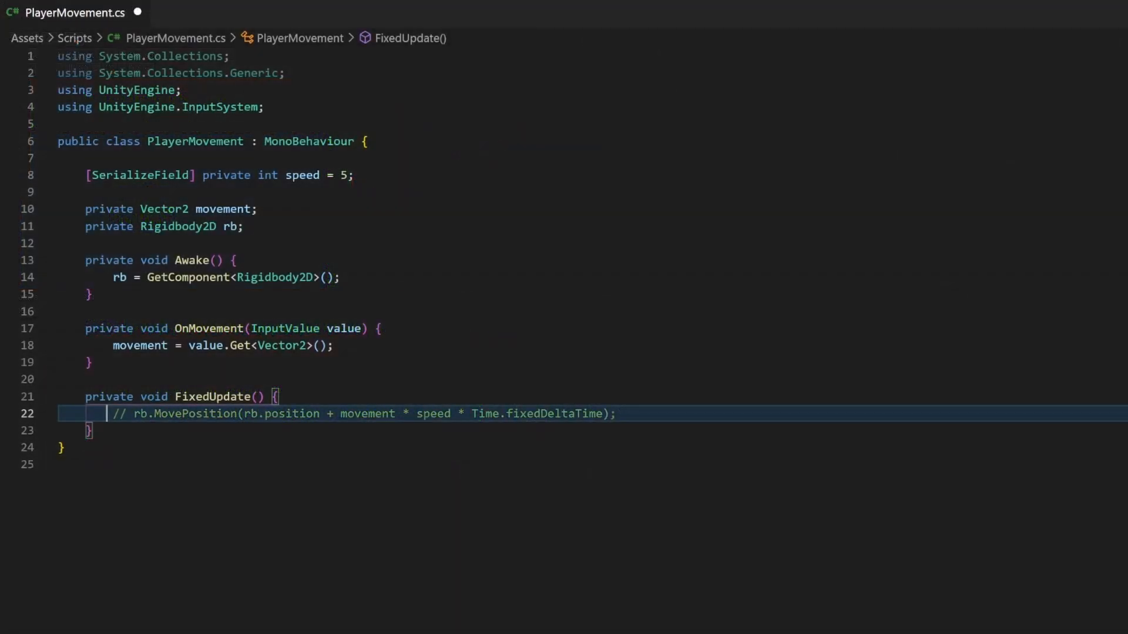
# - Label the MovePosition line with a // Variant 1 comment and review the Rigidbody2D.velocity docs
pyautogui.write('// V')
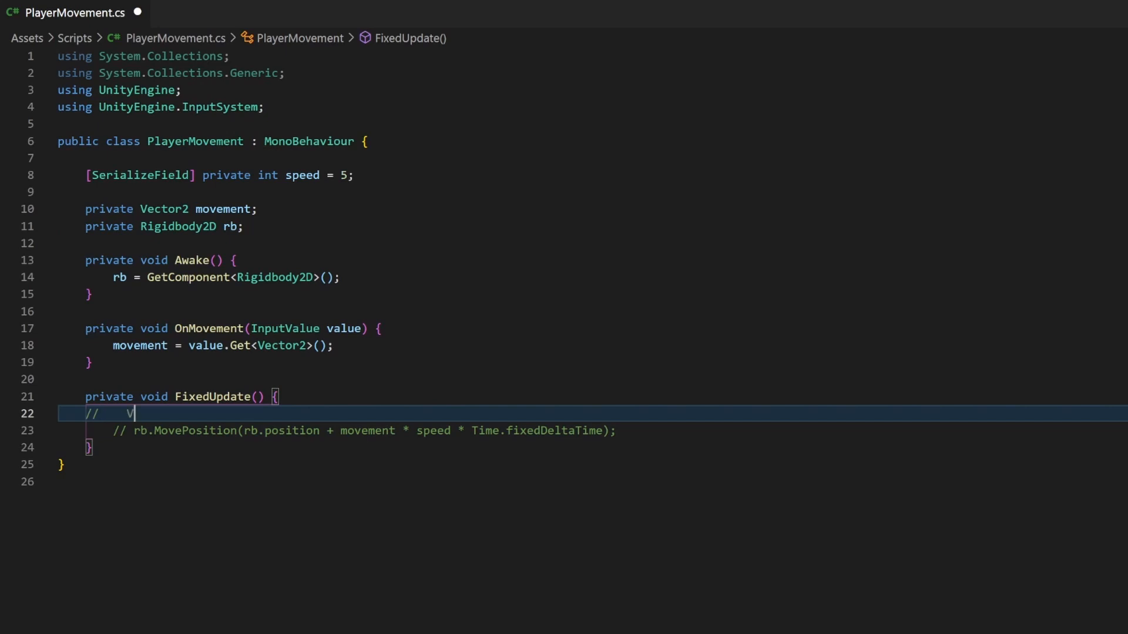
pyautogui.write('ariant 1')
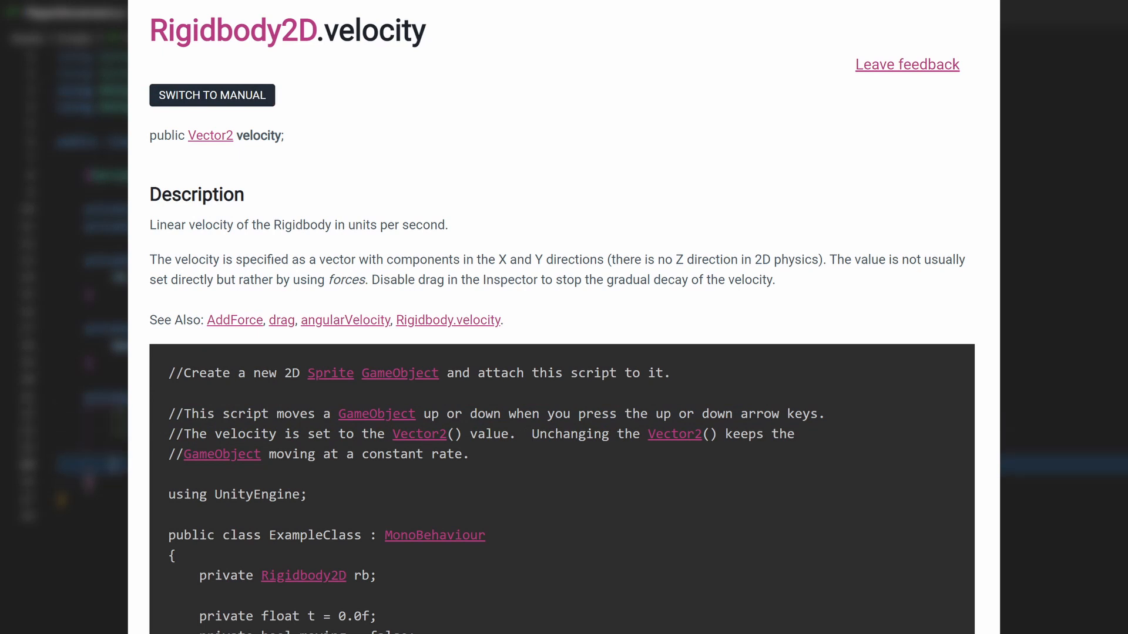
pyautogui.scroll(-3)
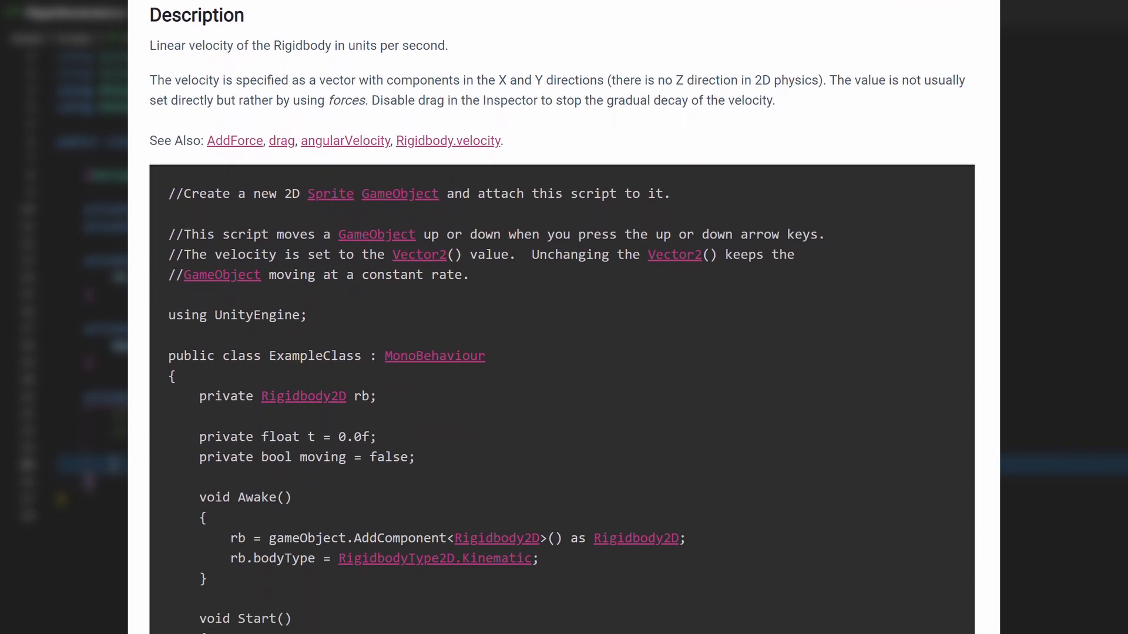
pyautogui.scroll(-3)
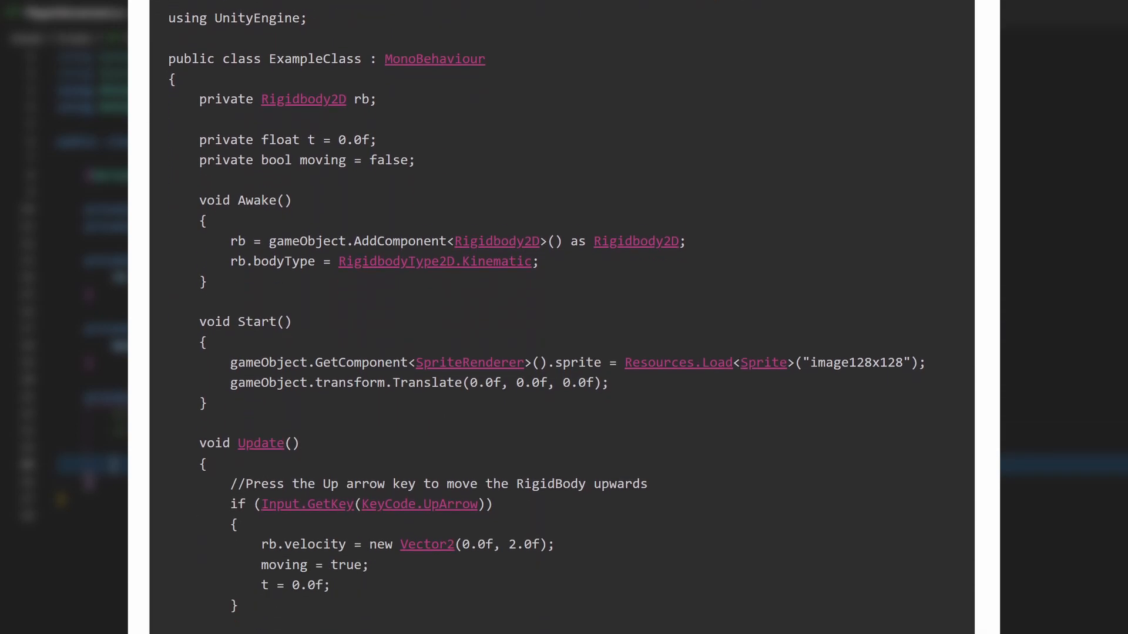
pyautogui.scroll(-3)
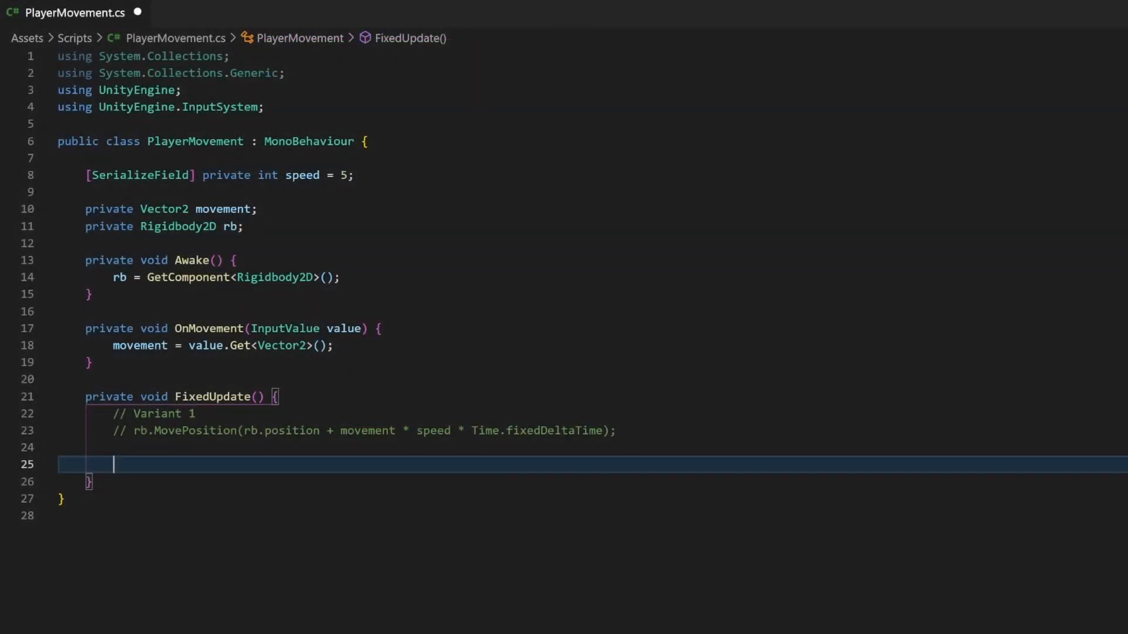
# - Start a second variant assigning rb.velocity = movement below it
pyautogui.write('rb.v')
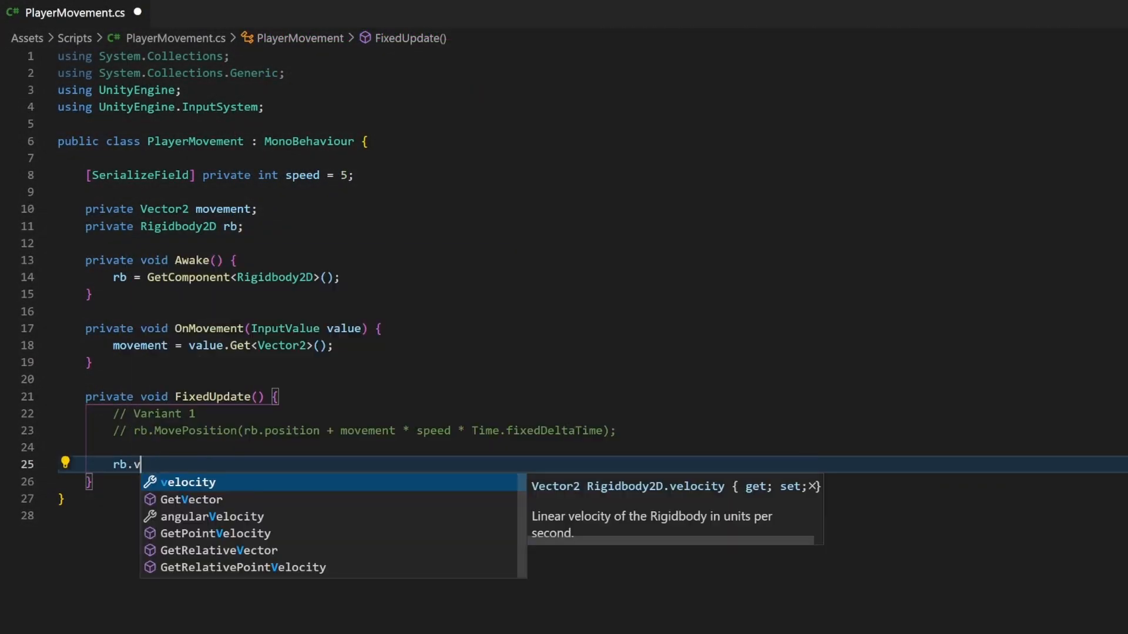
pyautogui.write('elocity =')
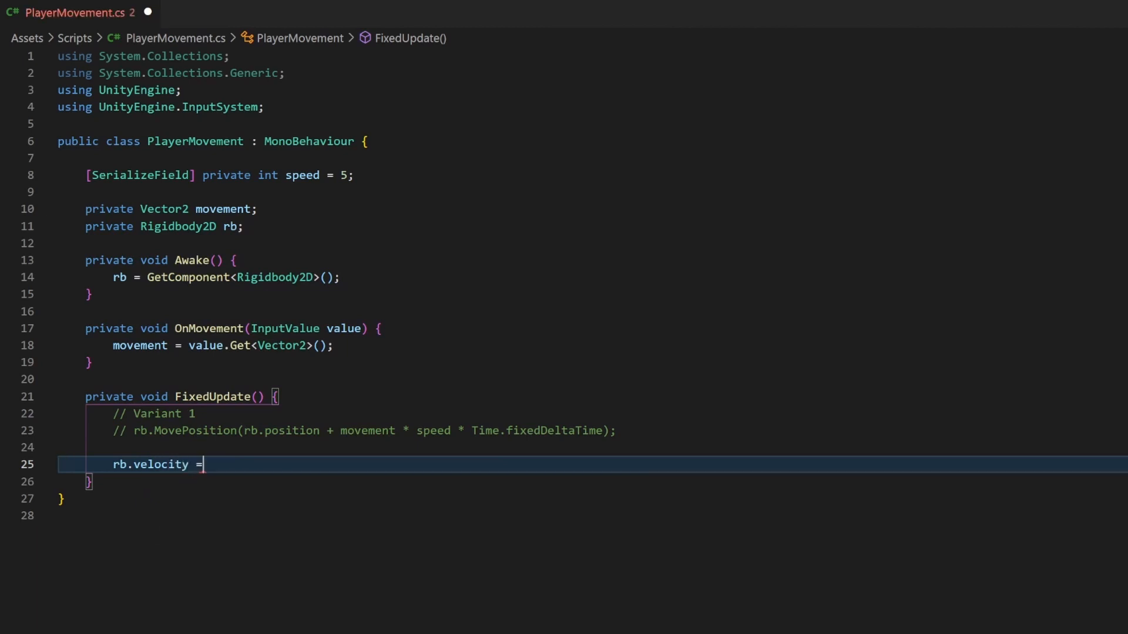
pyautogui.write('movement * speed;')
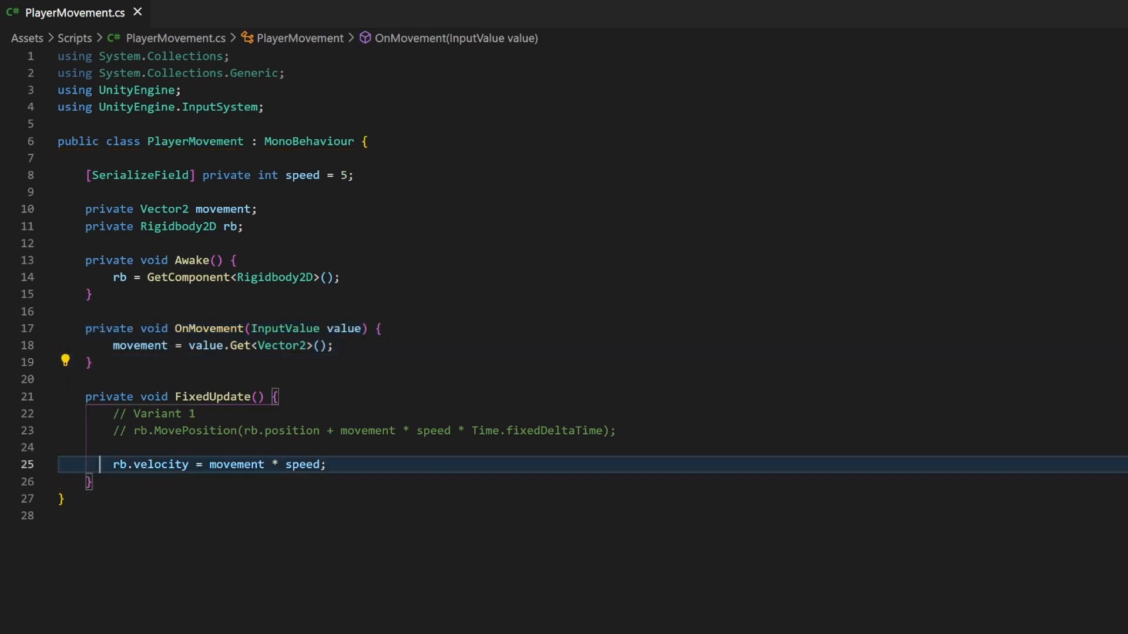
# - Begin an if(movement...) condition on a new line above the velocity assignment
pyautogui.doubleClick(145, 465)
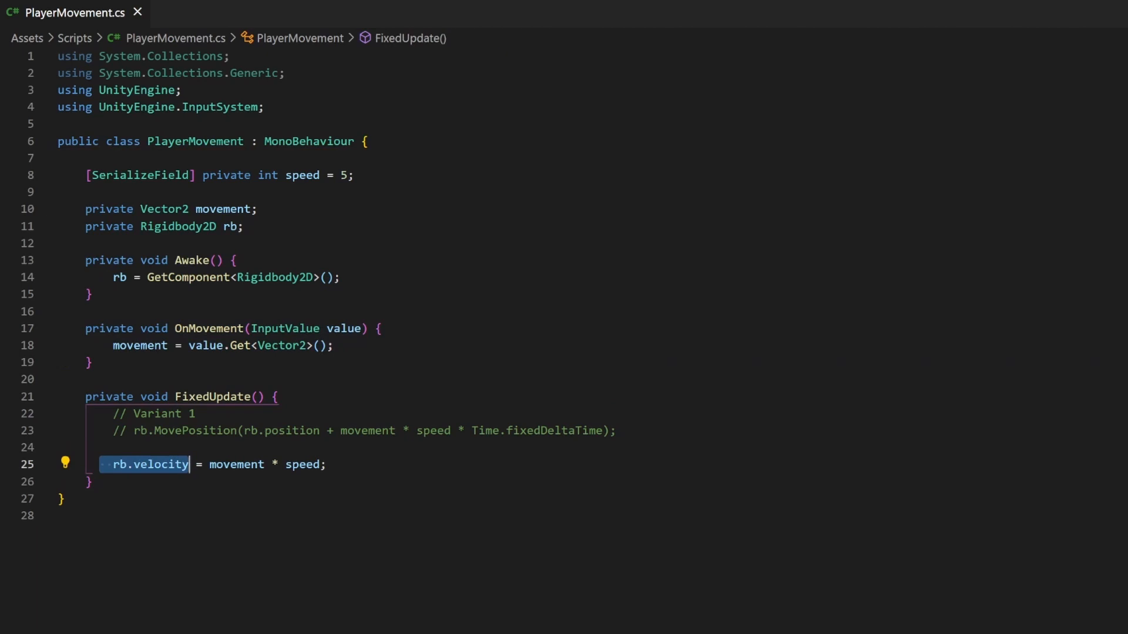
pyautogui.press('Enter')
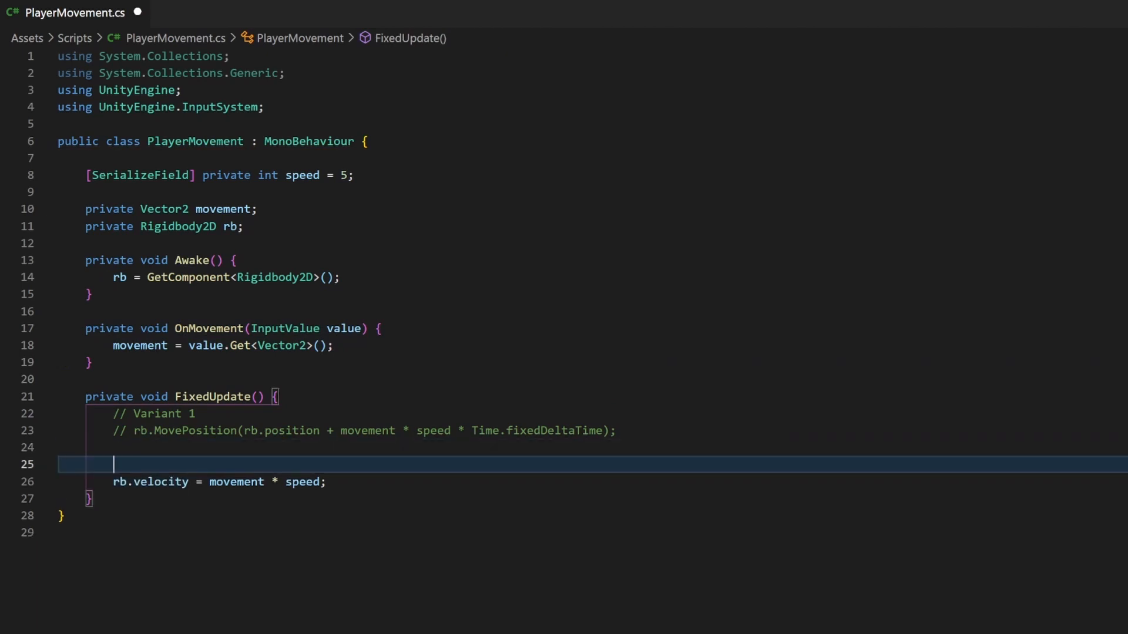
pyautogui.write('if(moveme')
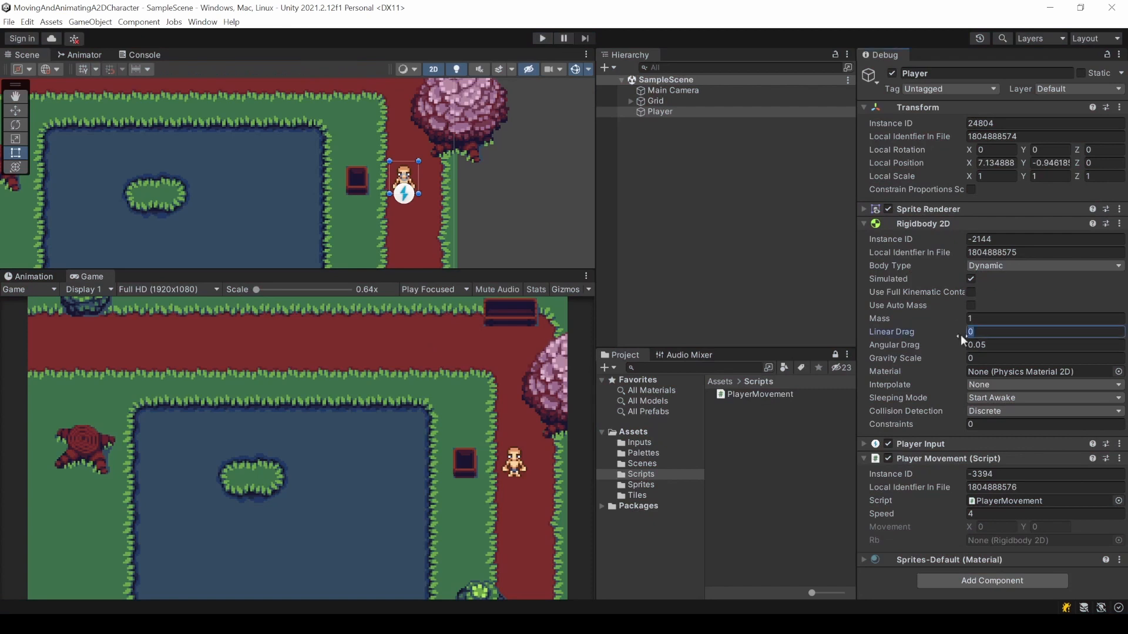
# - Set the Player's Rigidbody 2D Linear Drag to 9
pyautogui.write('9')
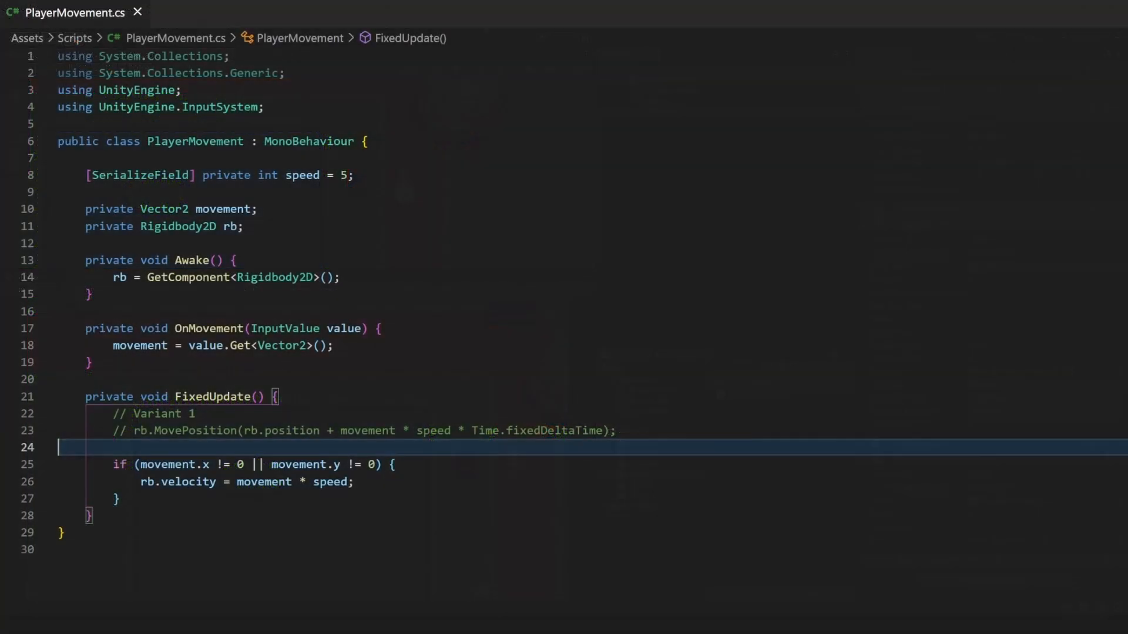
# - Comment out the velocity if-block and label it '// Variant 2', starting a '// Variant 3' header
pyautogui.press('Ctrl+/')
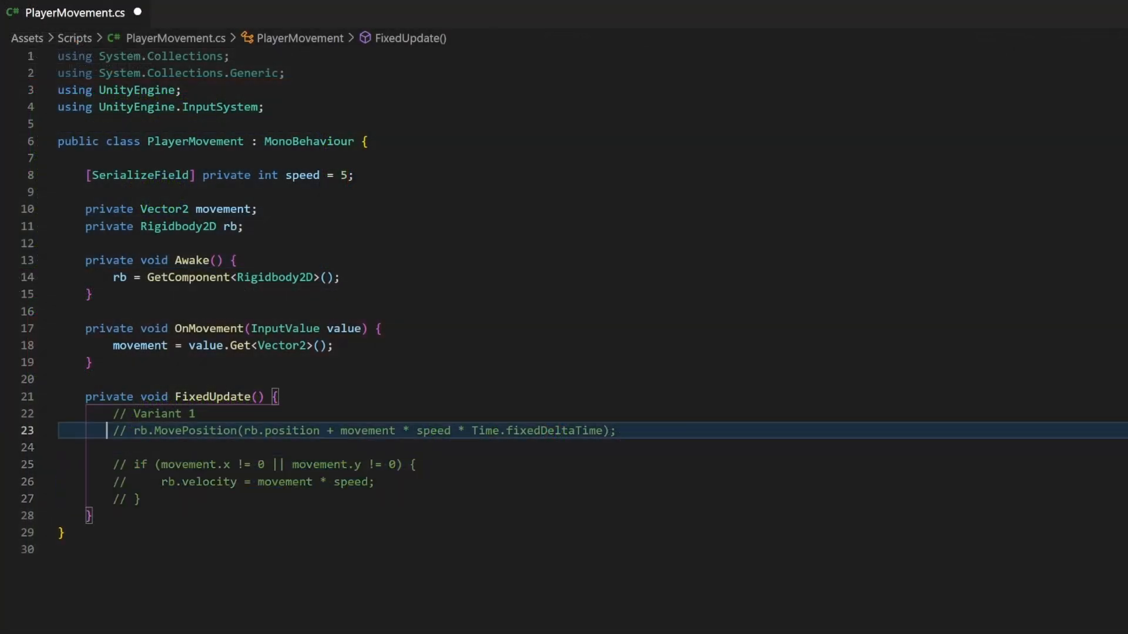
pyautogui.write('// Varaint 2')
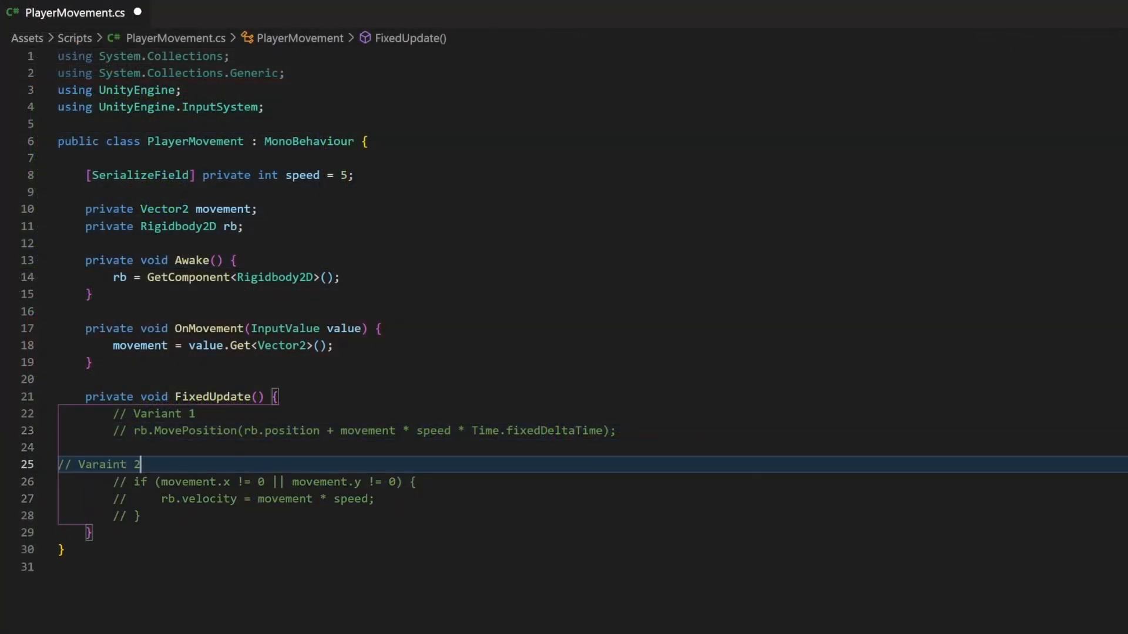
pyautogui.press('Backspace')
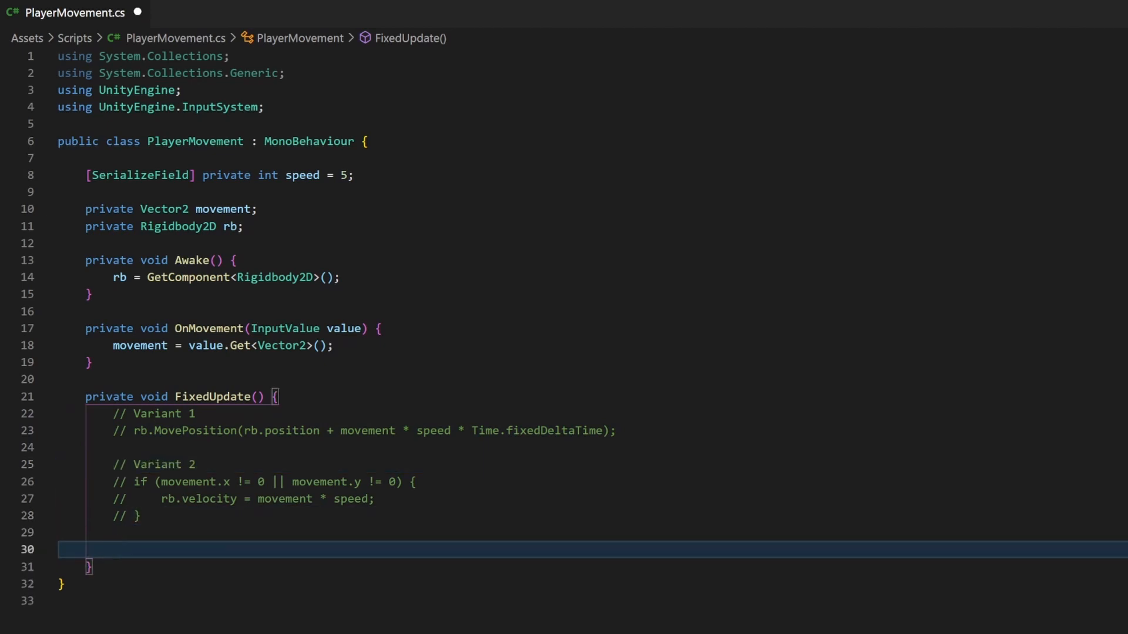
pyautogui.write('// V')
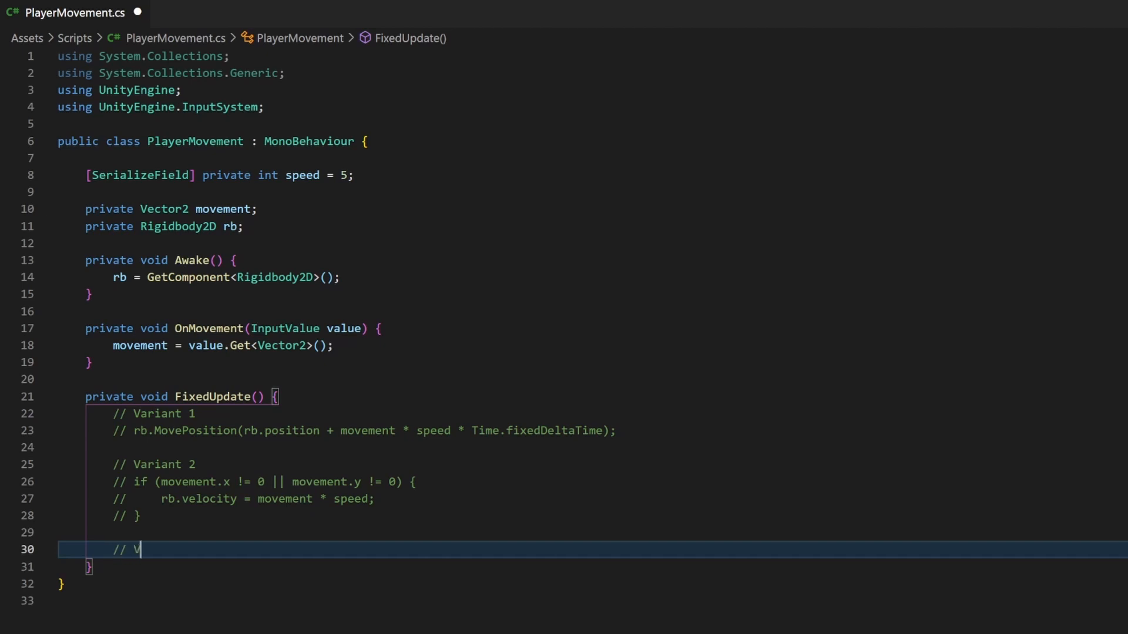
# - Write Variant 3 as rb.AddForce(movement * speed);
pyautogui.write('rb')
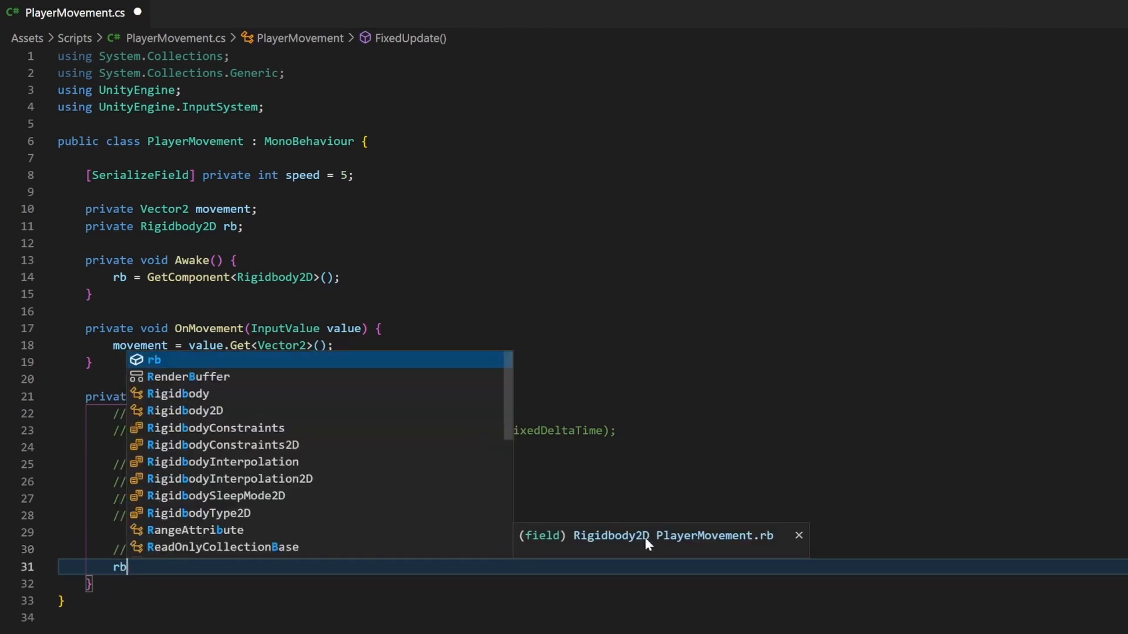
pyautogui.write('.AddForce(')
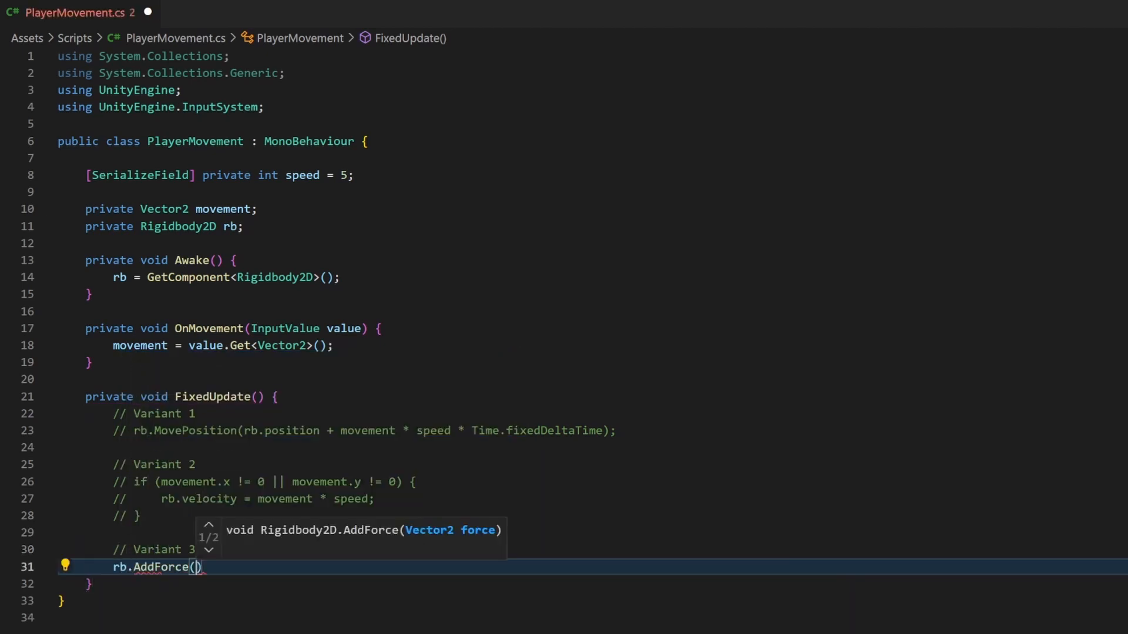
pyautogui.write('movement *')
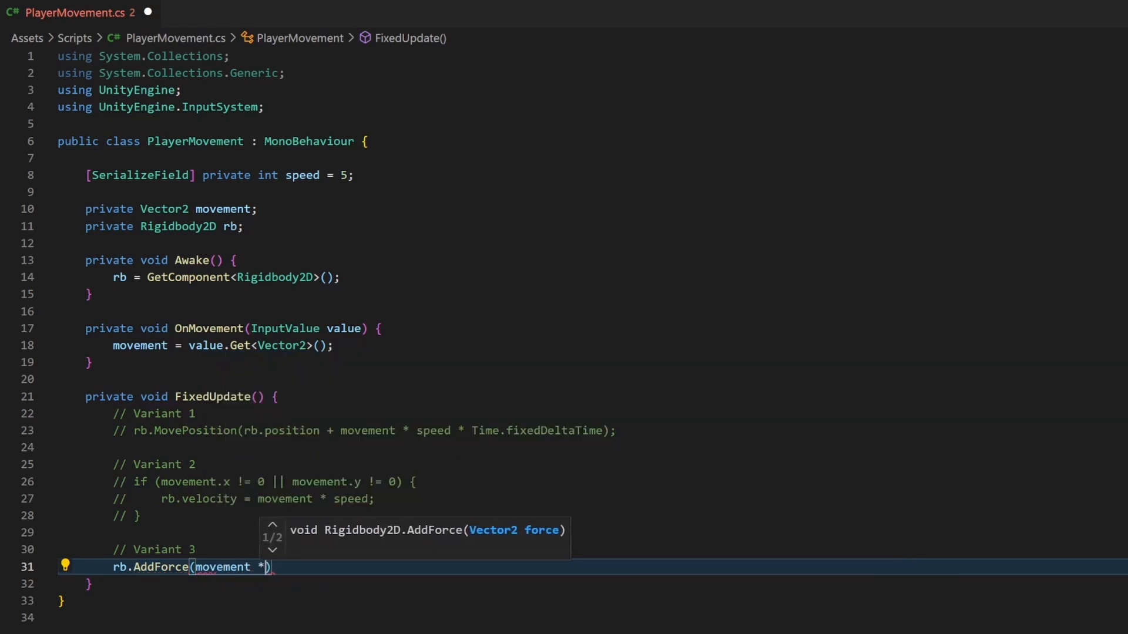
pyautogui.write('speed);')
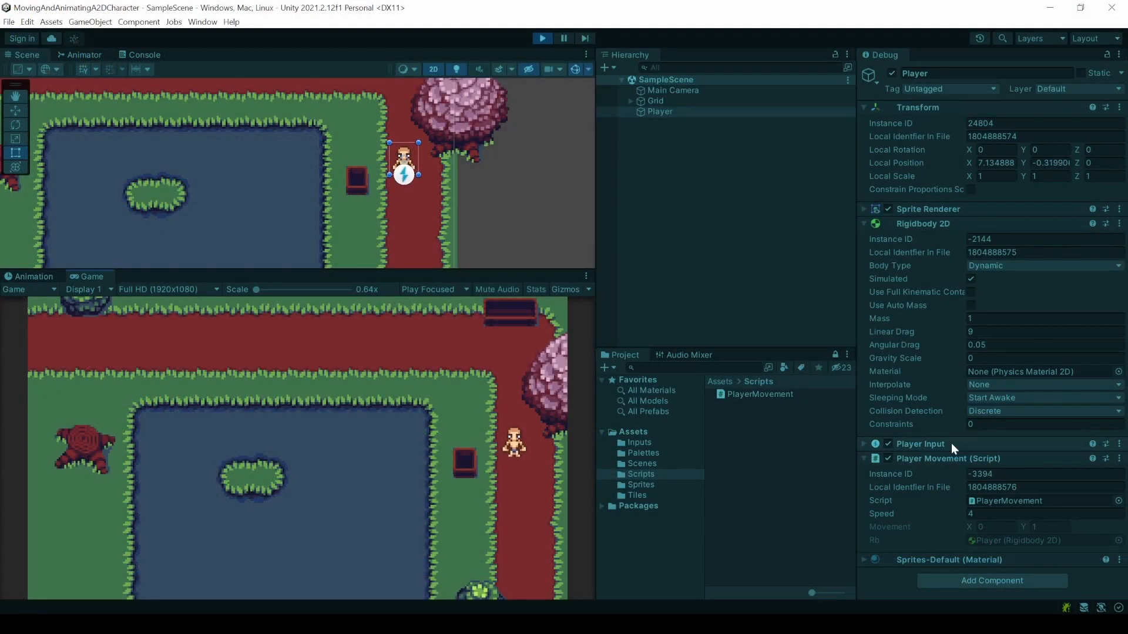
# - Switch the Inspector back to Normal mode and raise the Player's Speed to 36 while playing
pyautogui.click(1118, 56)
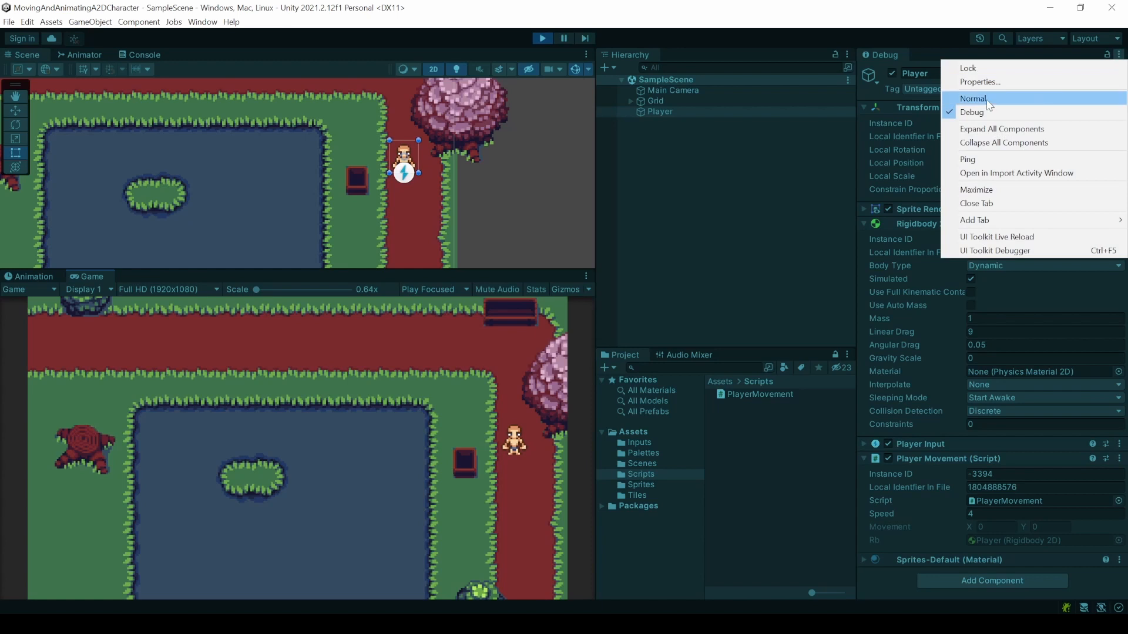
pyautogui.click(973, 98)
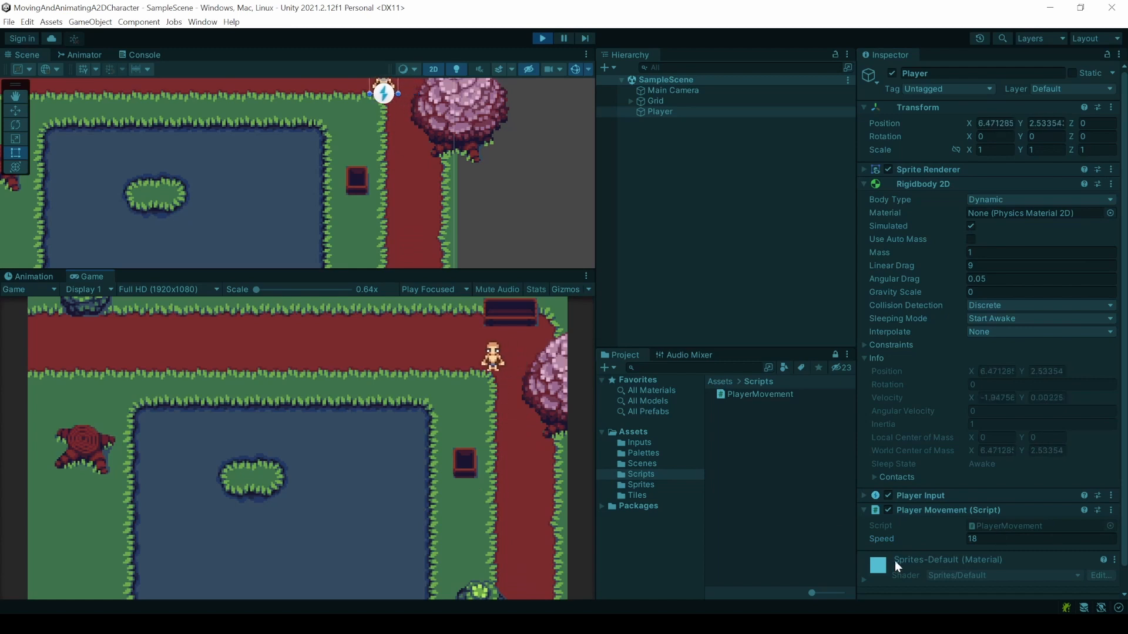
pyautogui.write('36')
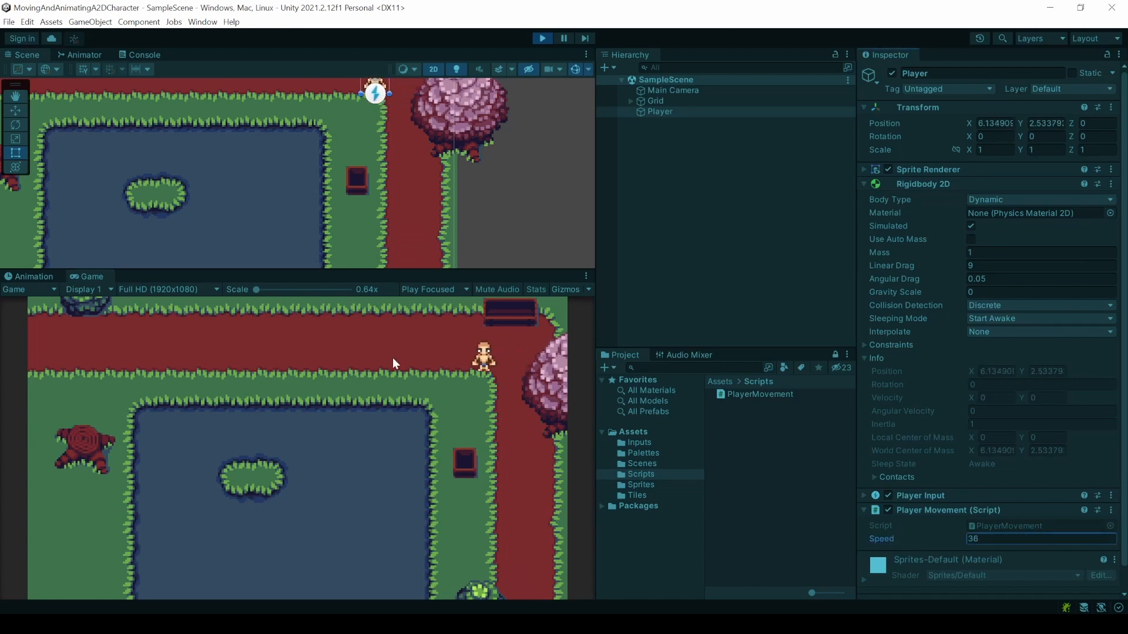